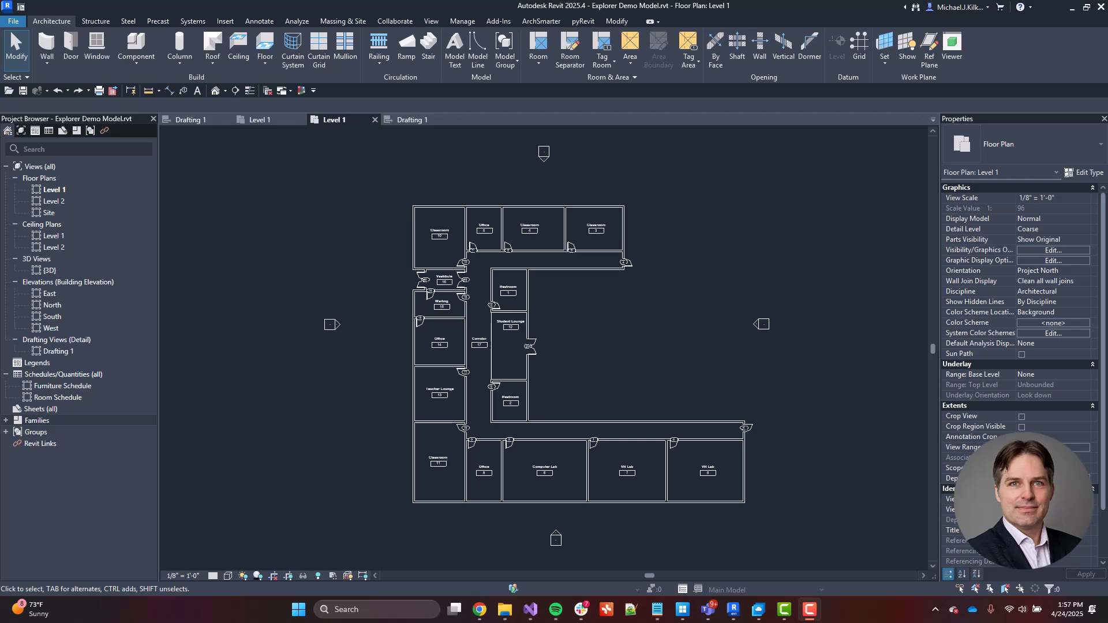
mouse_move(540, 21)
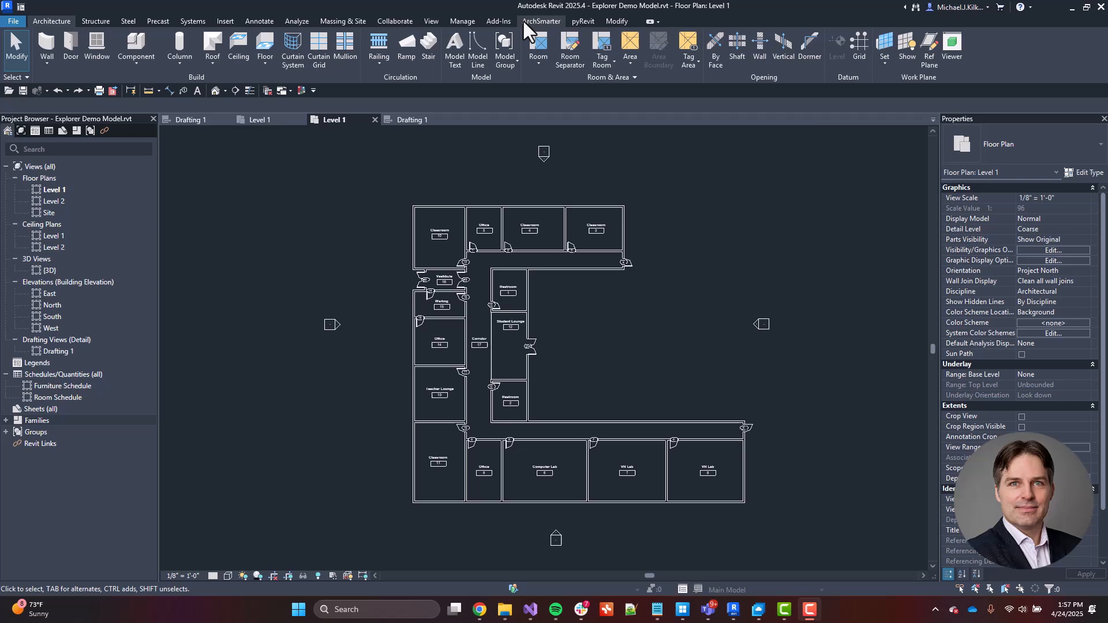
- Show the ArchSmarter ribbon with the Launchpad Explorer batch tools
click(540, 21)
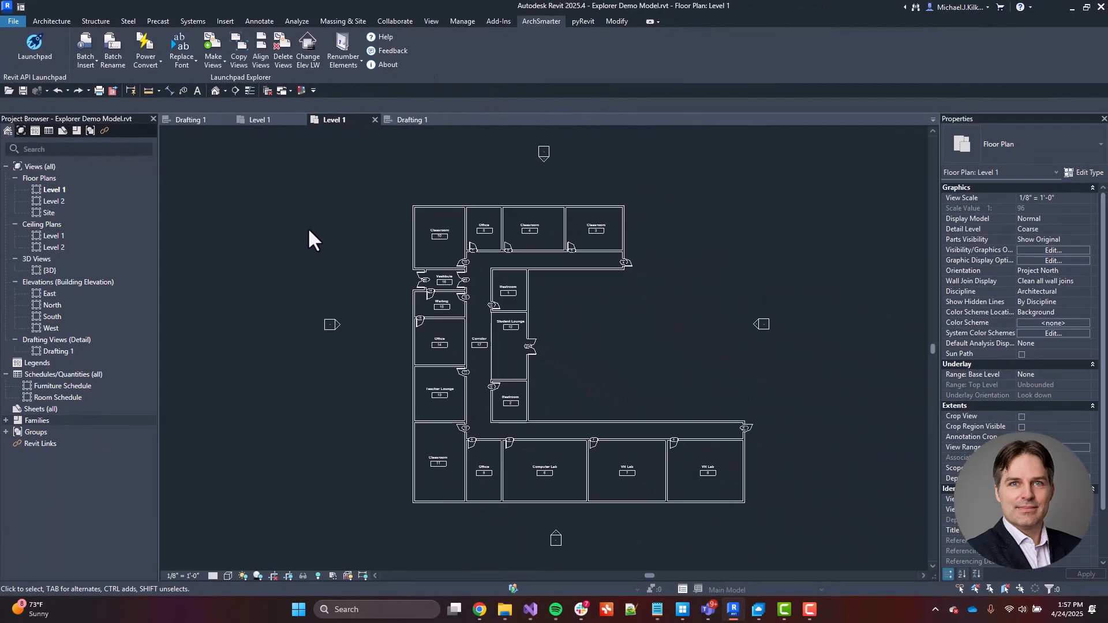
mouse_move(112, 51)
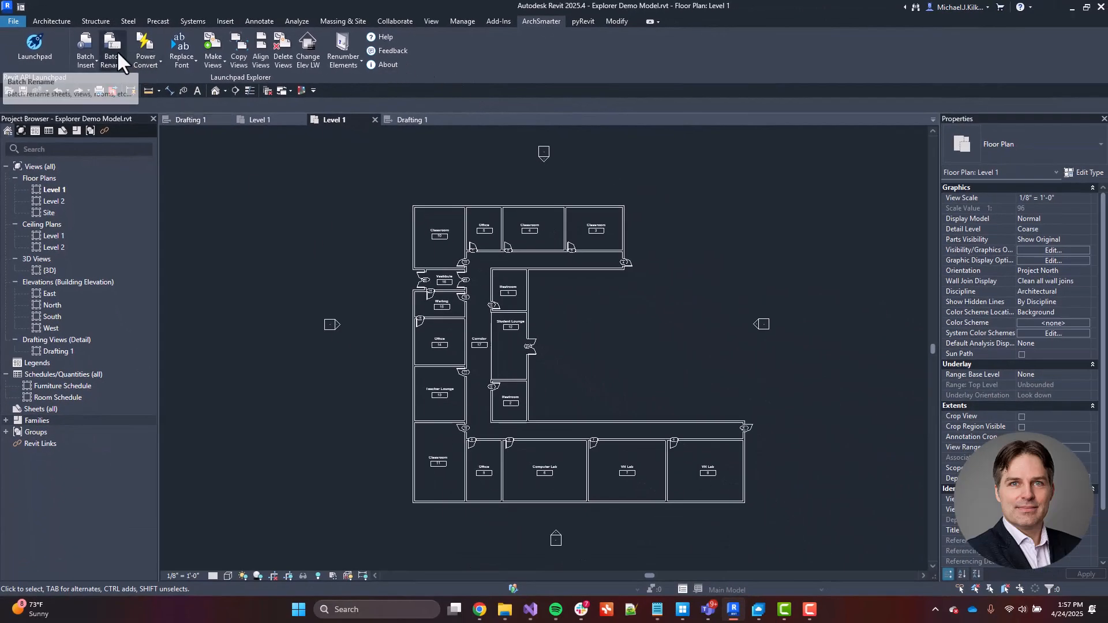
mouse_move(336, 225)
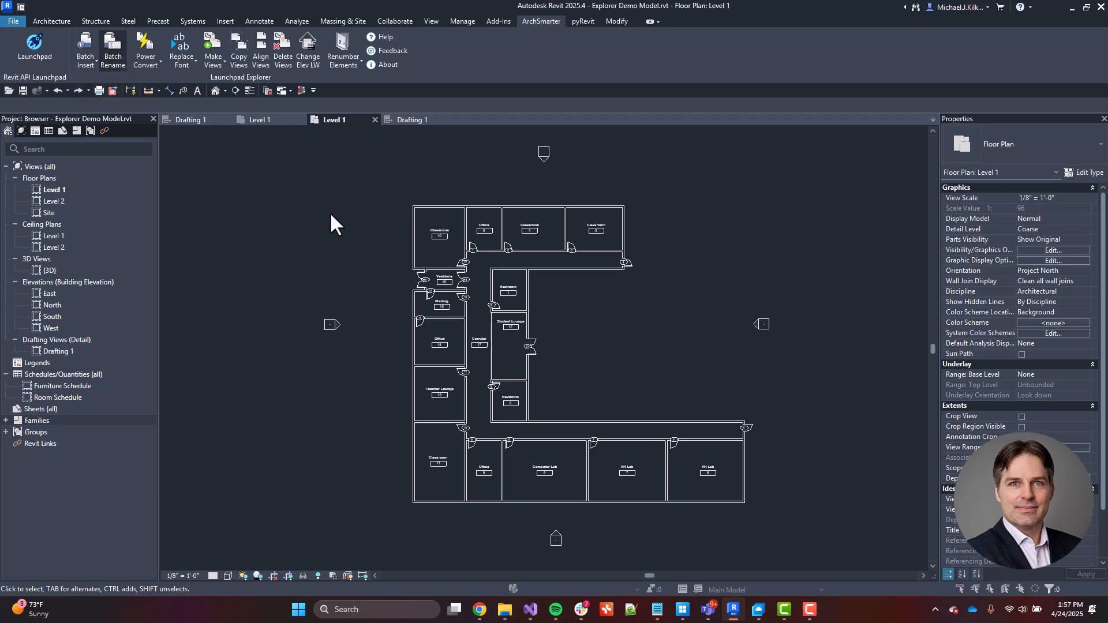
- In Batch Rename, enter Level as the text to find and Floor as the replacement
click(112, 50)
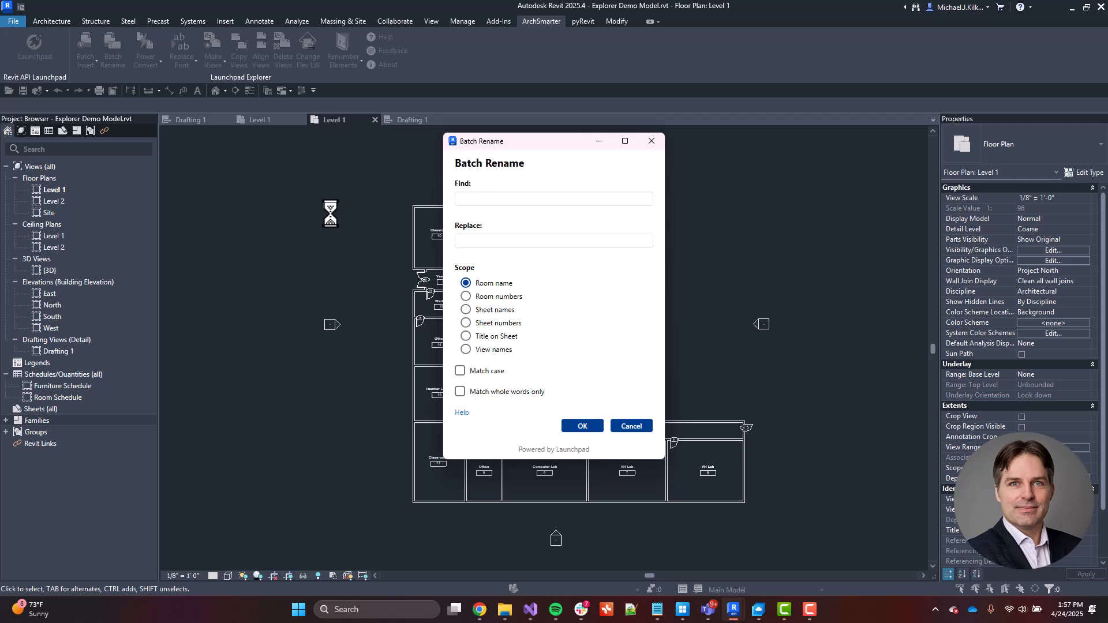
click(552, 198)
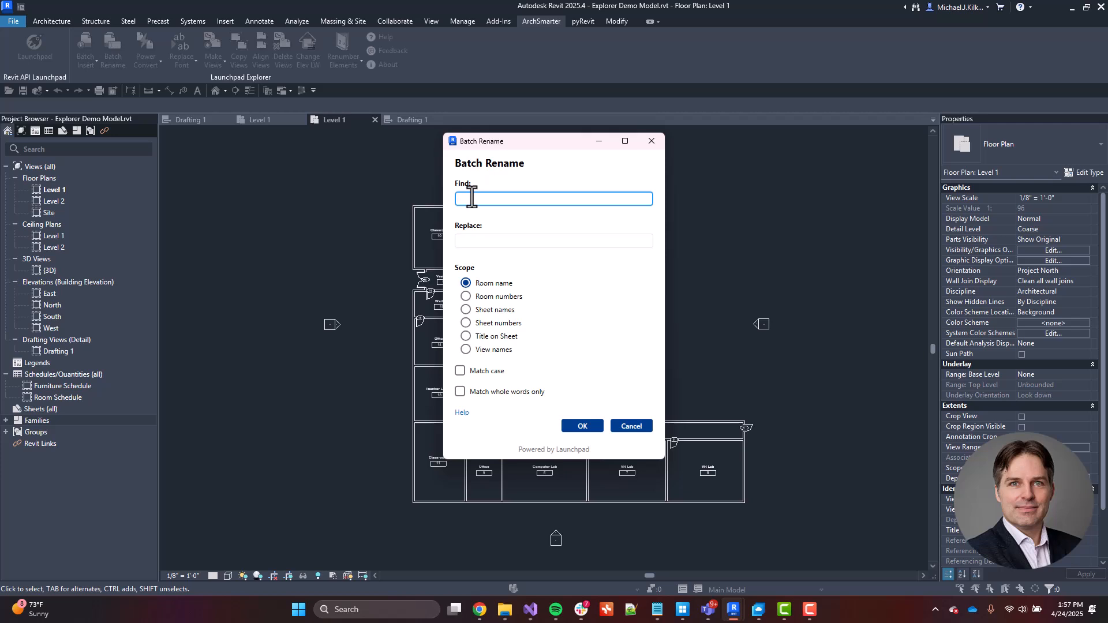
text(Le)
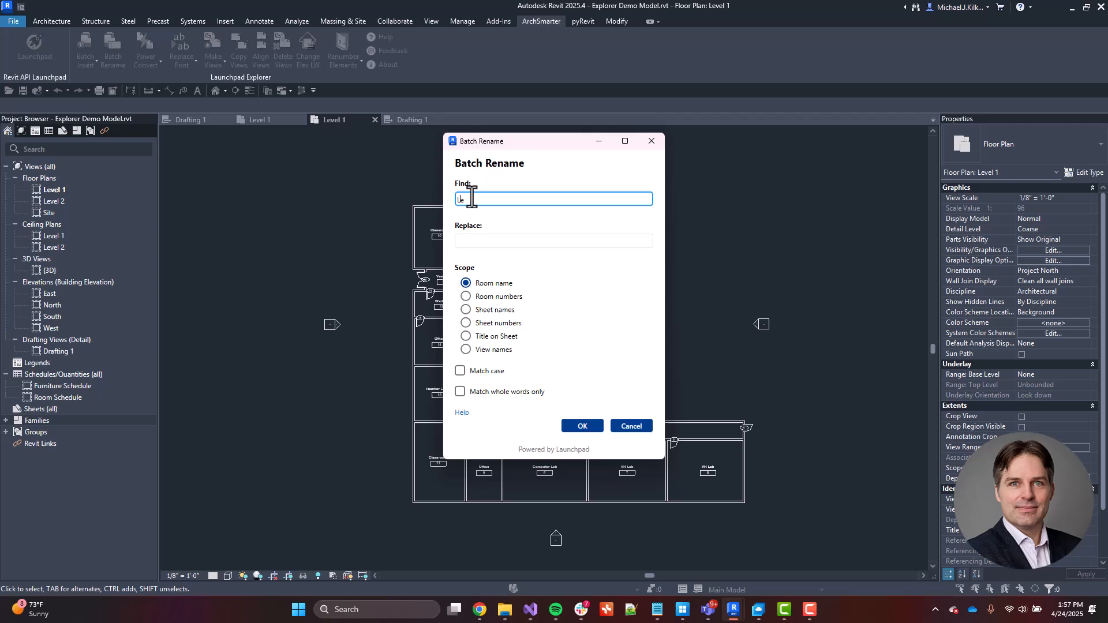
text(Leve)
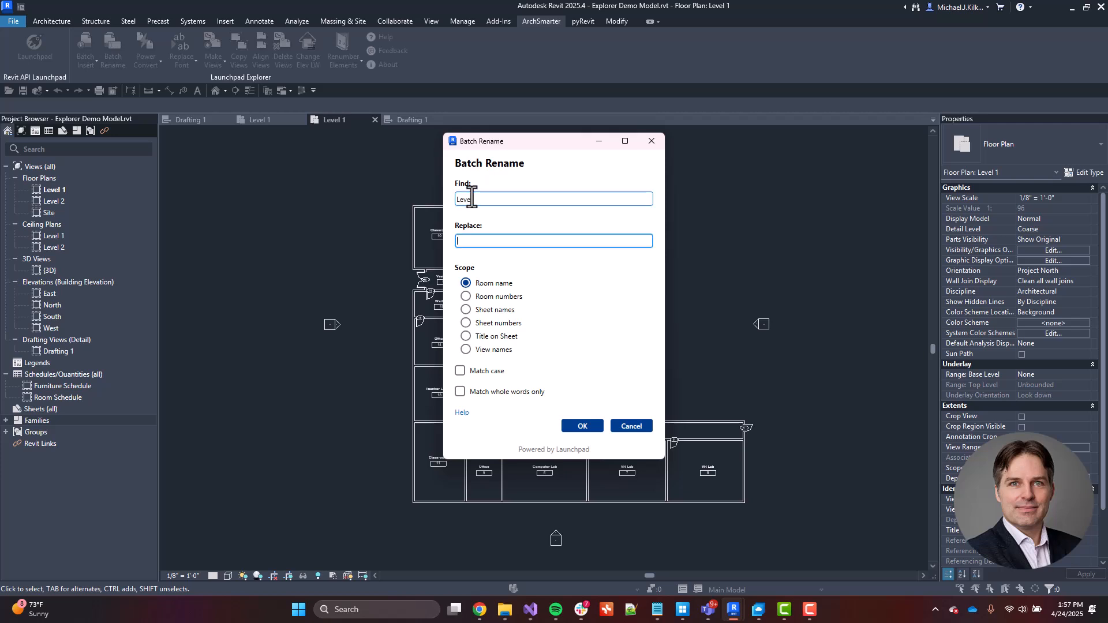
text(Floor)
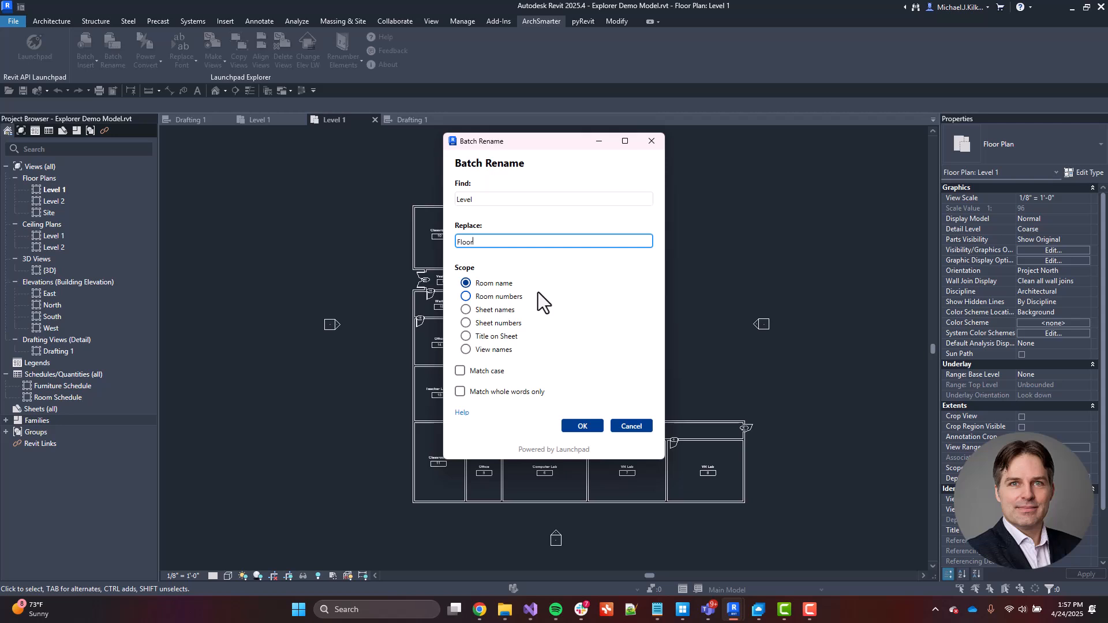
mouse_move(470, 366)
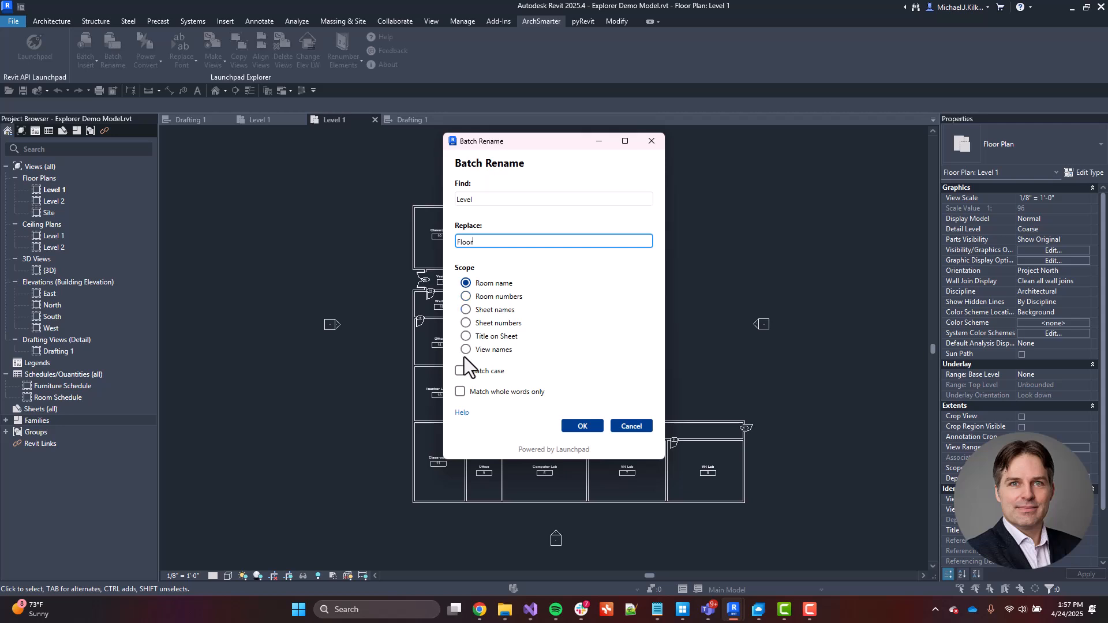
- Apply the rename to view names only, declining to rename the corresponding levels
click(465, 348)
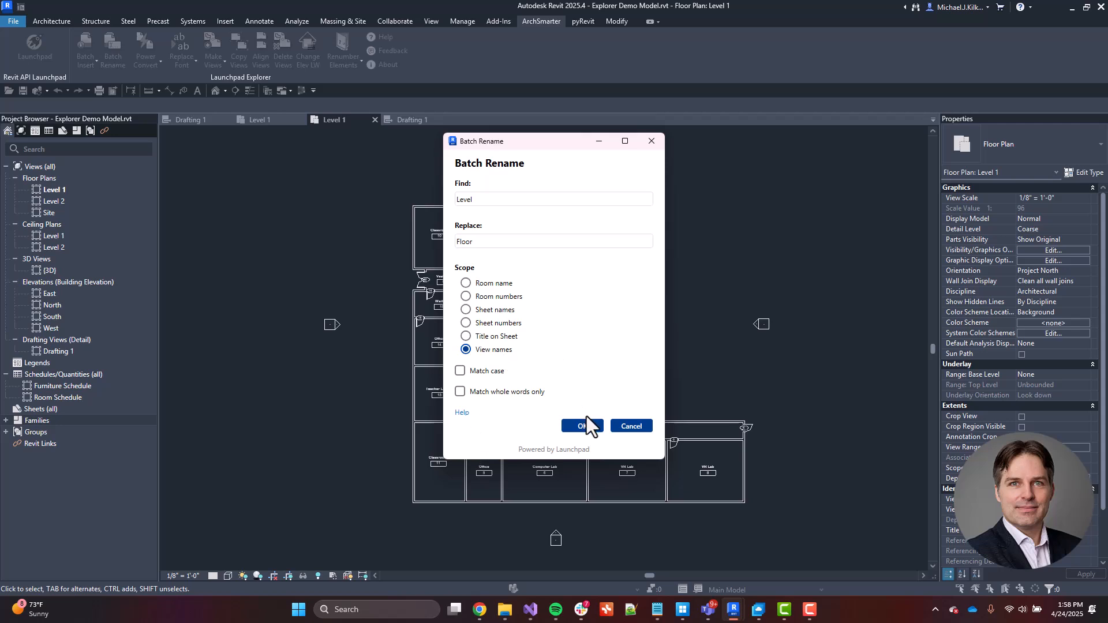
click(579, 425)
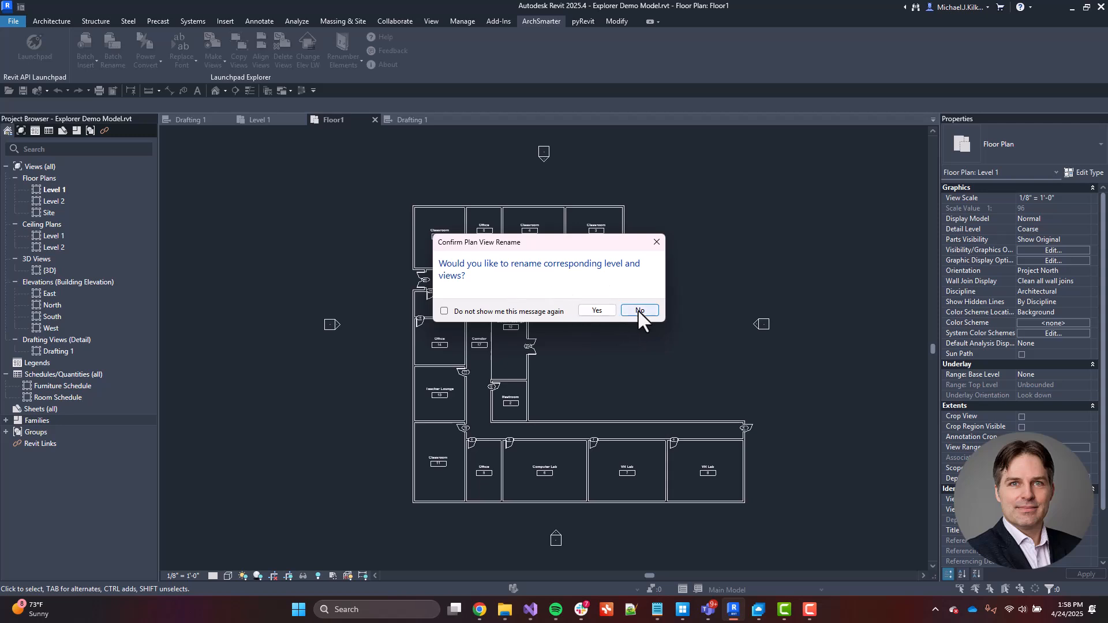
click(639, 310)
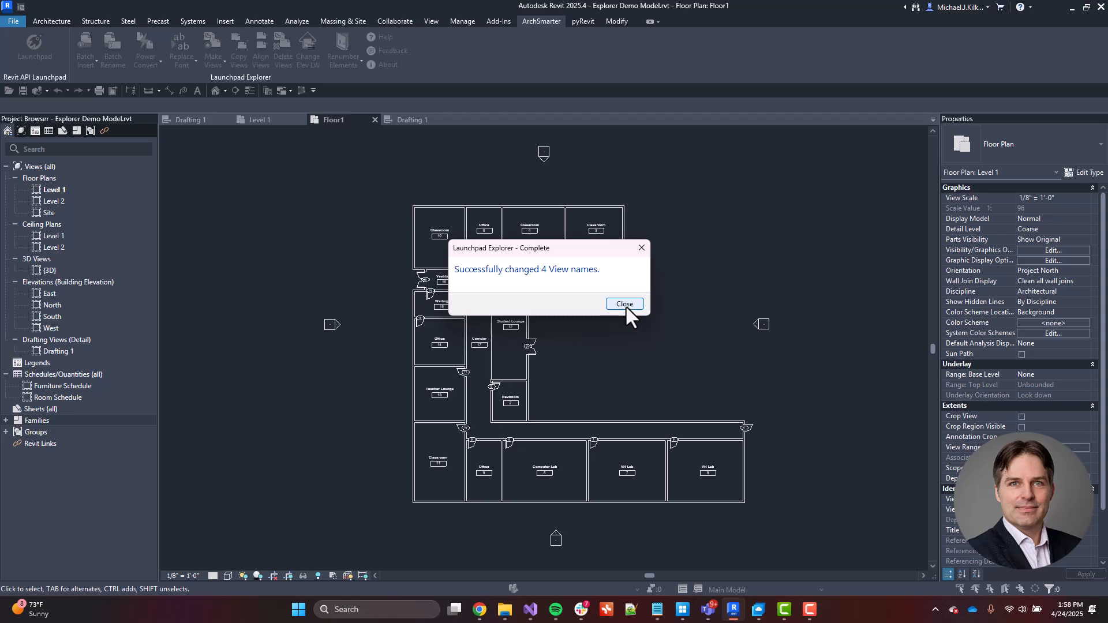
- Dismiss the rename message, set Power Convert to Quick Convert and open the Drafting 1 detail view
click(625, 303)
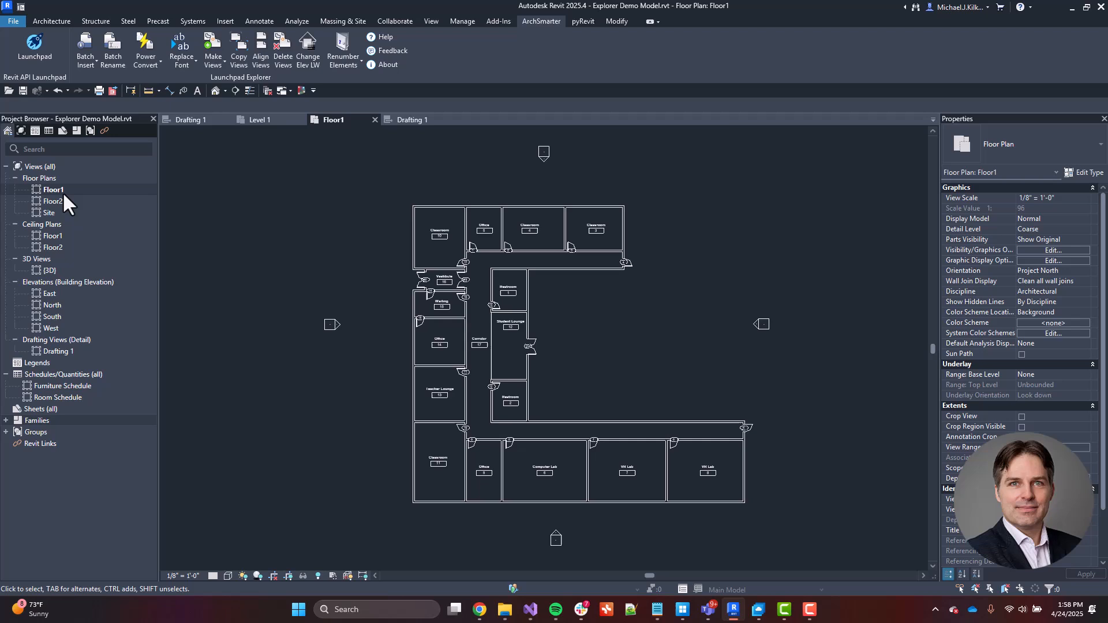
mouse_move(84, 226)
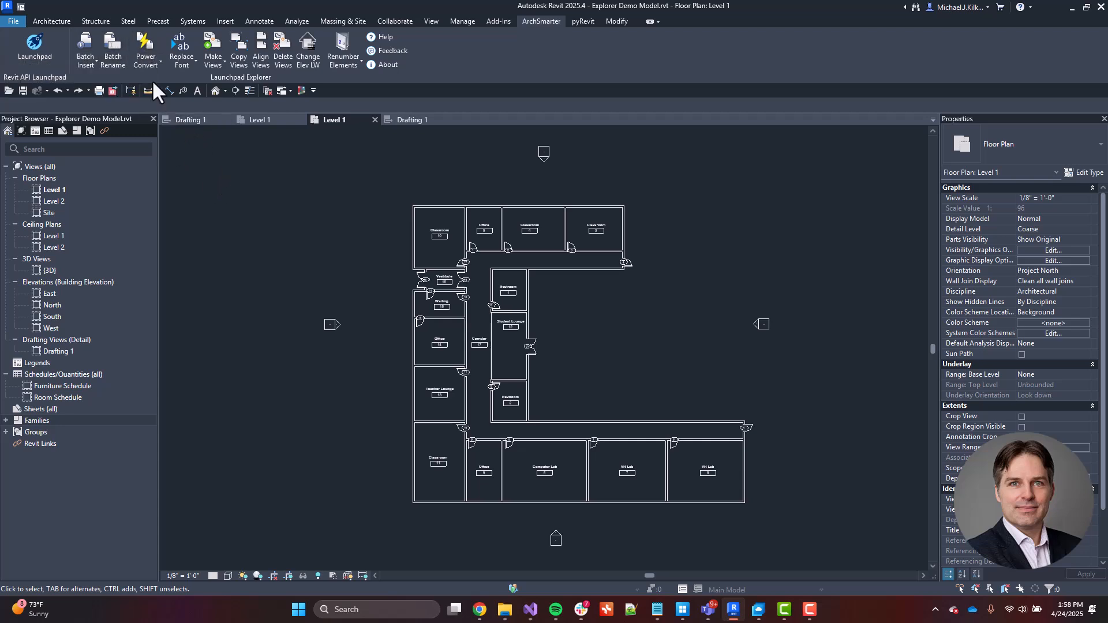
click(146, 64)
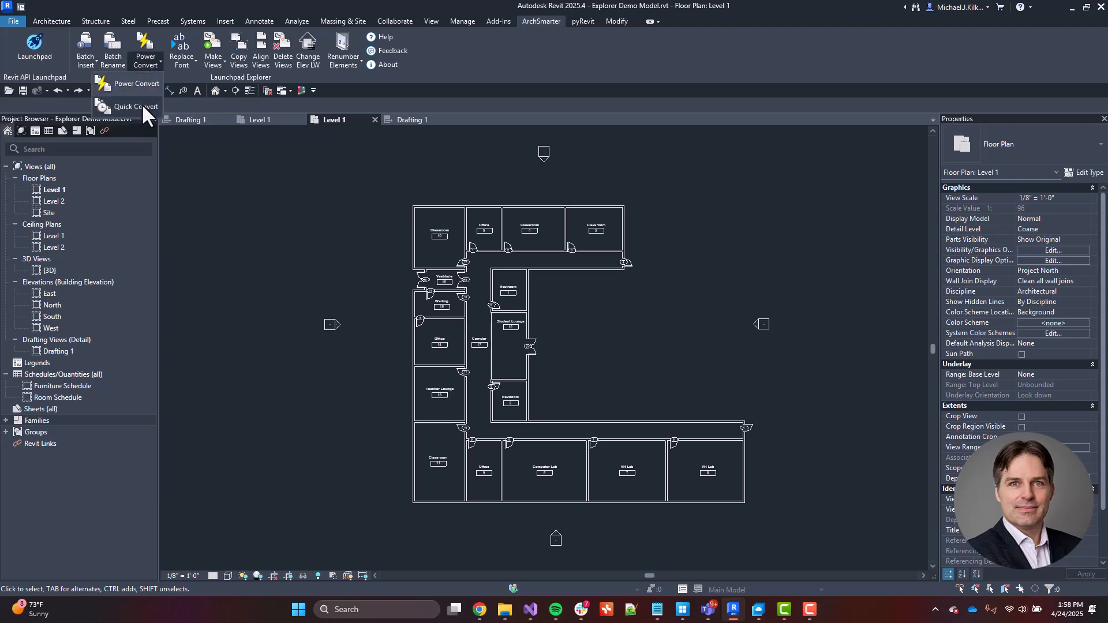
click(135, 106)
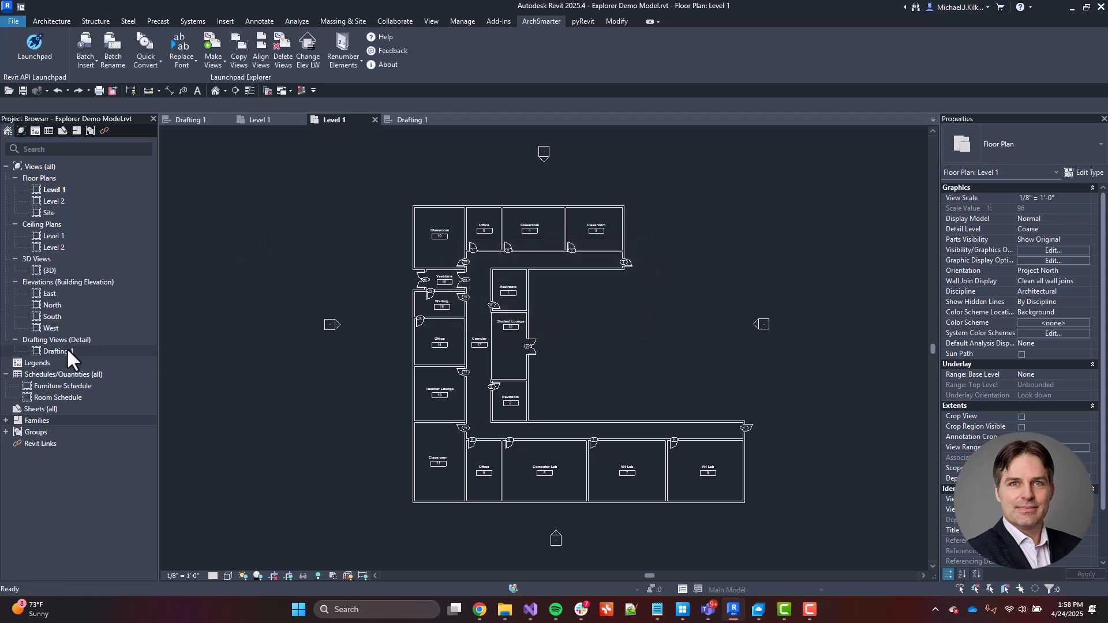
double_click(59, 350)
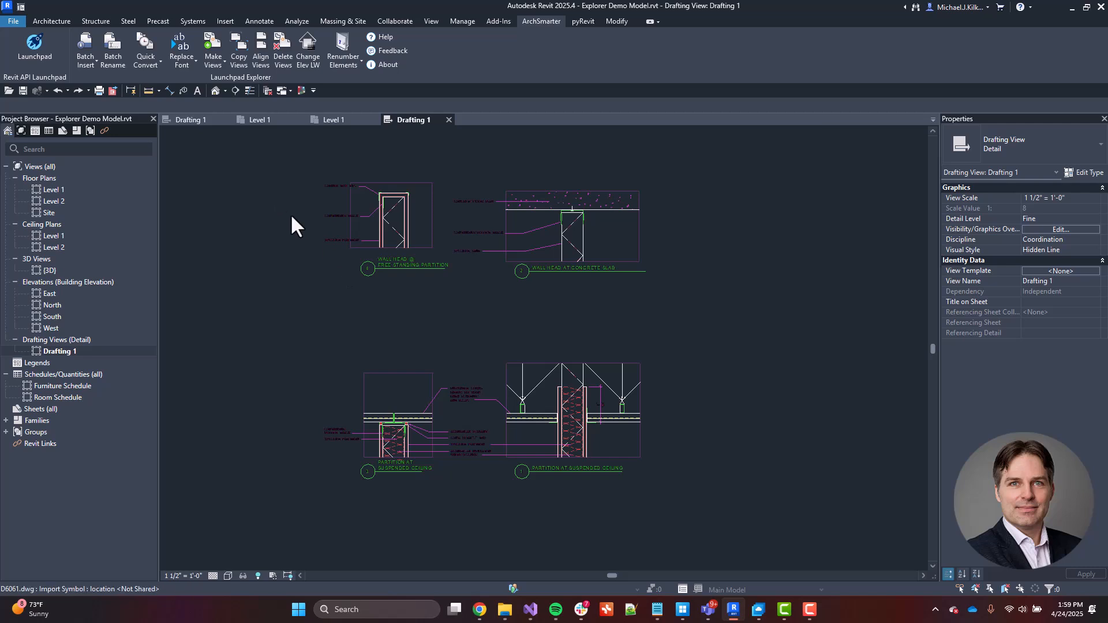
- Select the imported DWG and start converting it to Detail Lines
click(146, 45)
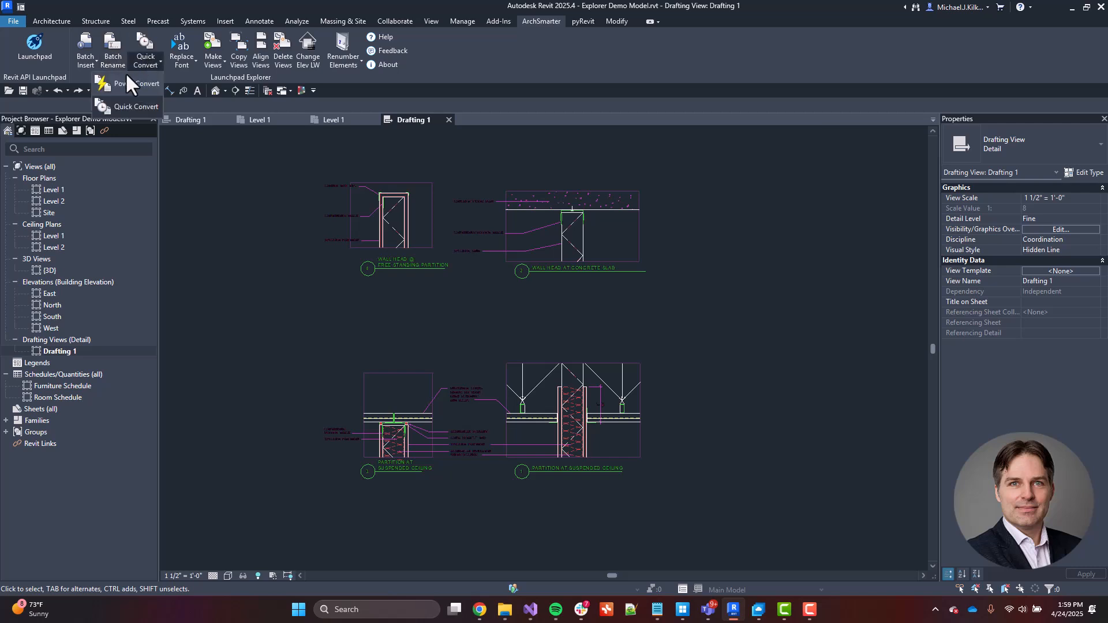
click(135, 107)
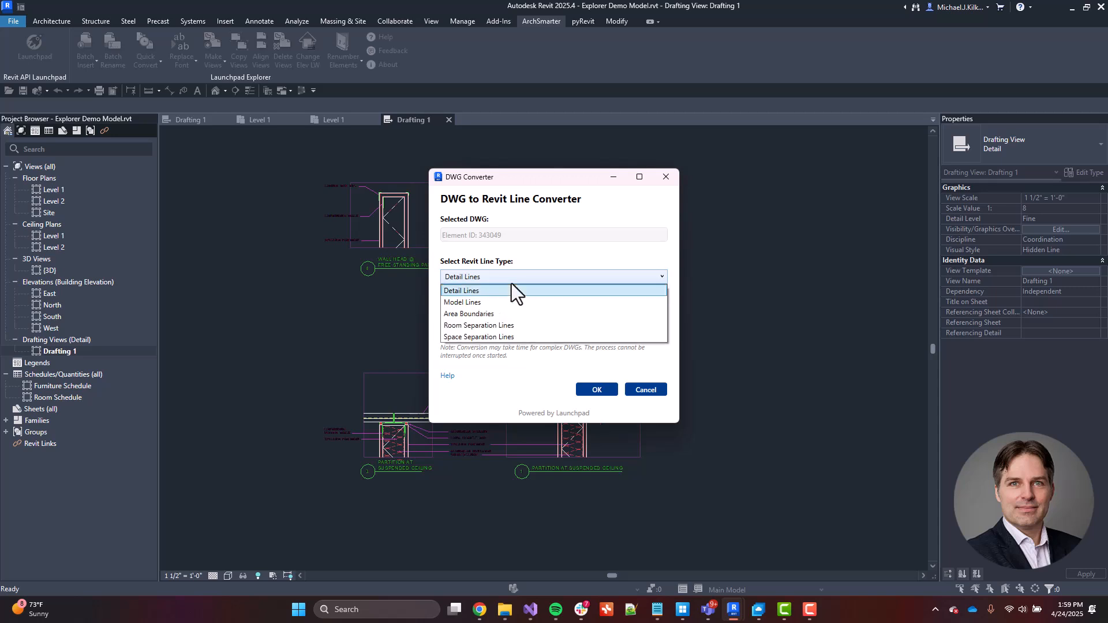
mouse_move(502, 314)
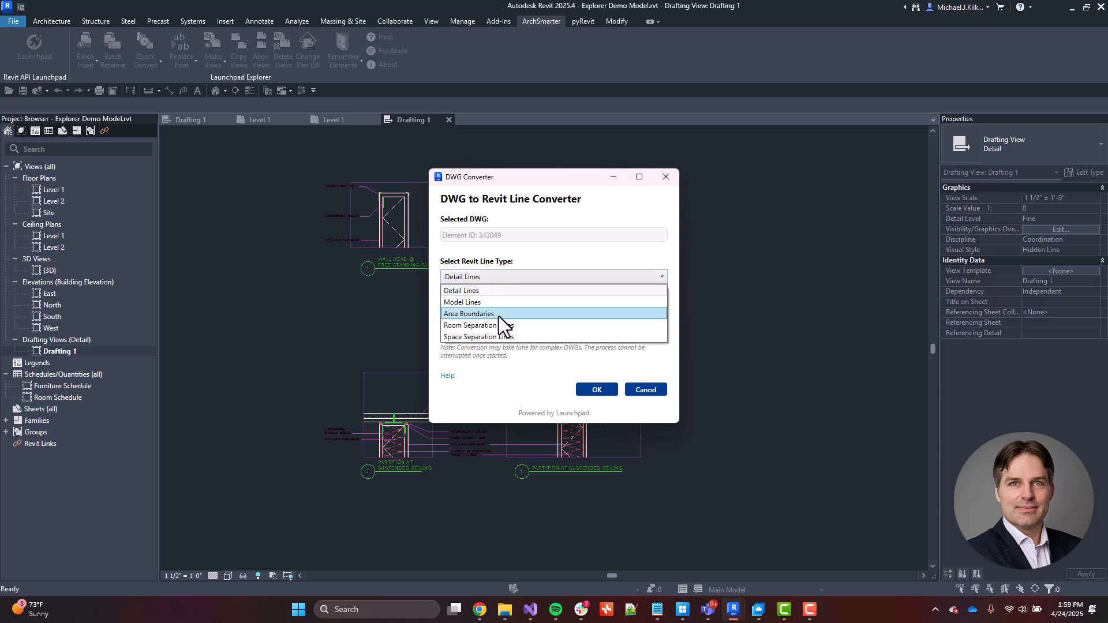
mouse_move(541, 279)
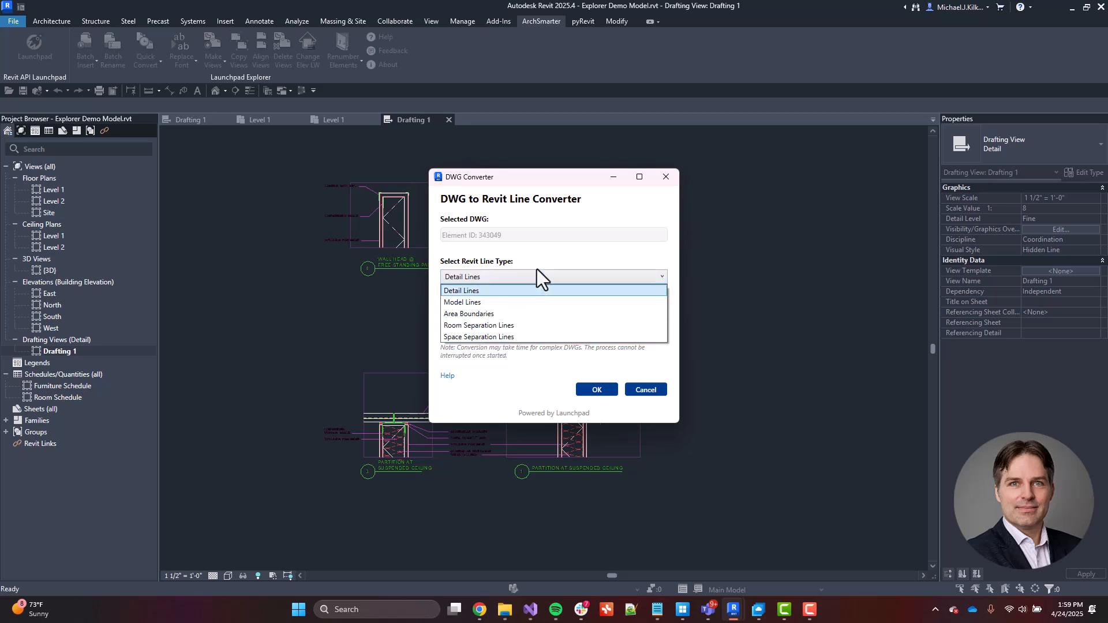
click(462, 277)
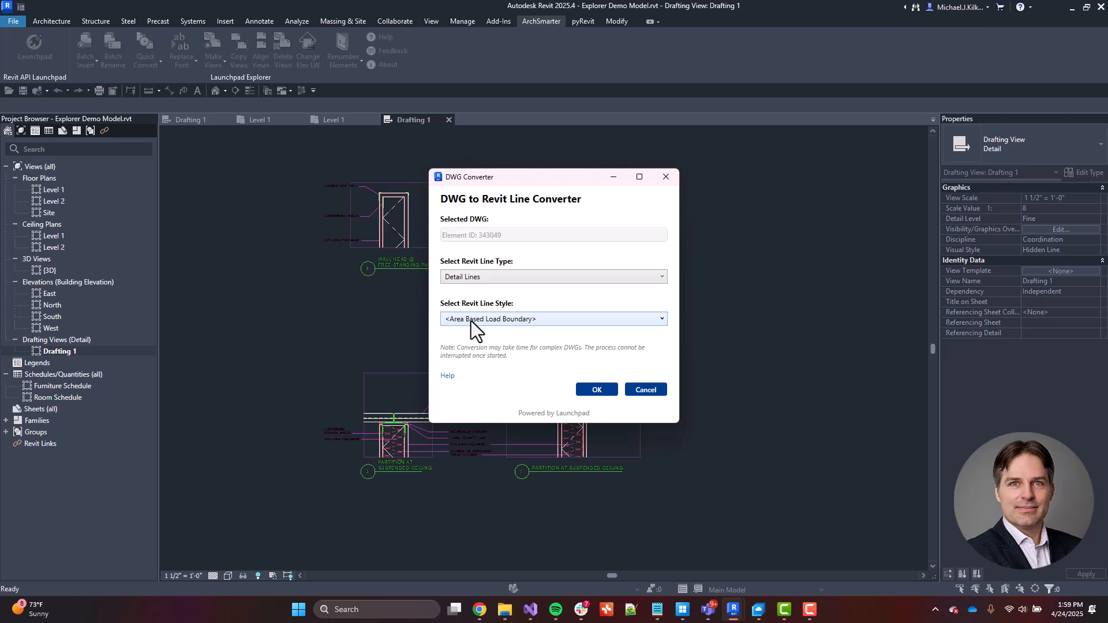
- Use the <Thin Lines> style and run the conversion (445 lines converted, 2 failed)
click(553, 318)
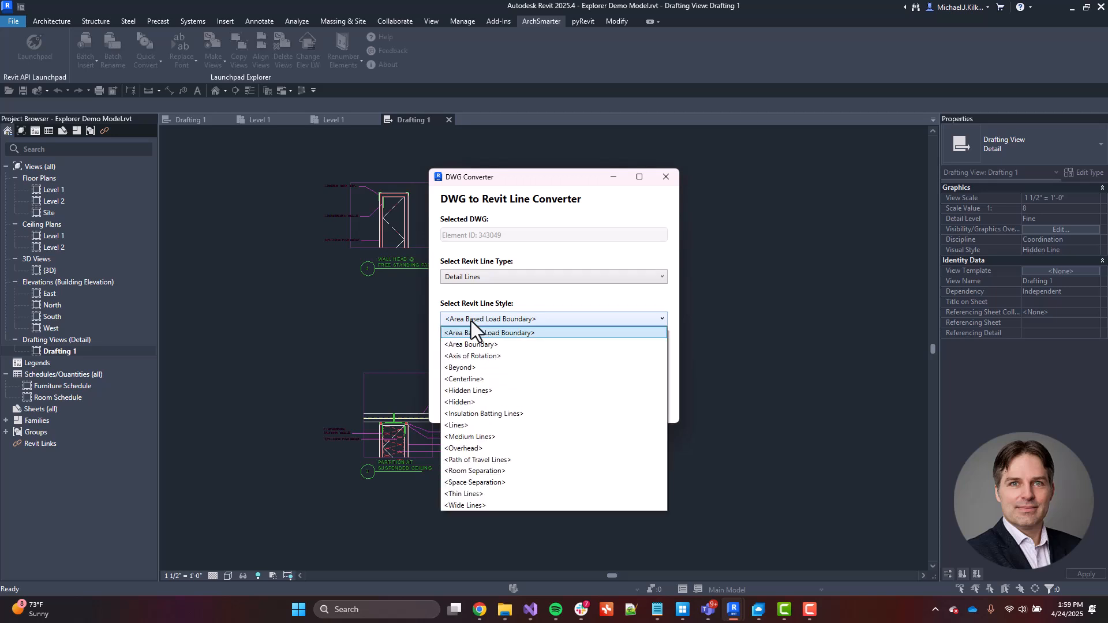
mouse_move(482, 390)
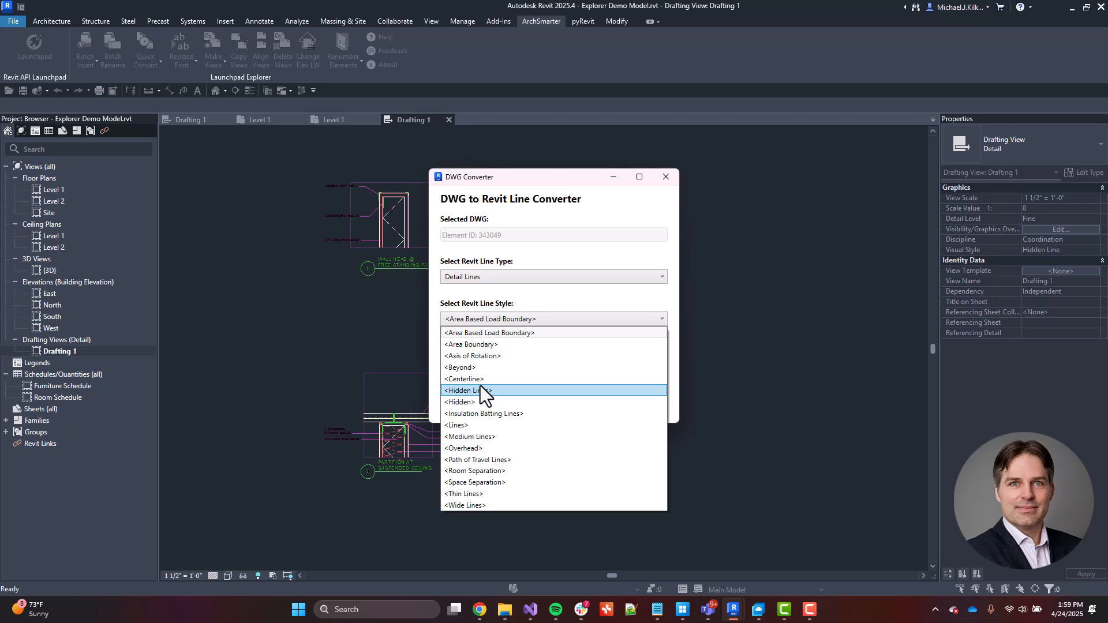
mouse_move(486, 493)
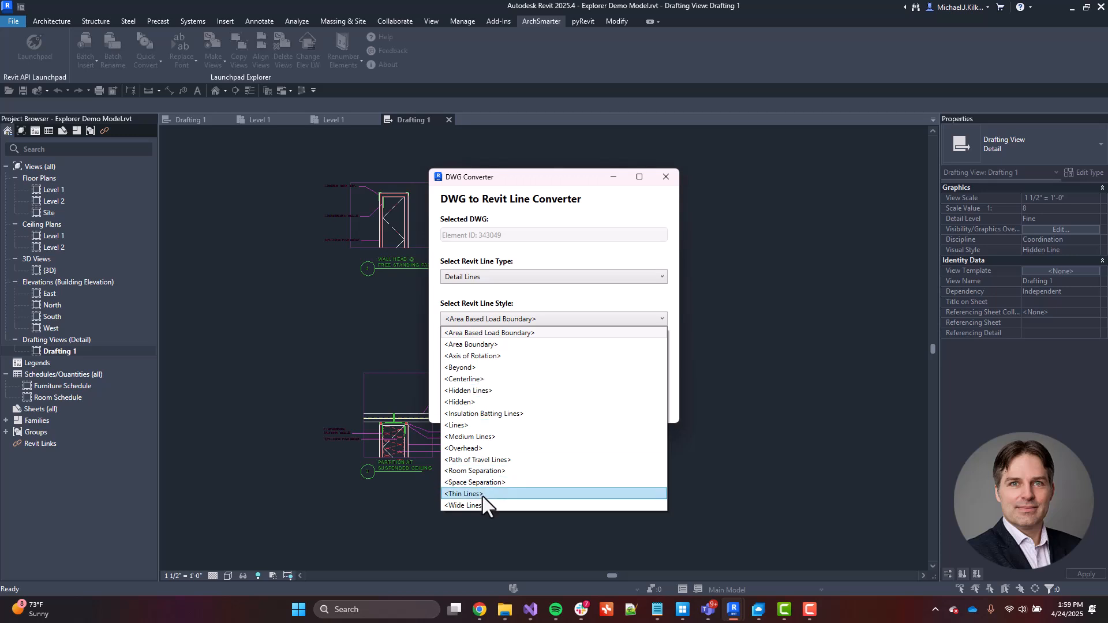
click(463, 493)
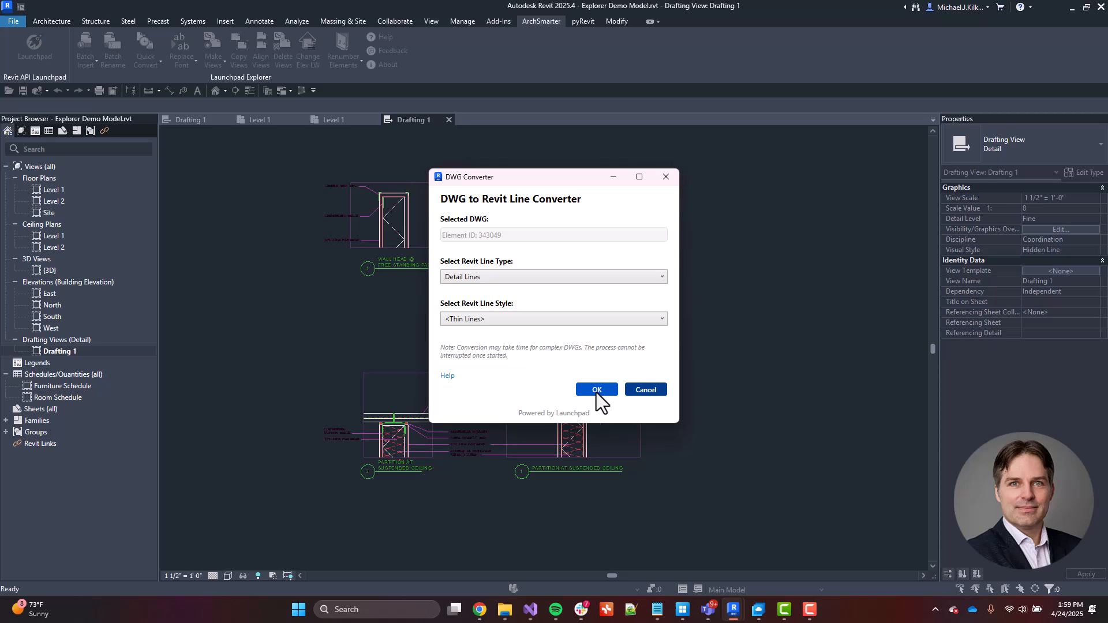
click(595, 389)
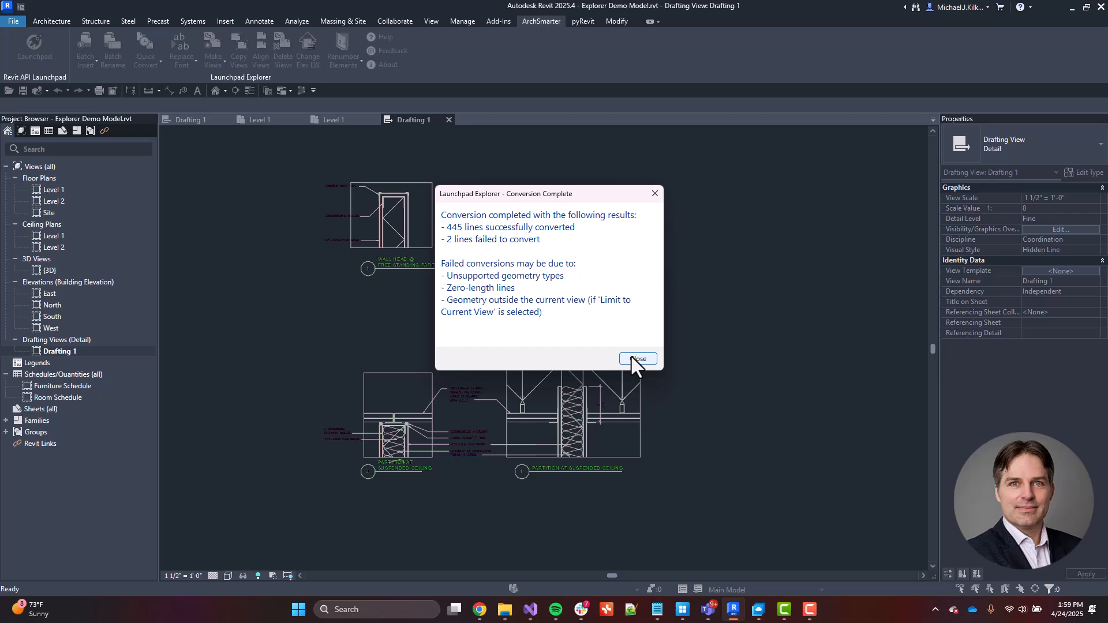
- Close the conversion results and launch Power Convert for a layer-based conversion
click(637, 359)
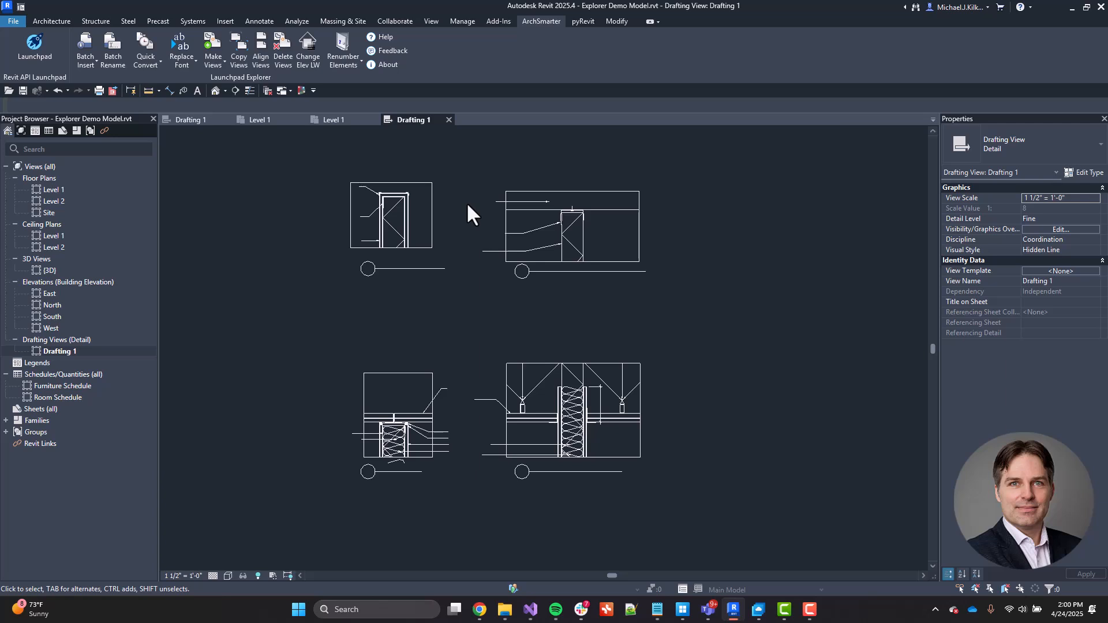
click(484, 226)
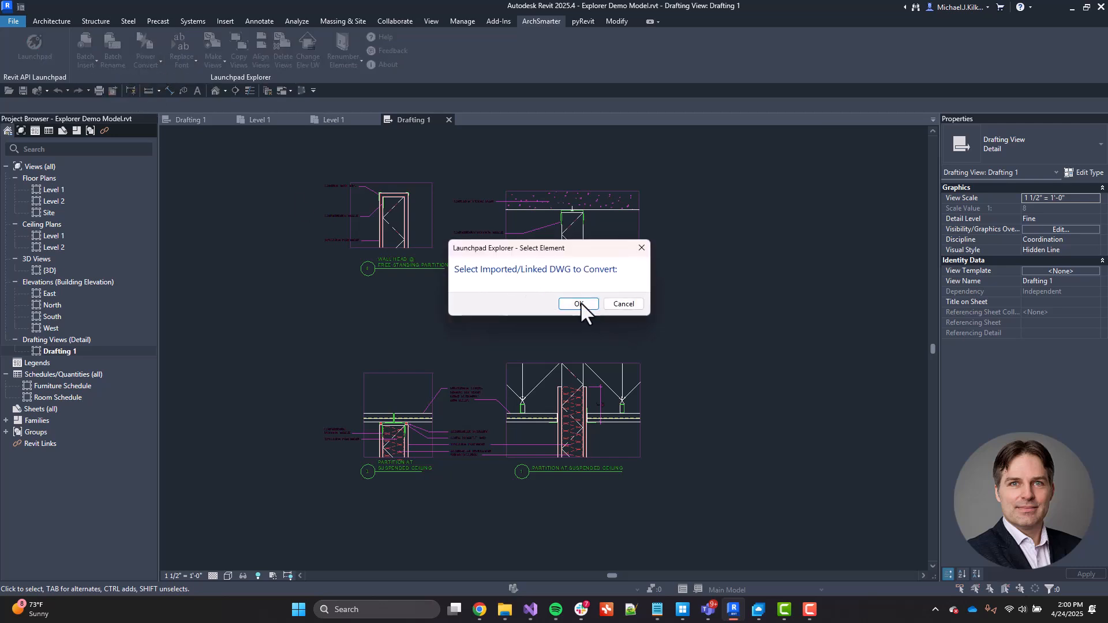
- Assign Centerline, Thin Lines and Wide Lines to layers _LINE_CENTER_1, _LINE_Continuous_2 and _LINE_Continuous_3
click(578, 303)
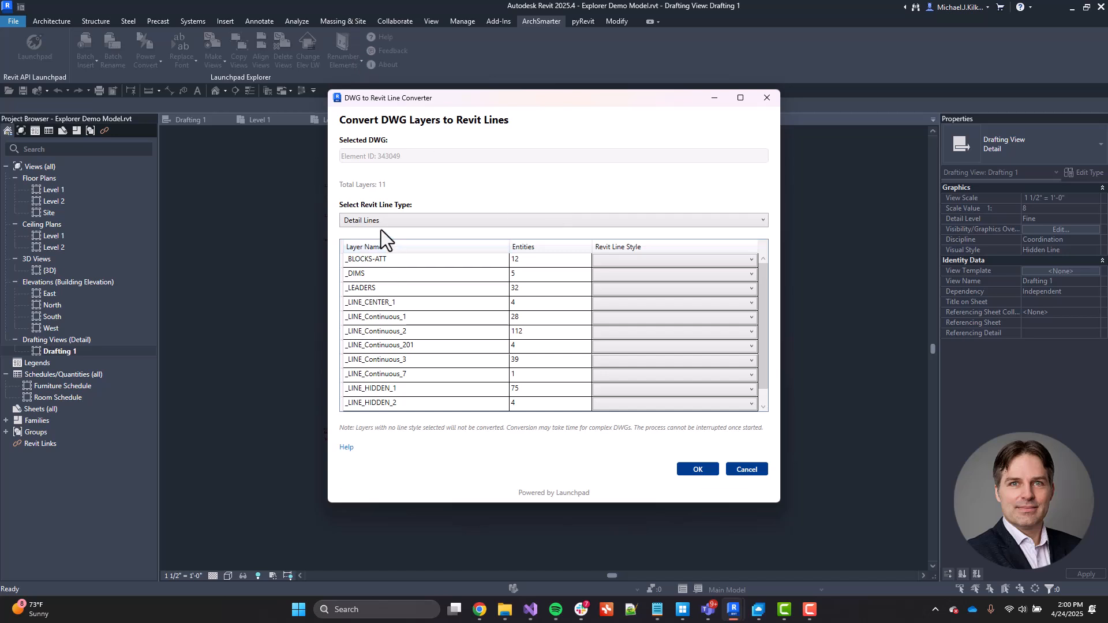
mouse_move(436, 195)
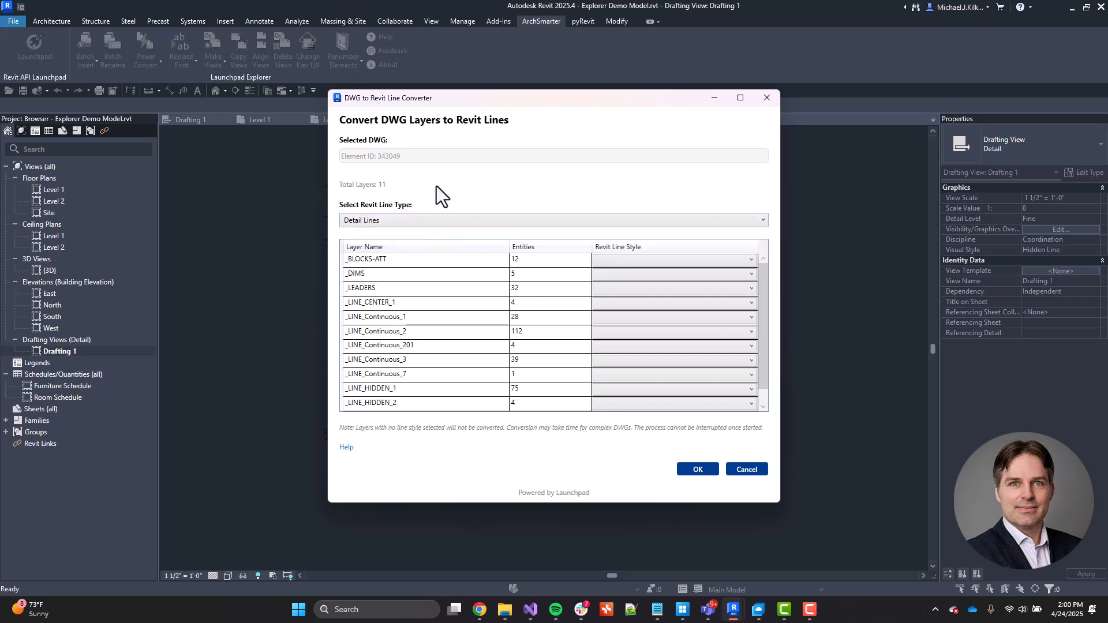
mouse_move(383, 490)
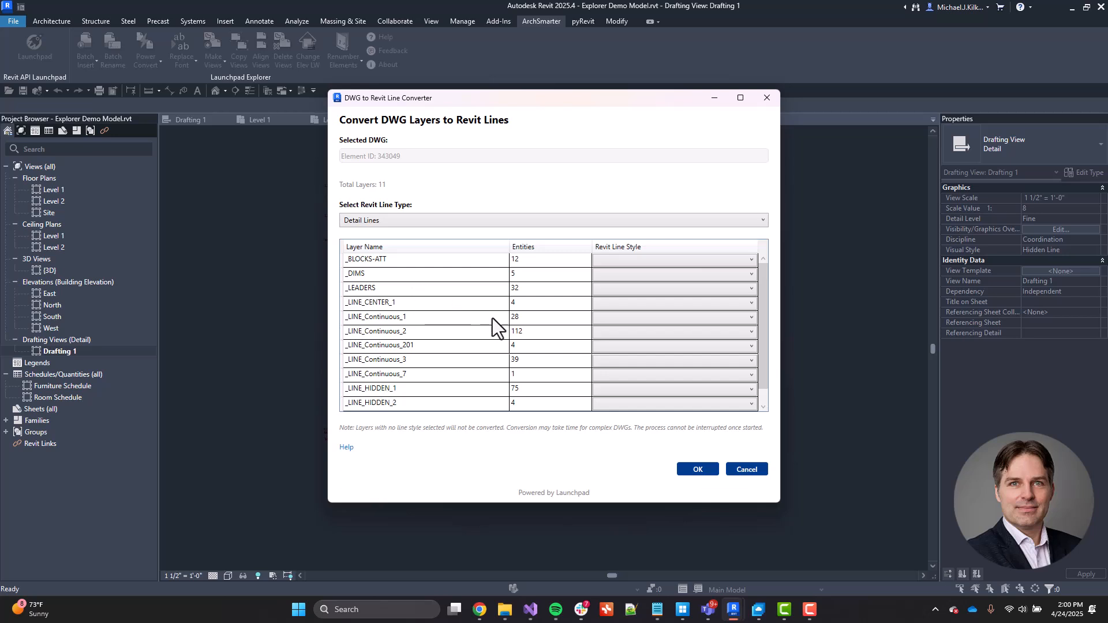
click(751, 302)
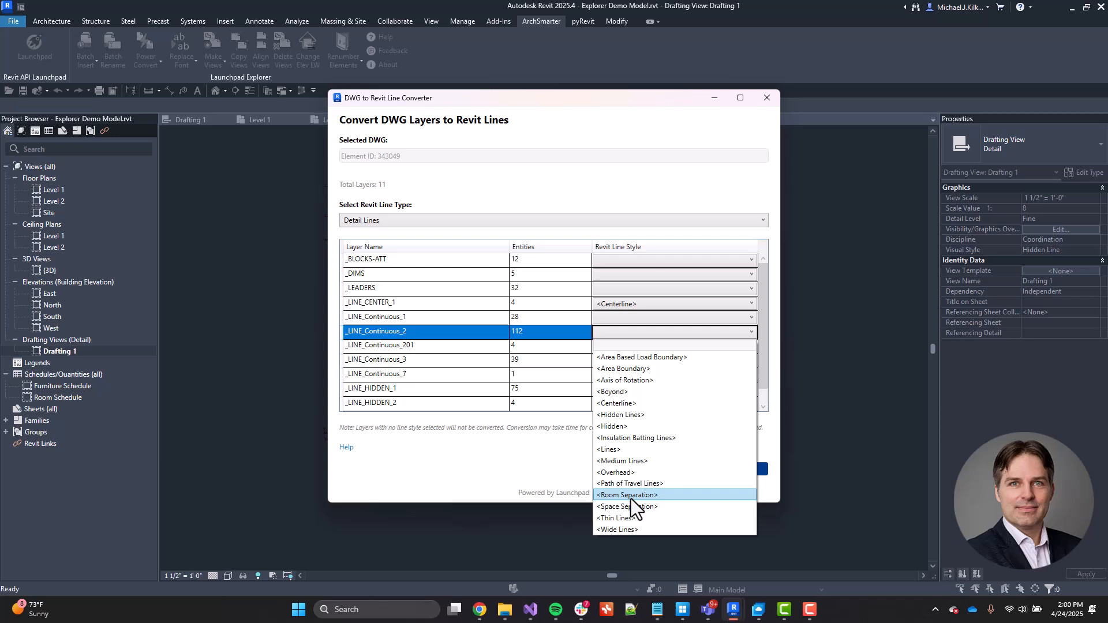
click(613, 518)
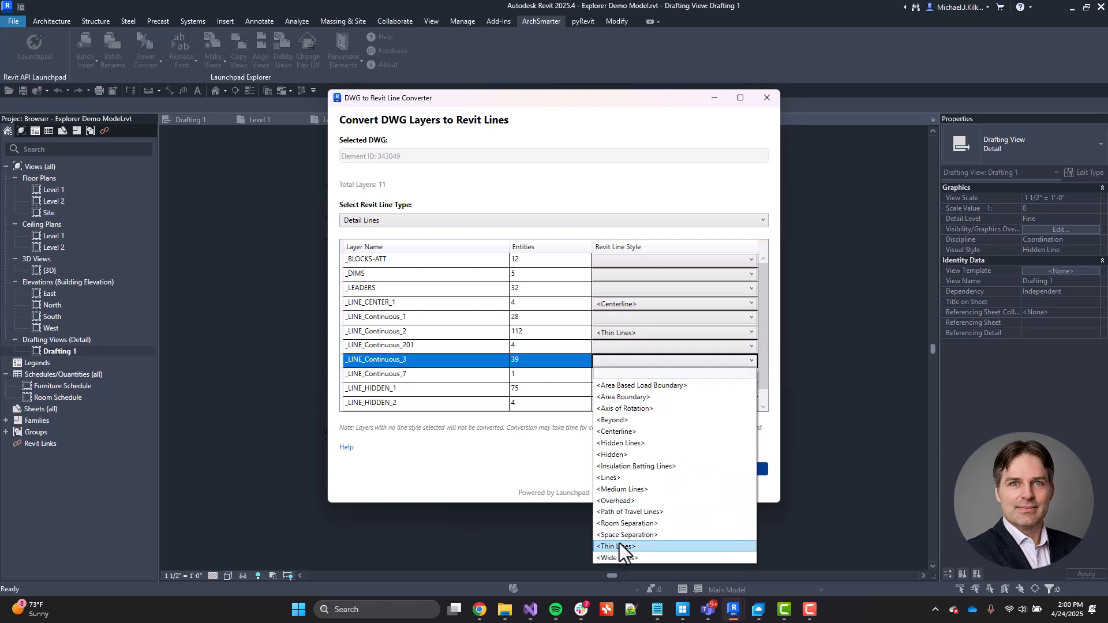
click(615, 557)
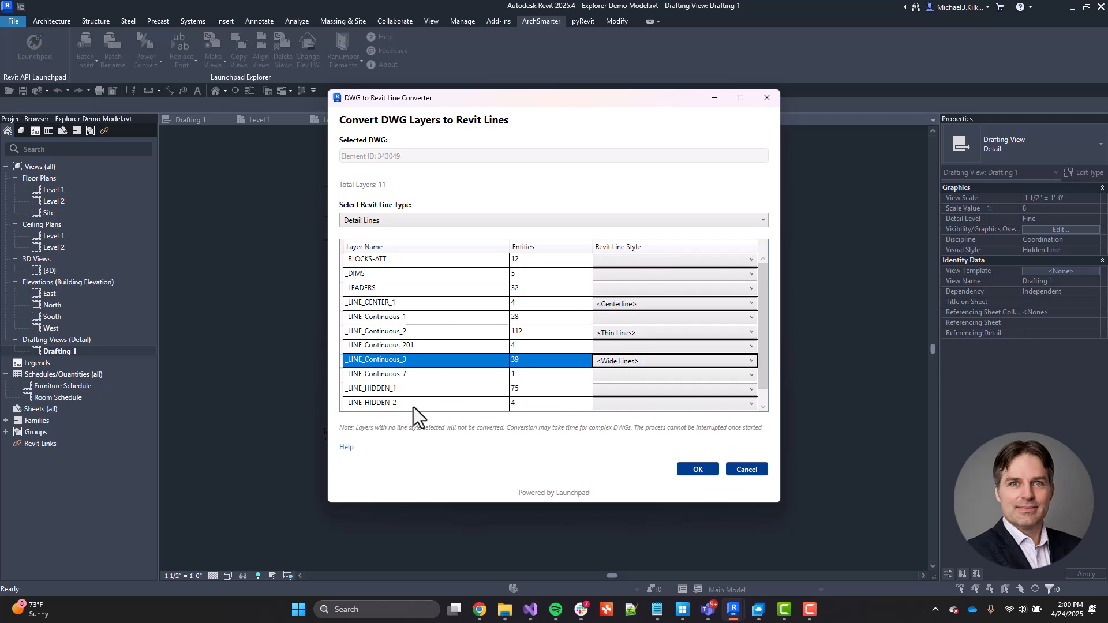
mouse_move(697, 469)
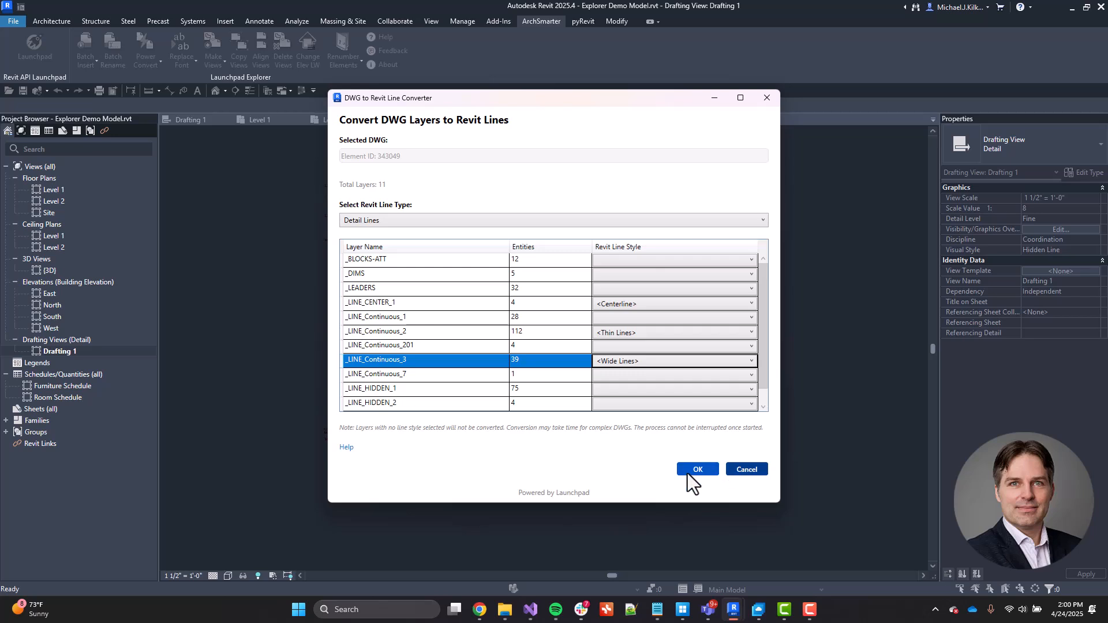
- Run the layer conversion (224 lines converted) and close its results summary
click(697, 468)
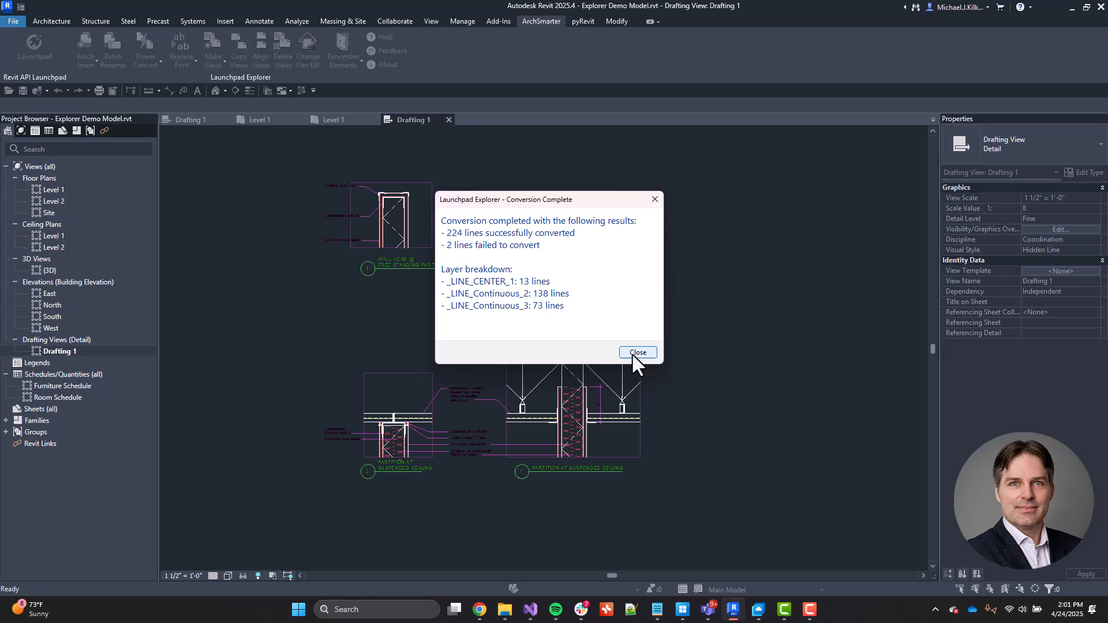
click(637, 352)
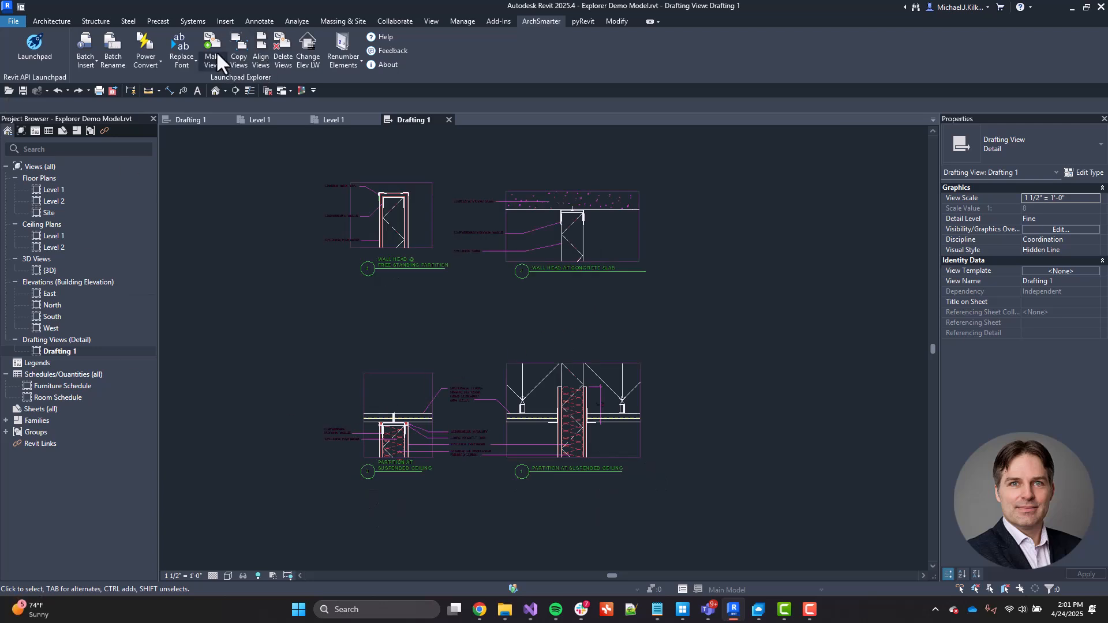
click(211, 50)
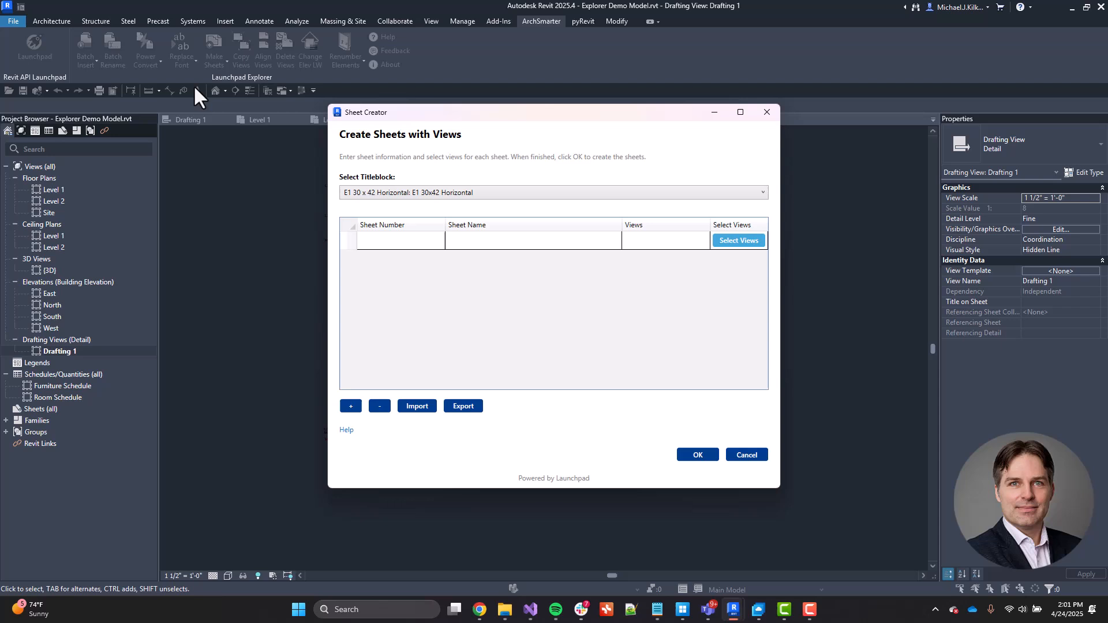
mouse_move(344, 253)
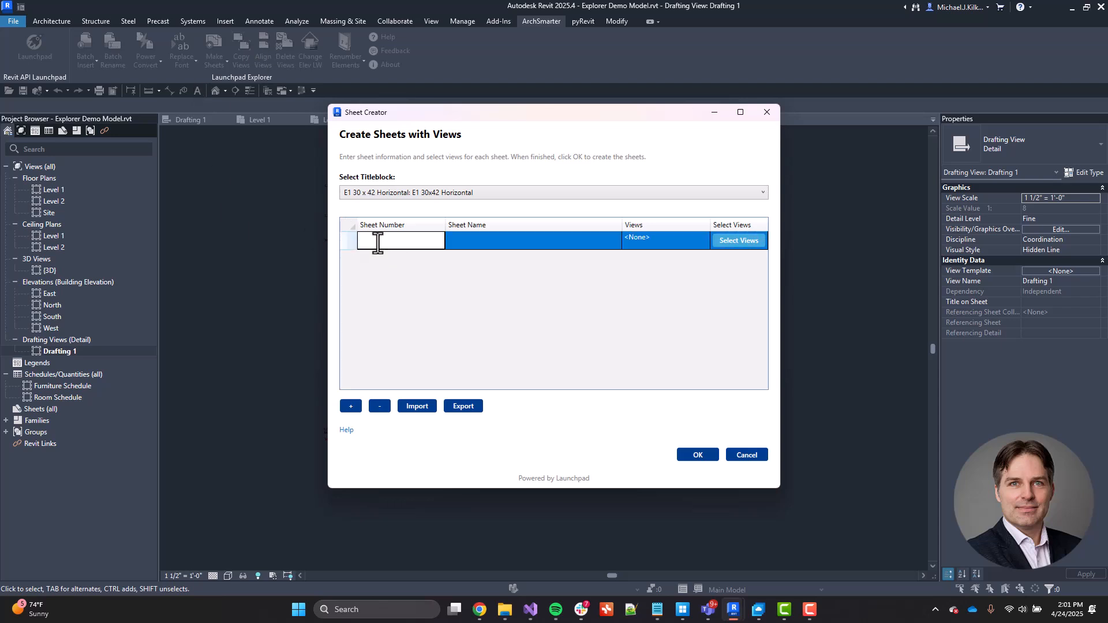
- Enter sheet rows 123 TEST SHEET, 234 TEST SHEET and 345 in Make Sheets
text(123)
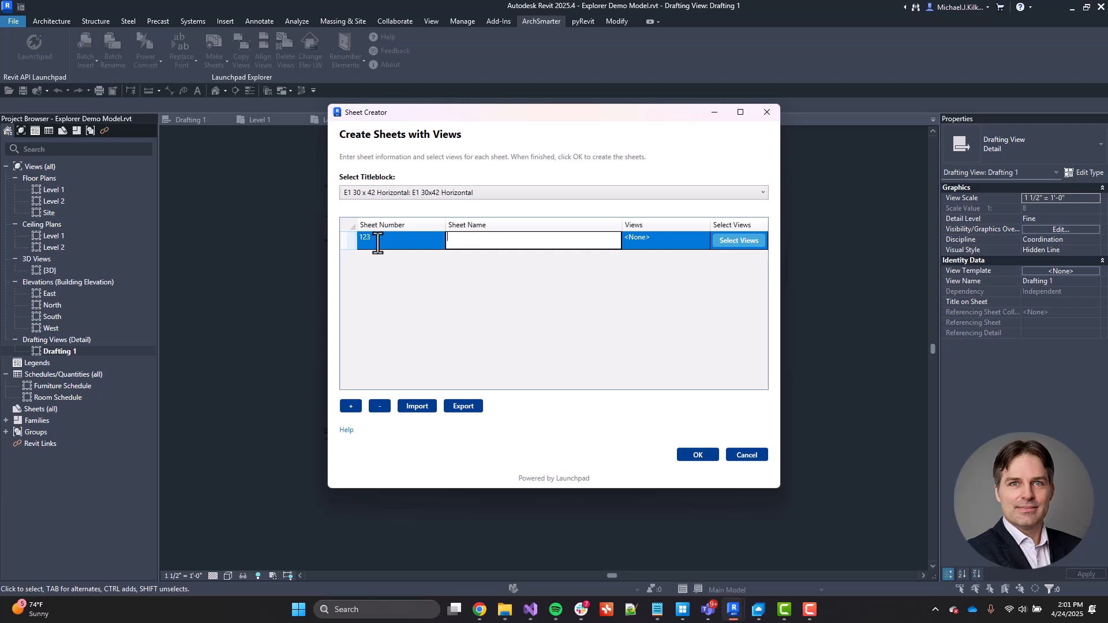
text(TEST SHEET)
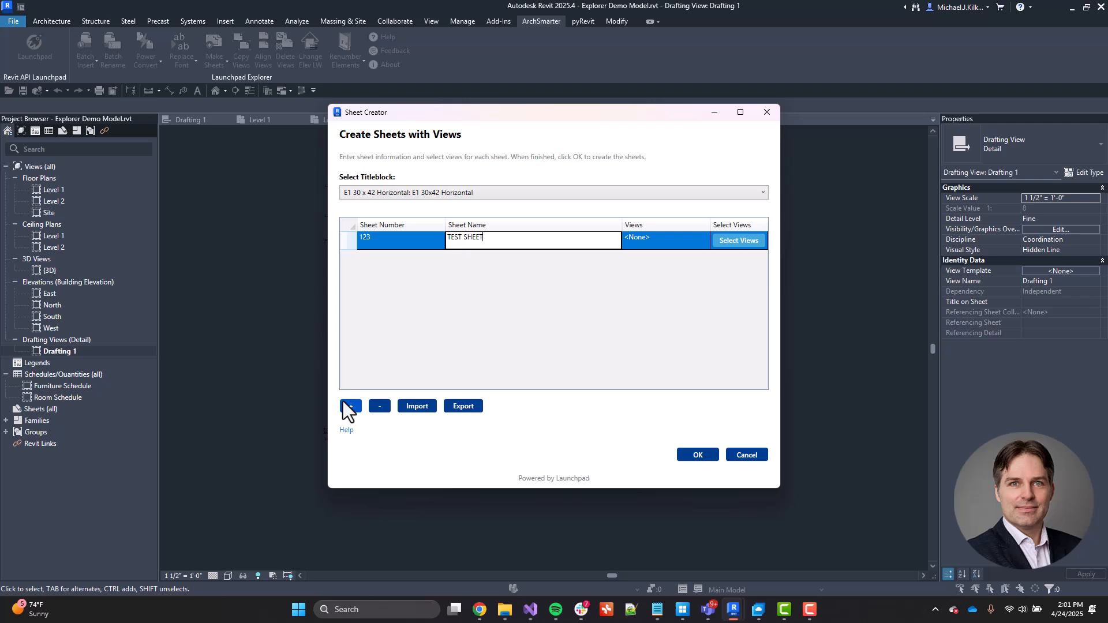
click(351, 405)
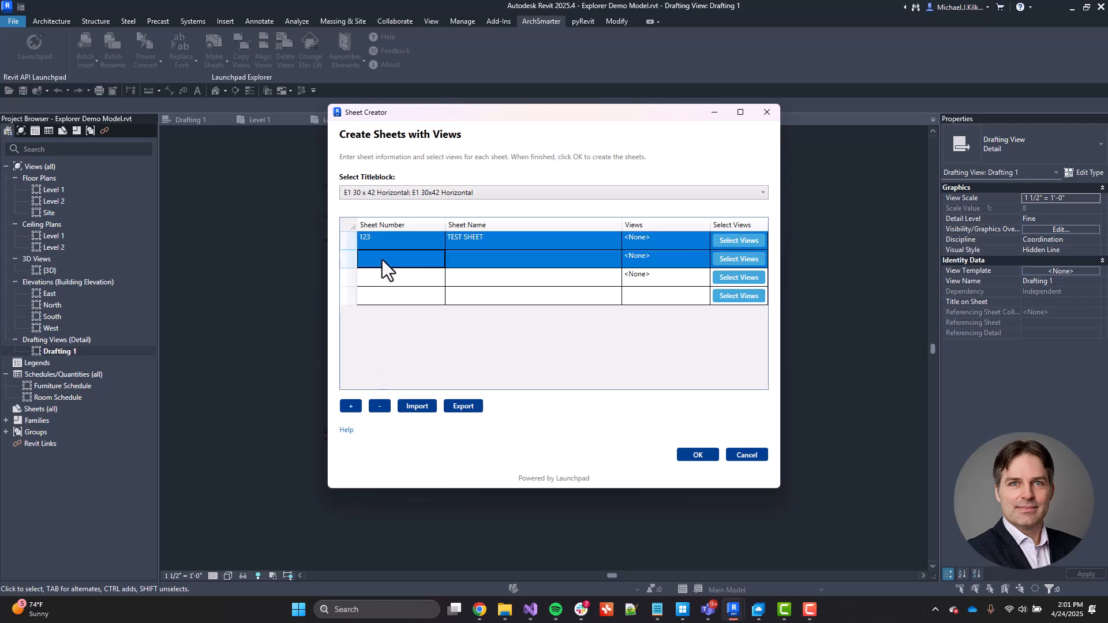
text(234)
click(402, 277)
text(345)
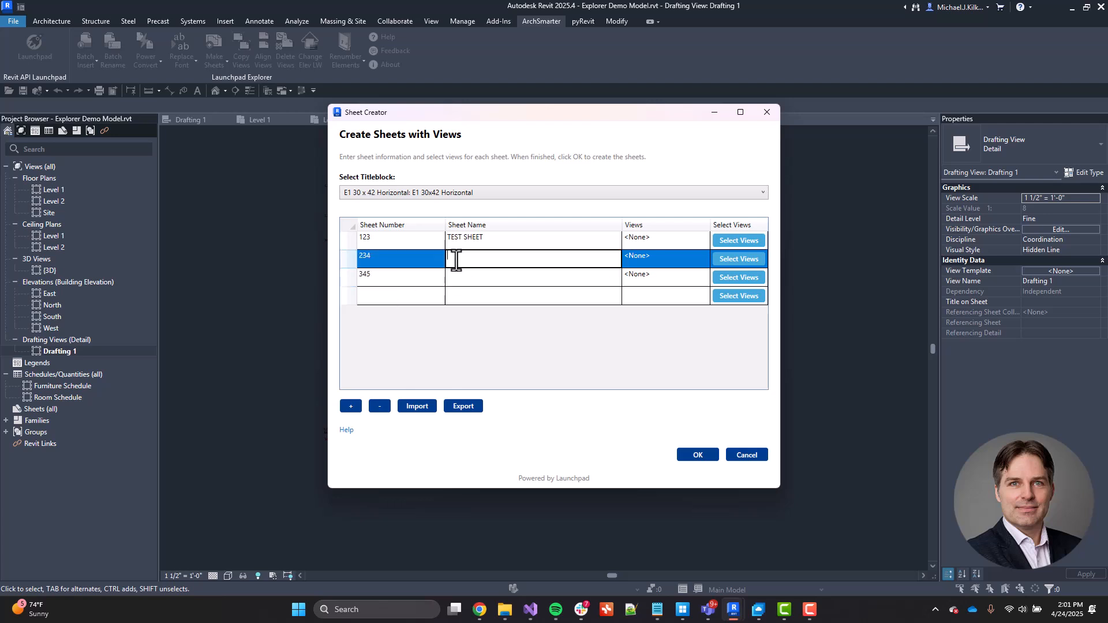
text(TEST SHEET)
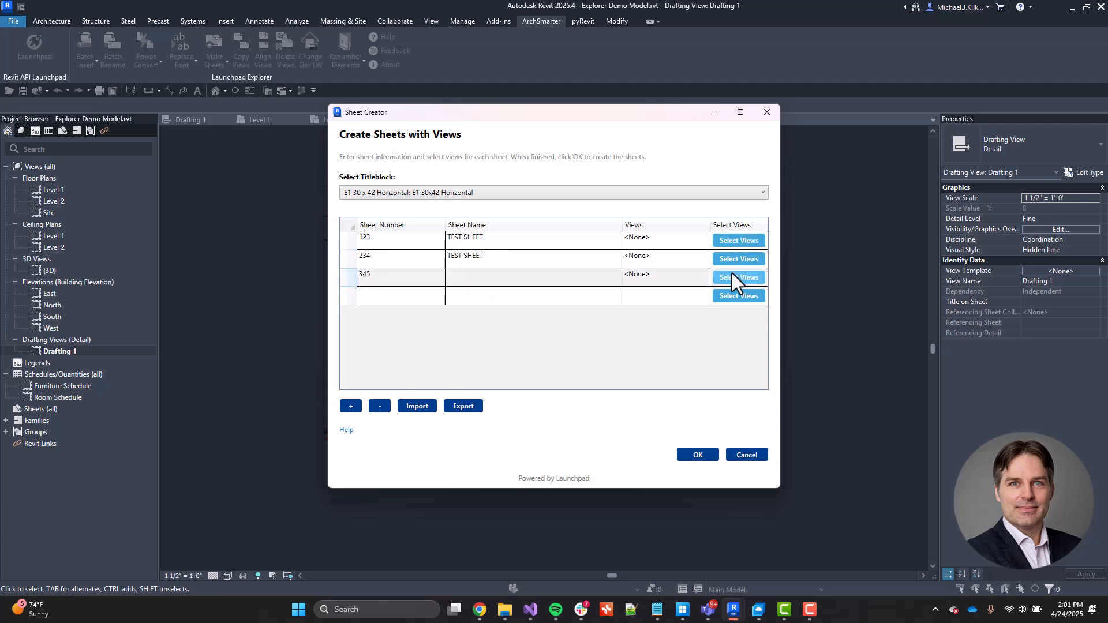
- Try Select Views for sheet 345, cancel it, and start importing rows from a CSV
click(738, 277)
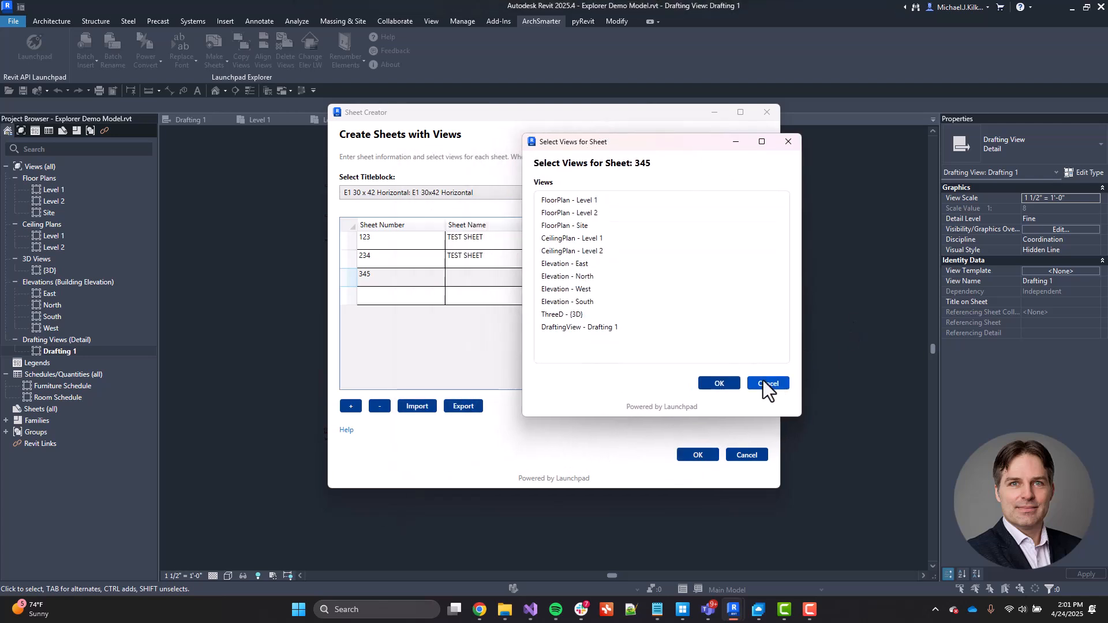
click(767, 384)
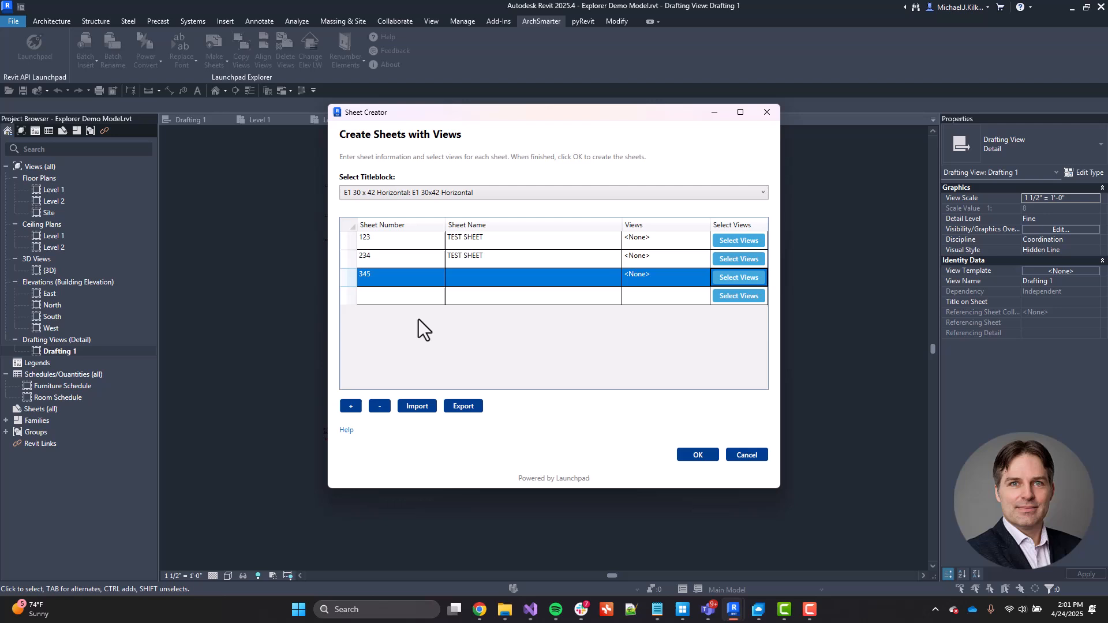
mouse_move(425, 403)
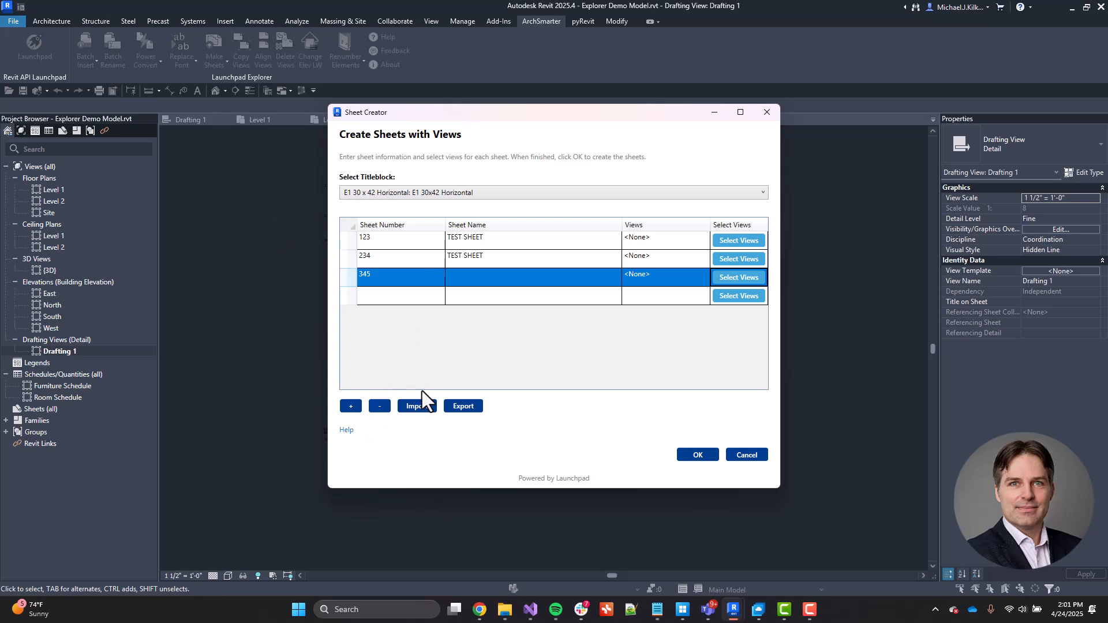
mouse_move(473, 427)
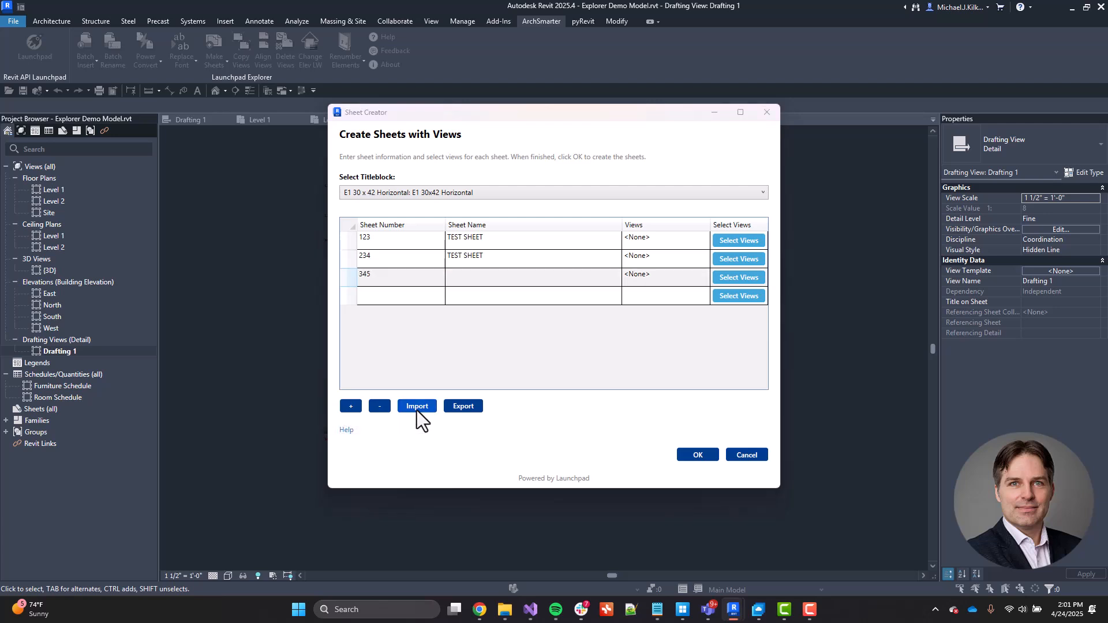
click(416, 405)
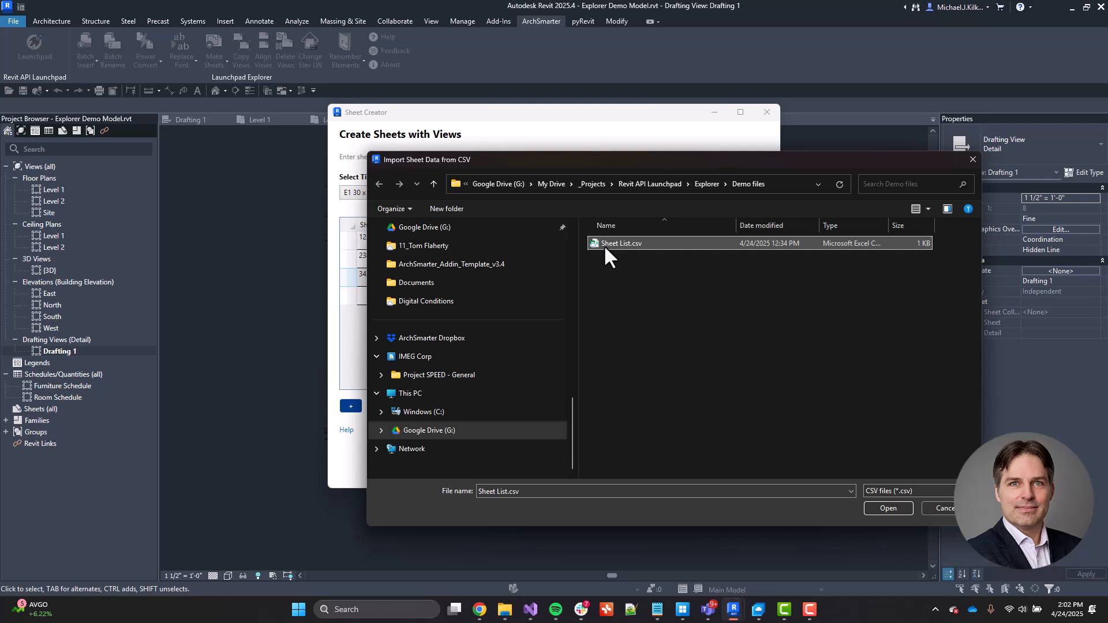
- Open Sheet List.csv in a spreadsheet from the import file picker's right-click menu
right_click(621, 244)
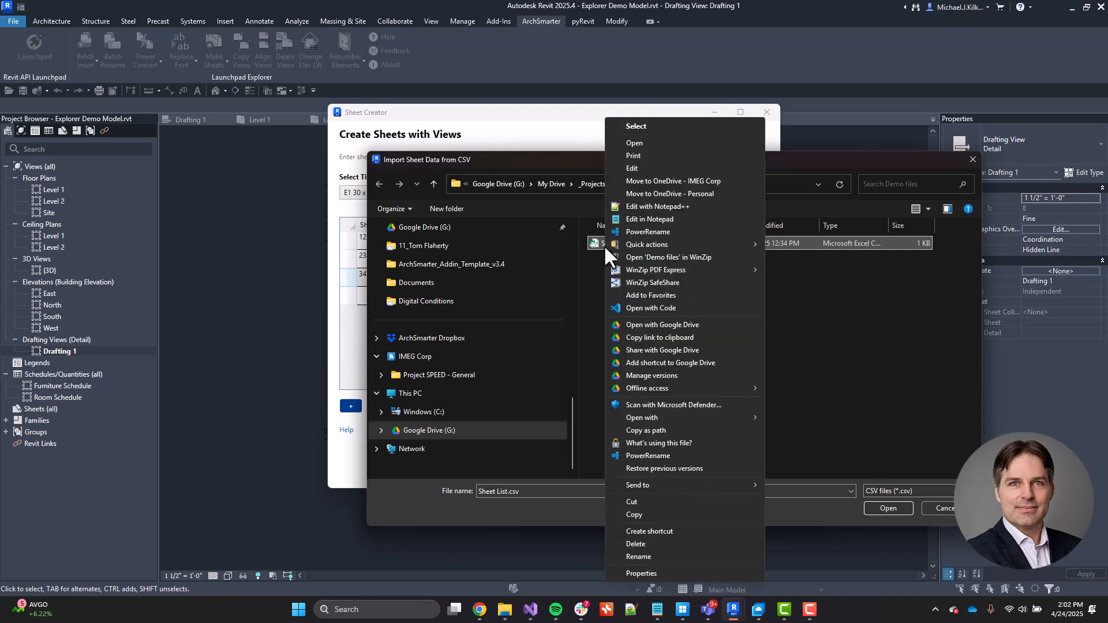
mouse_move(634, 143)
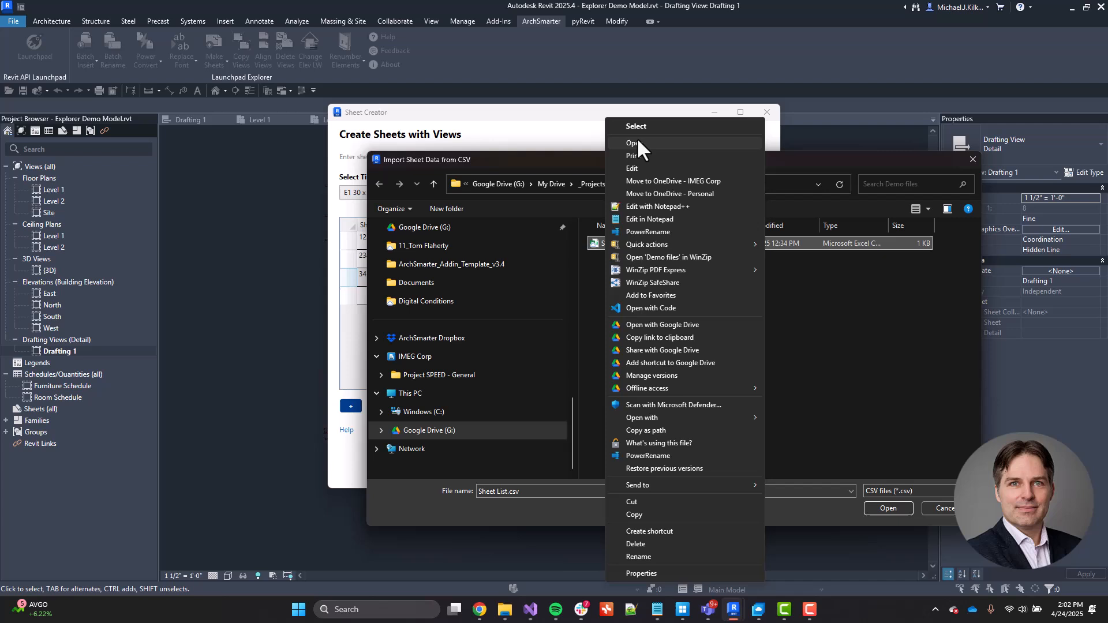
click(633, 143)
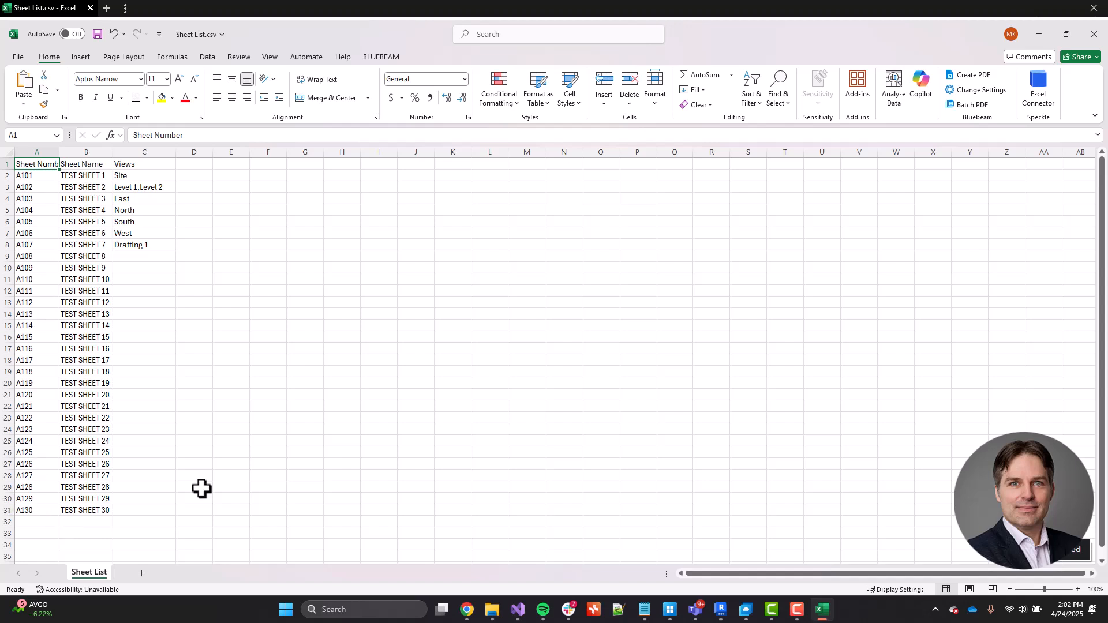
mouse_move(119, 209)
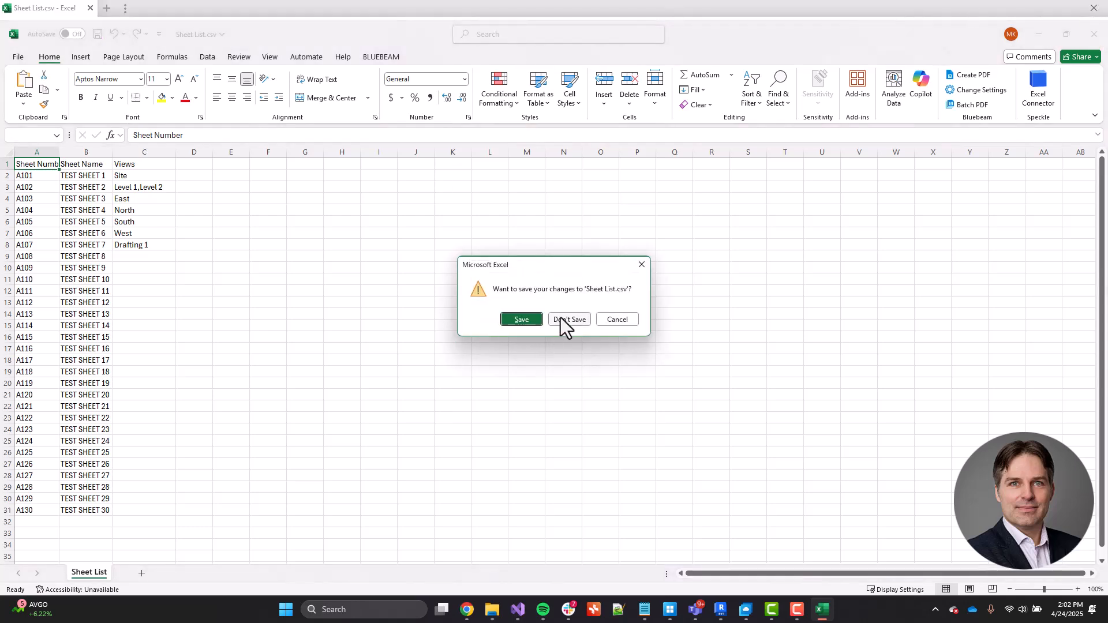
- Close the reviewed sheet list in Excel without saving changes
click(569, 319)
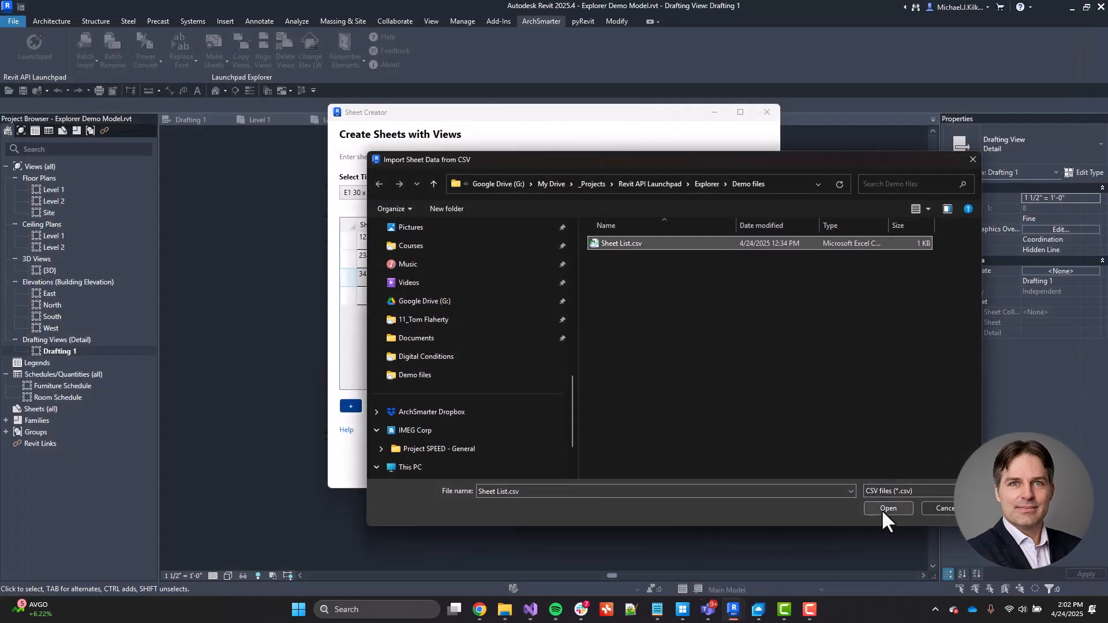
- Import Sheet List.csv replacing the old rows and create the 30 sheets A101–A130
click(887, 508)
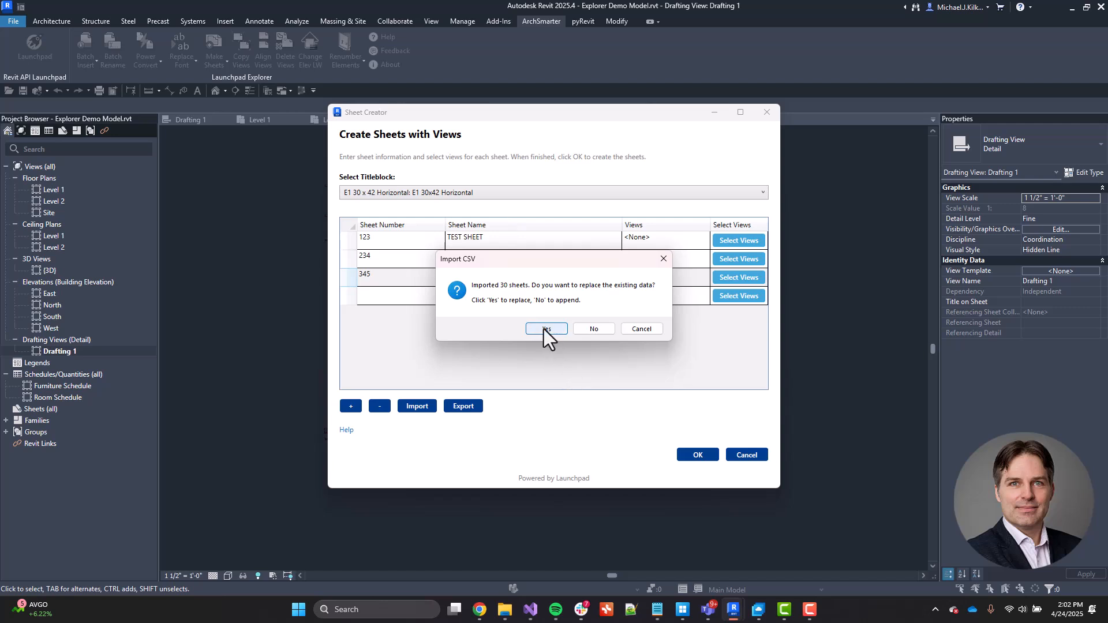
click(546, 329)
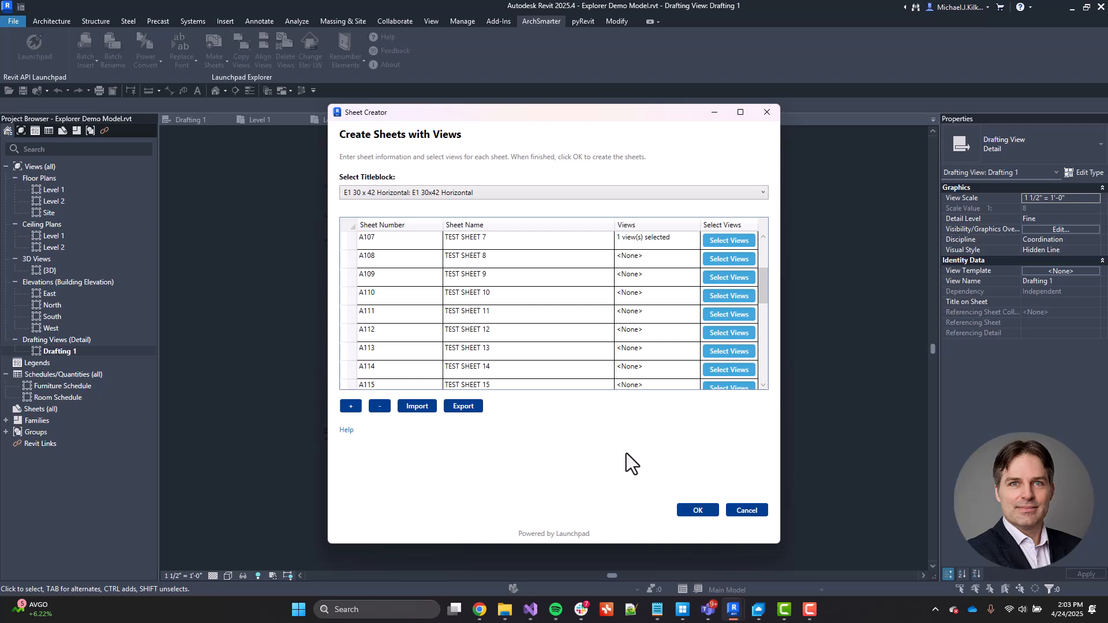
click(697, 508)
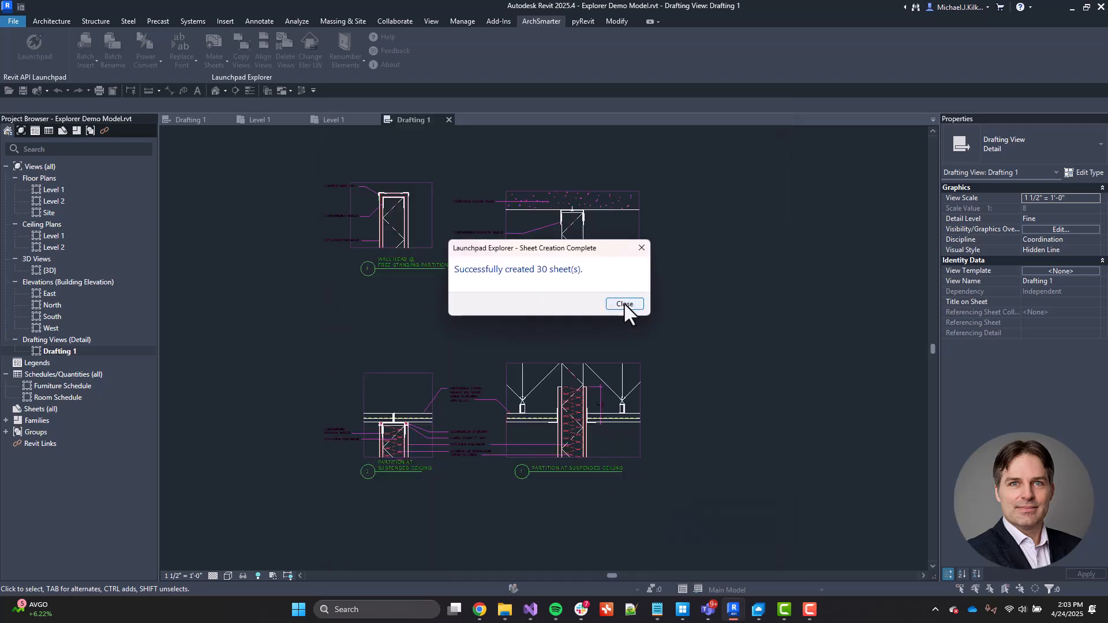
click(623, 304)
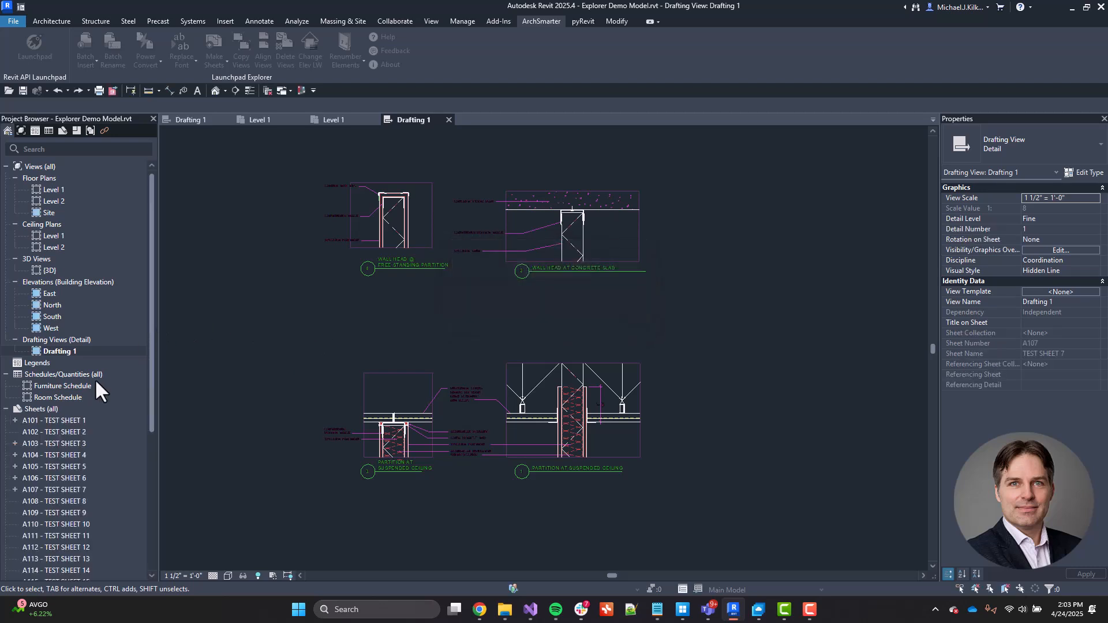
- Open sheet A107, then sheet A105 - TEST SHEET 5, from the Project Browser
scroll(down, 3)
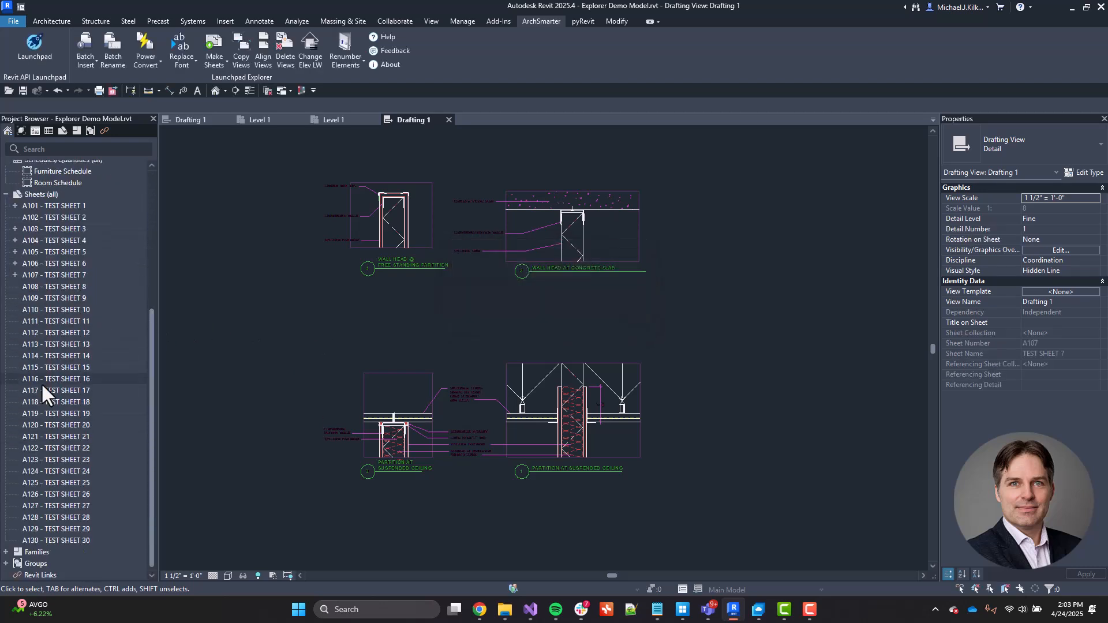
double_click(56, 275)
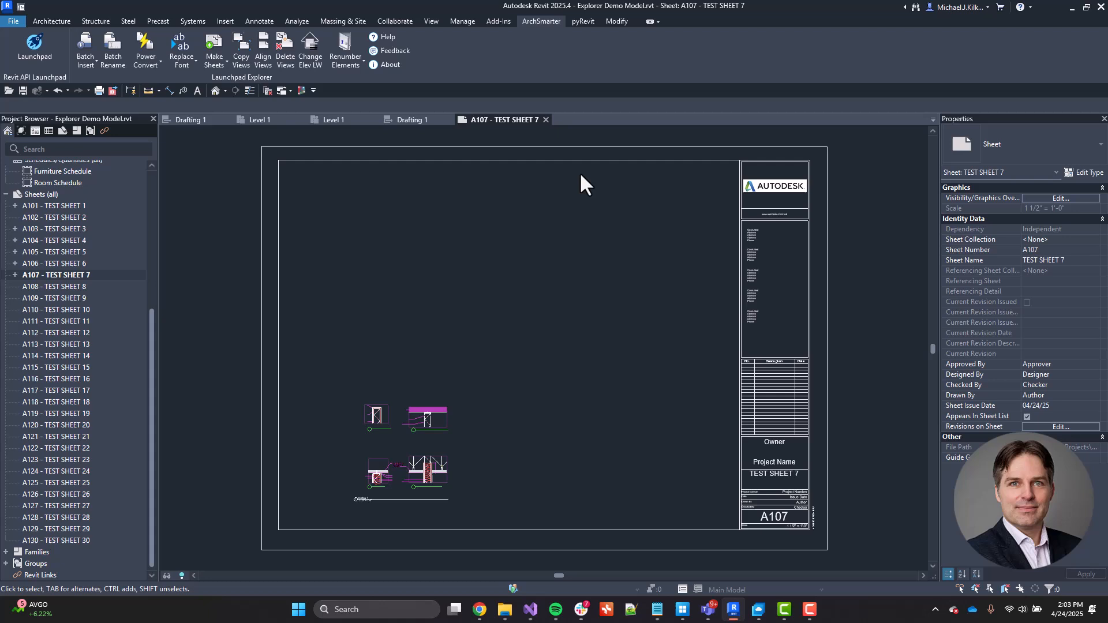
click(55, 252)
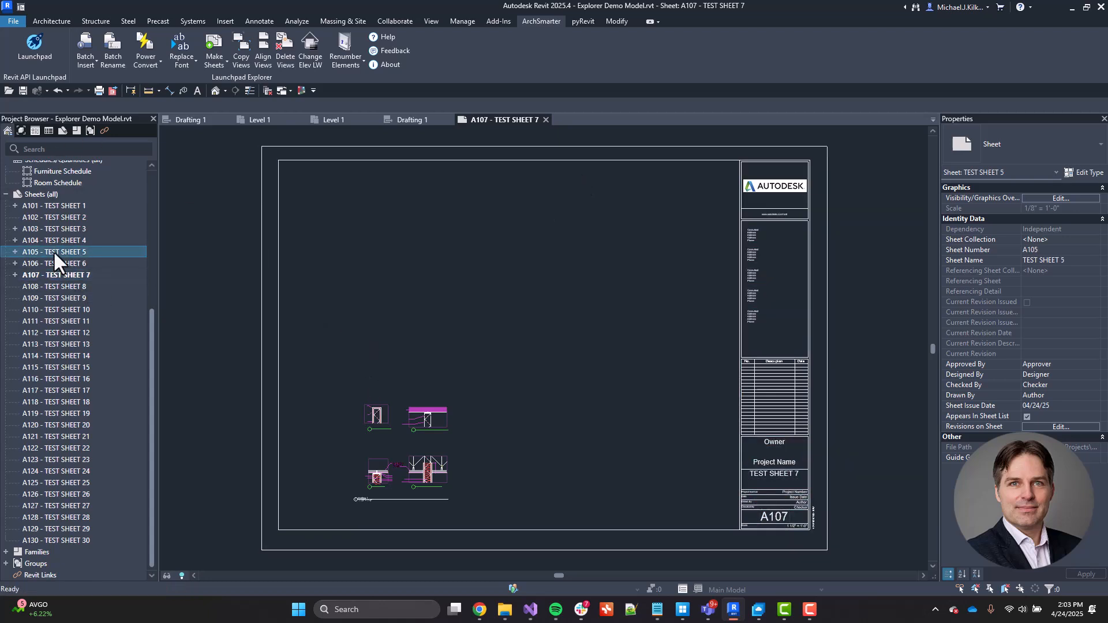
double_click(55, 252)
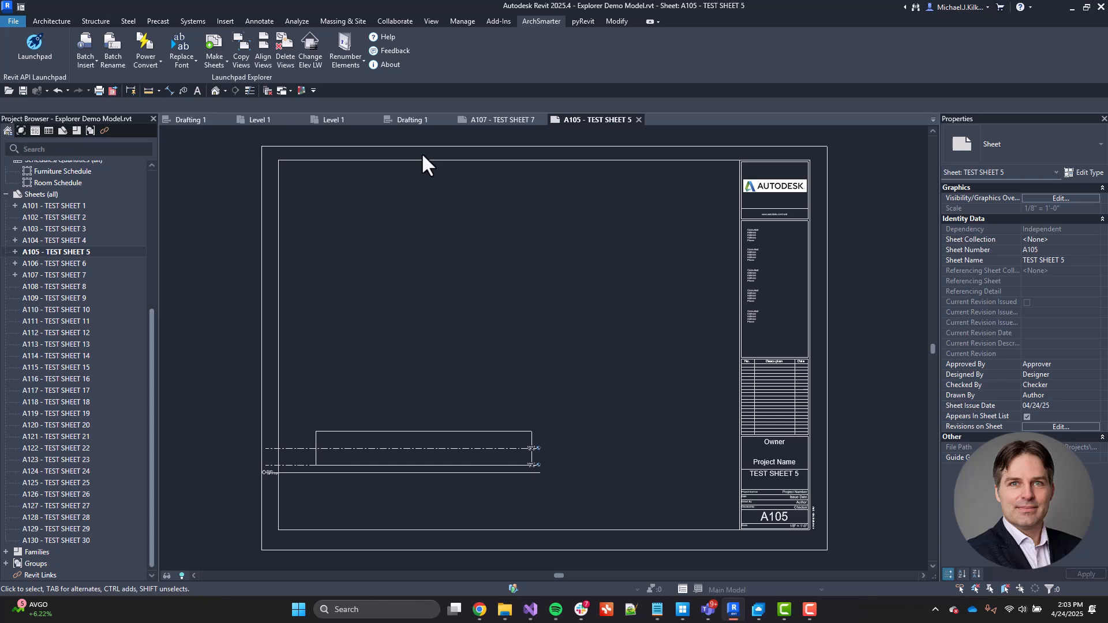
mouse_move(292, 323)
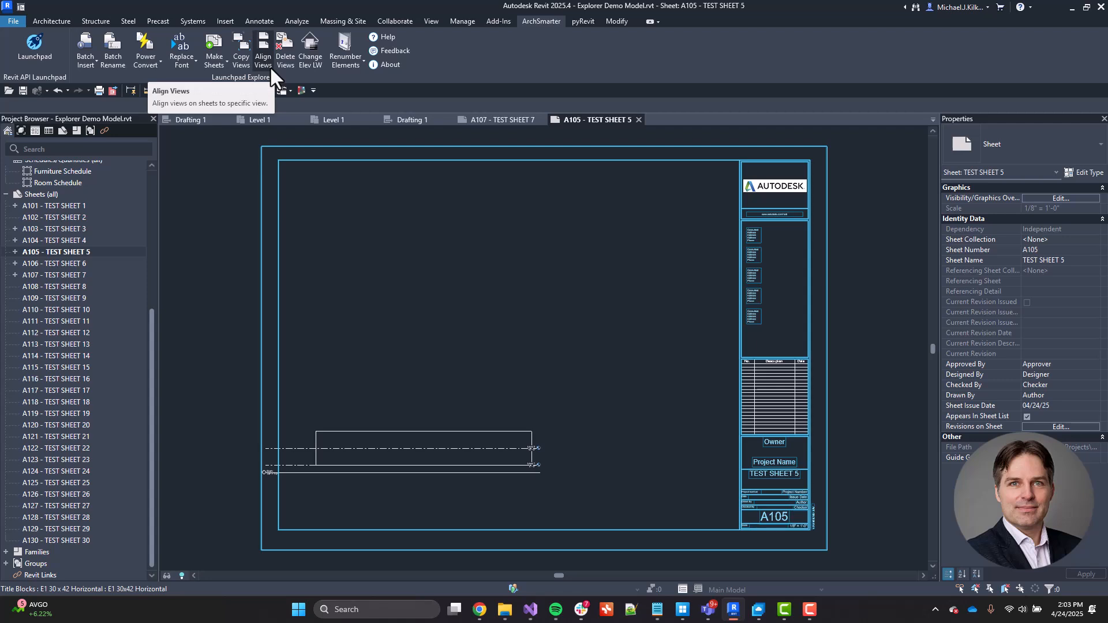
- Move the viewport on sheet A105 up to the sheet's top-left corner
click(424, 450)
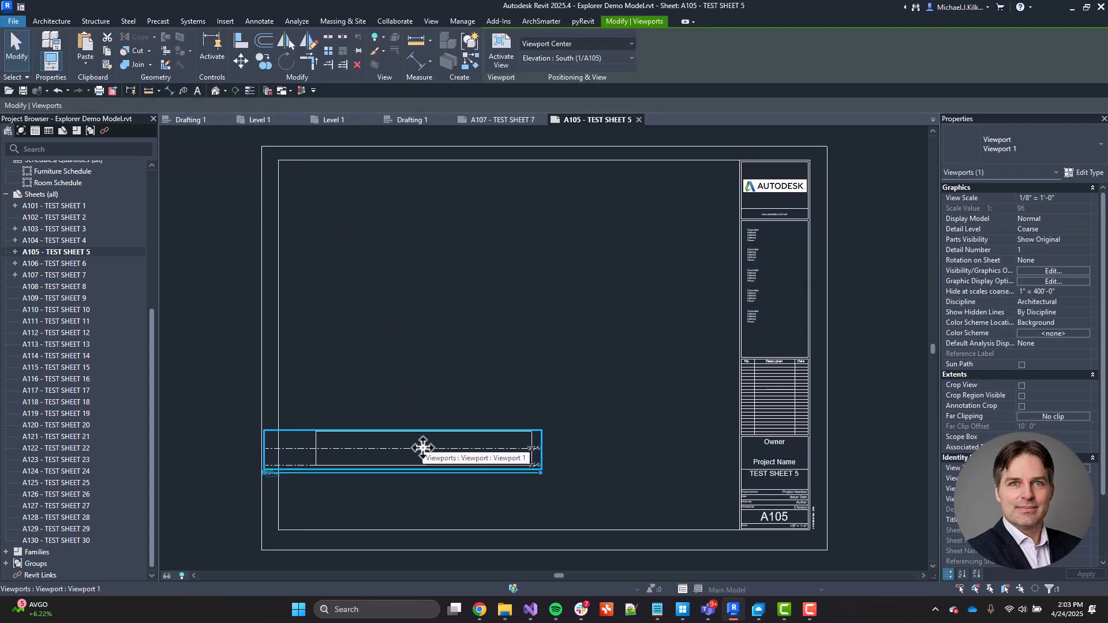
drag(422, 448, 606, 193)
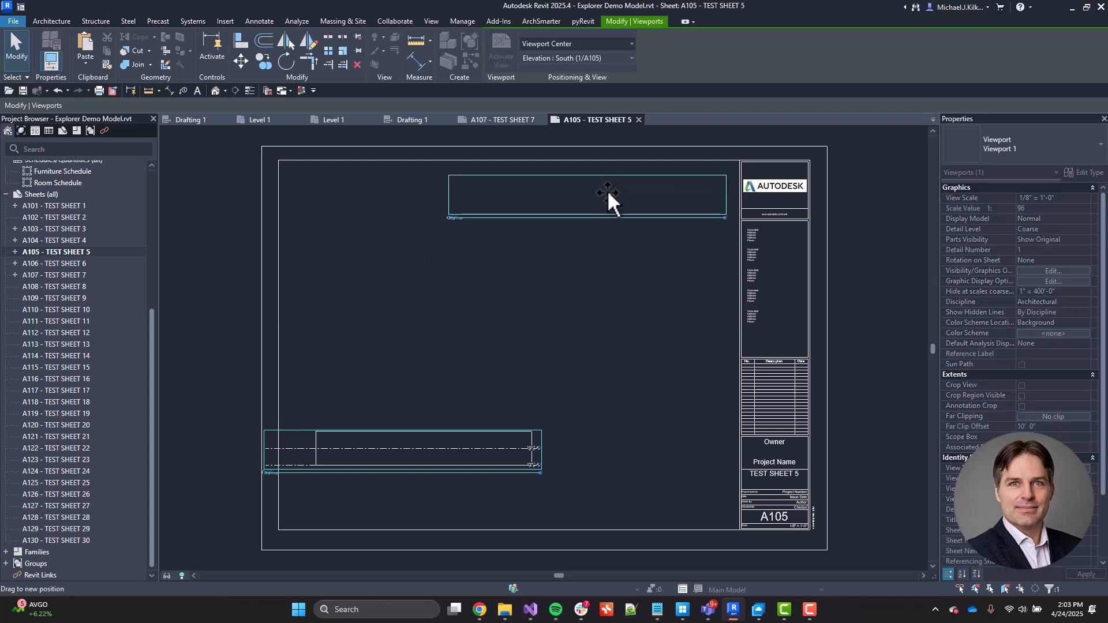
drag(609, 197, 472, 208)
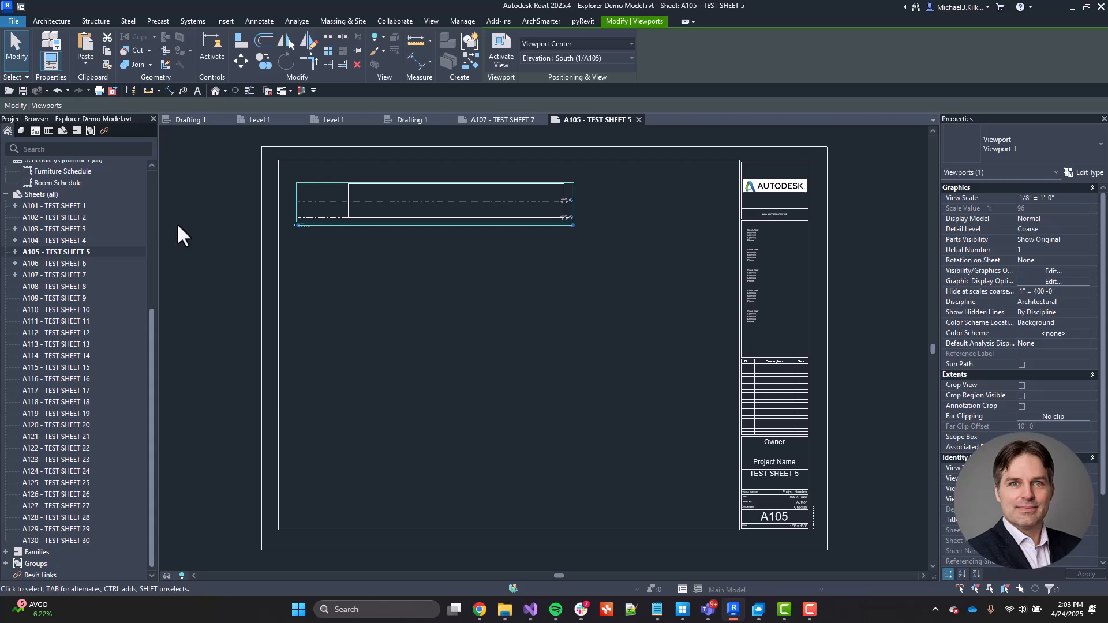
mouse_move(336, 264)
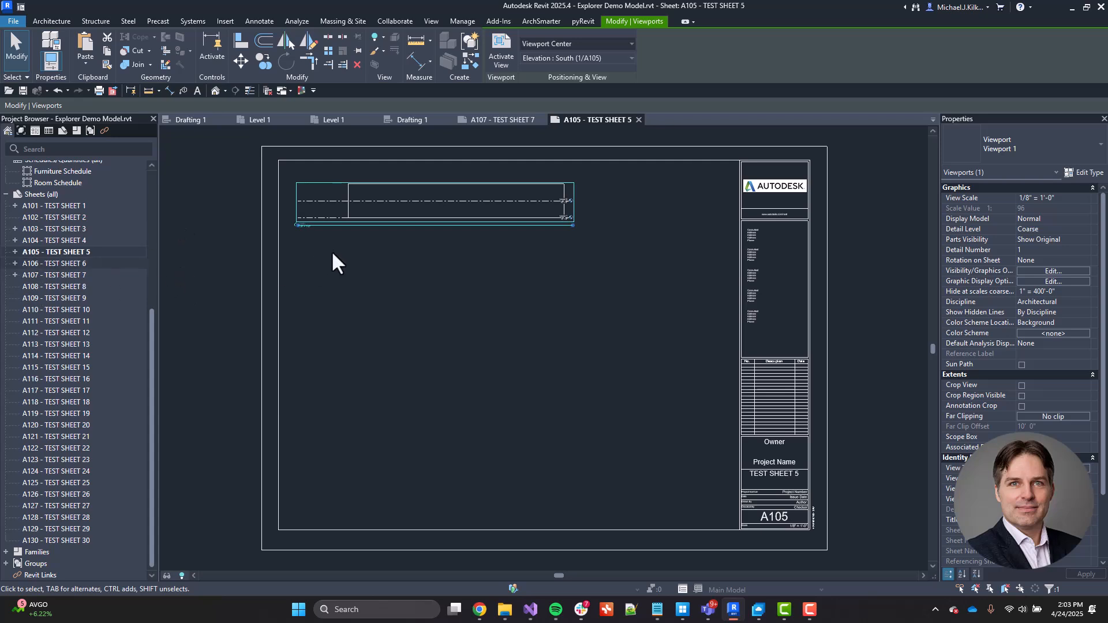
- Switch to sheet A103 - TEST SHEET 3 from the Project Browser
click(55, 228)
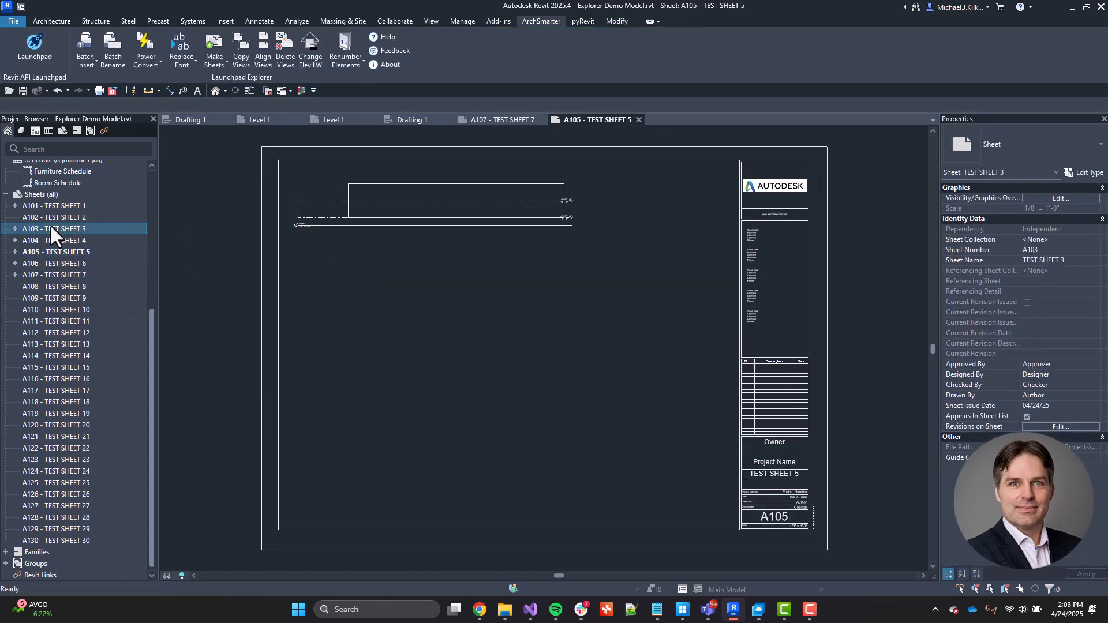
double_click(56, 229)
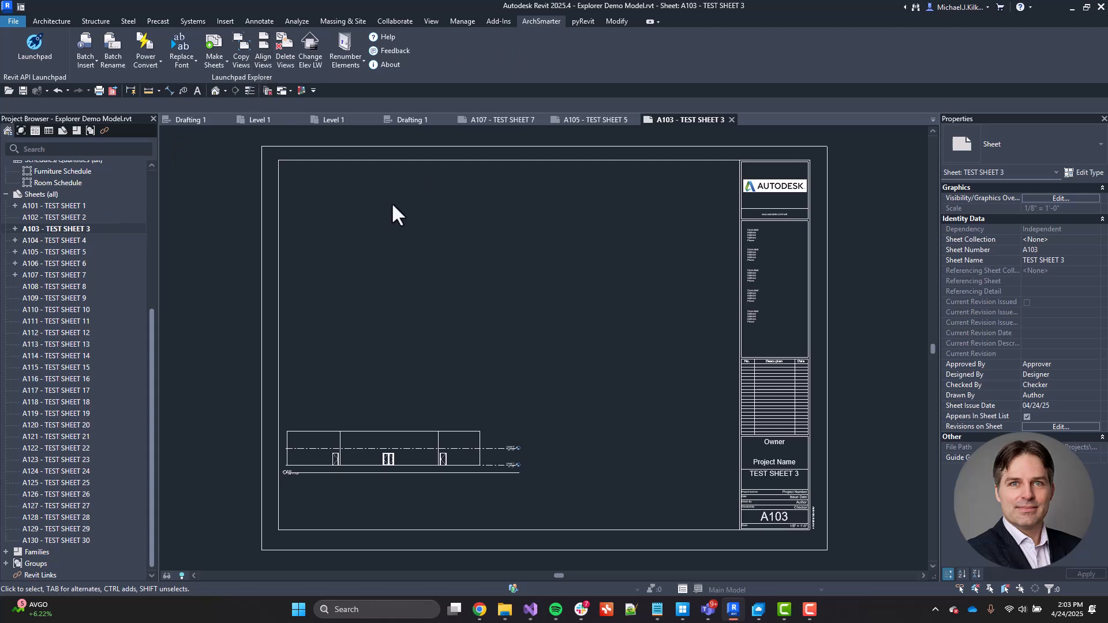
- Align sheets A101–A107 to A105 - South at Top Left with Pin views checked and apply
click(262, 50)
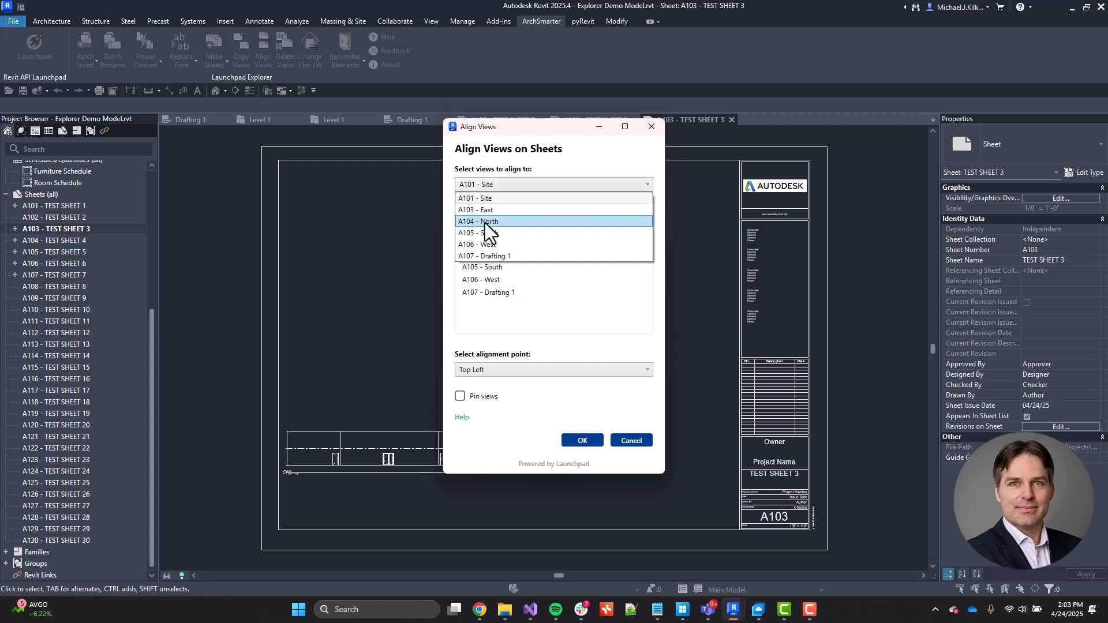
mouse_move(487, 232)
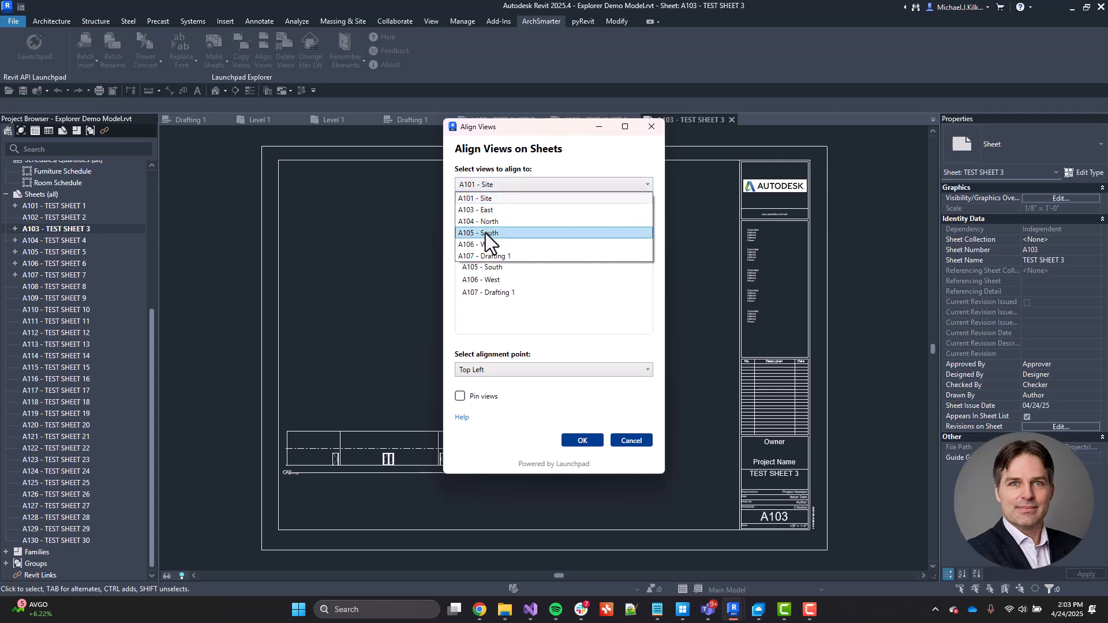
click(477, 234)
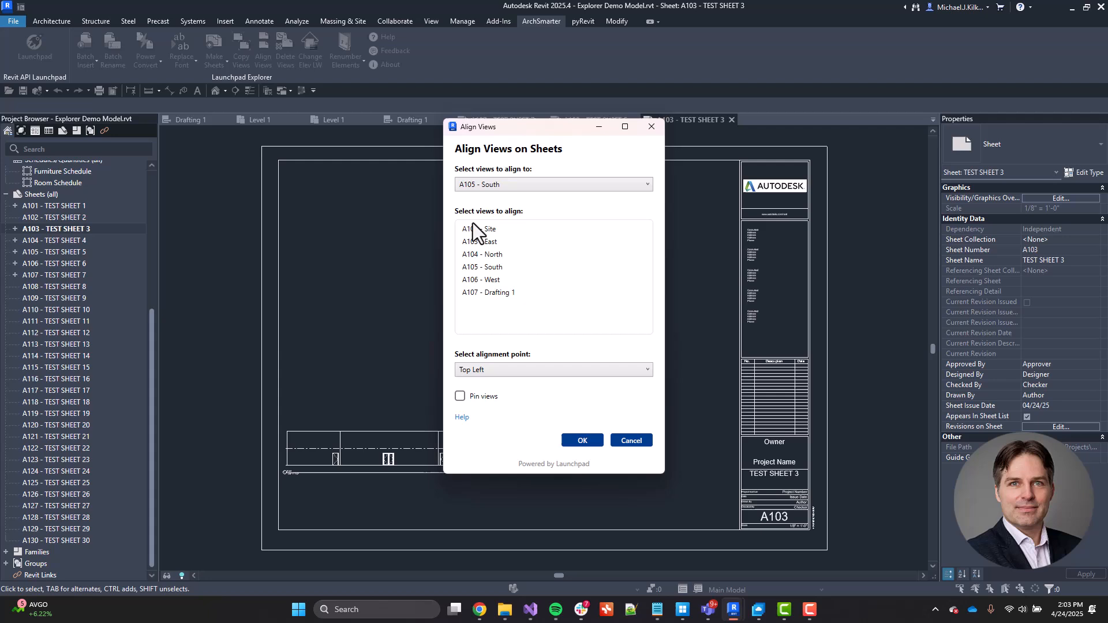
click(480, 228)
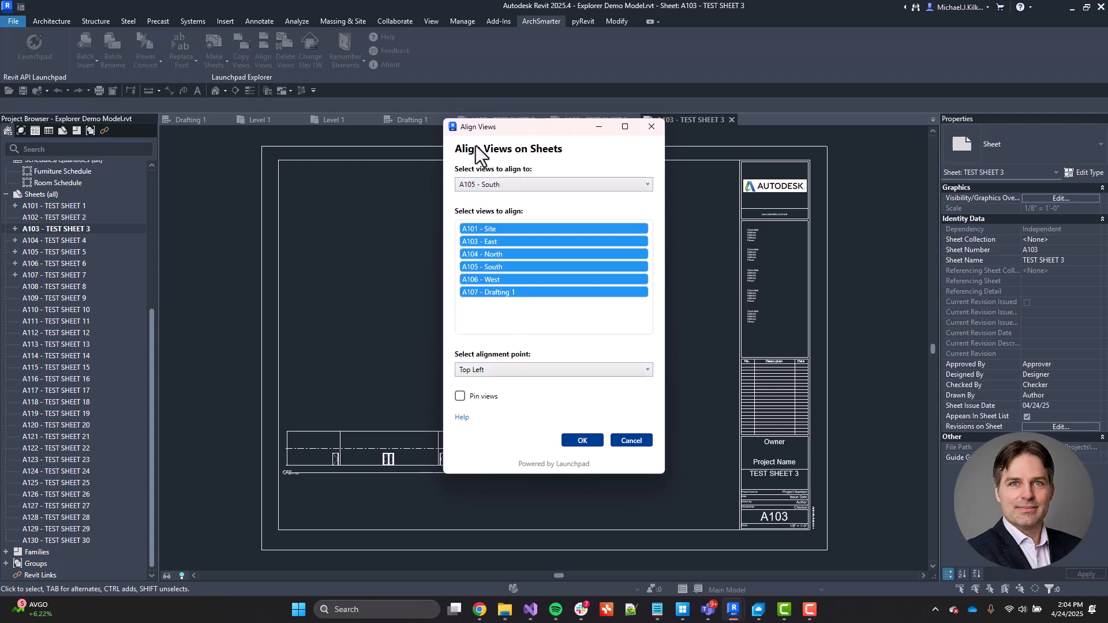
mouse_move(523, 394)
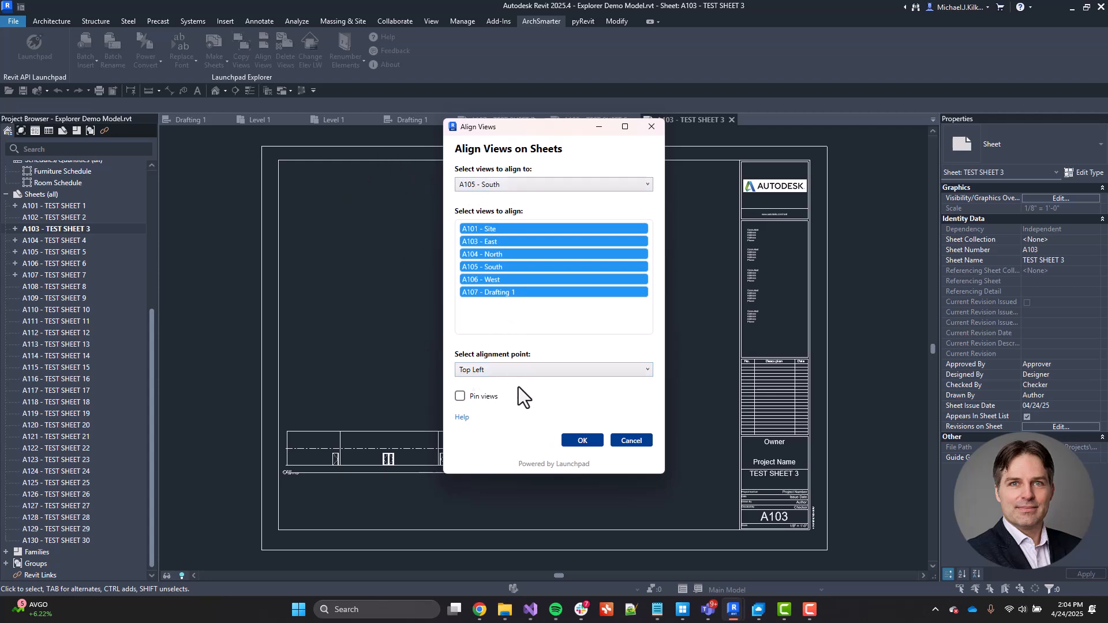
mouse_move(463, 410)
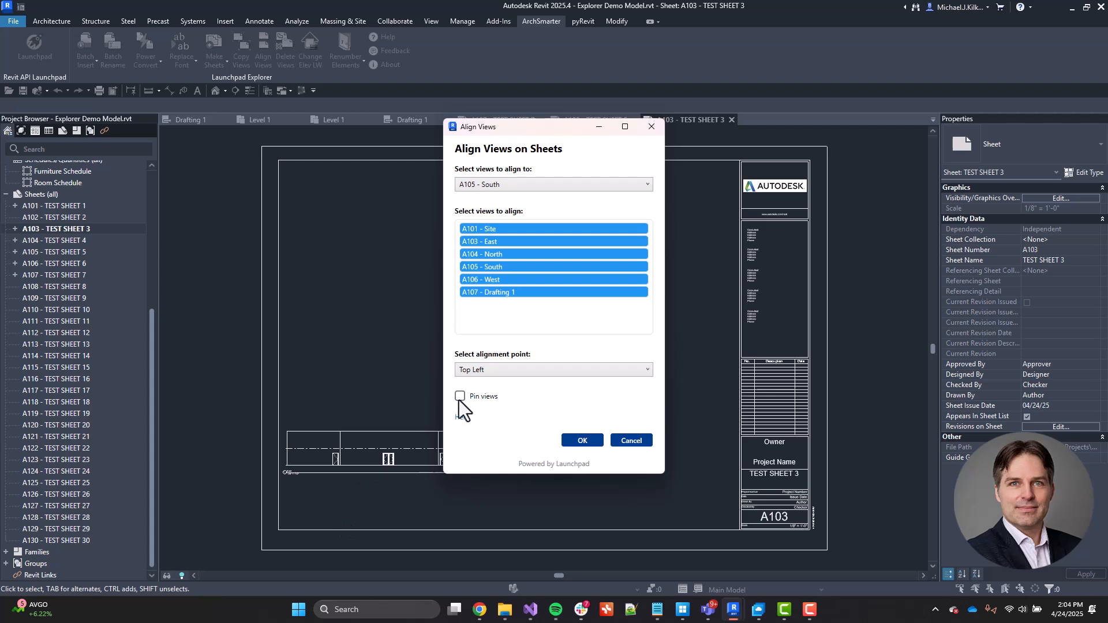
click(460, 396)
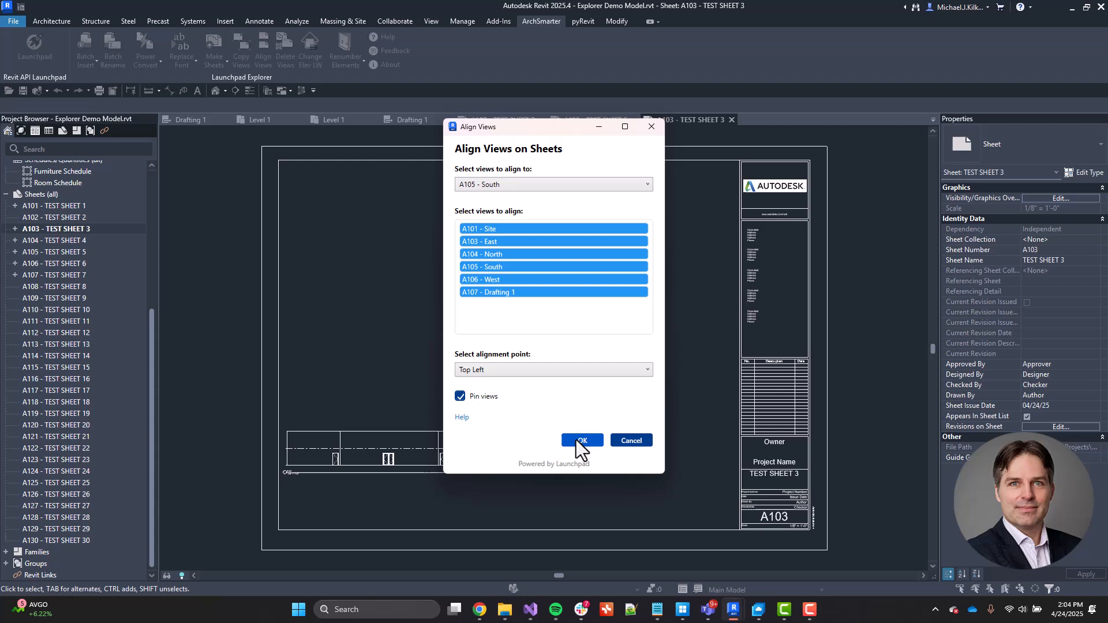
click(581, 440)
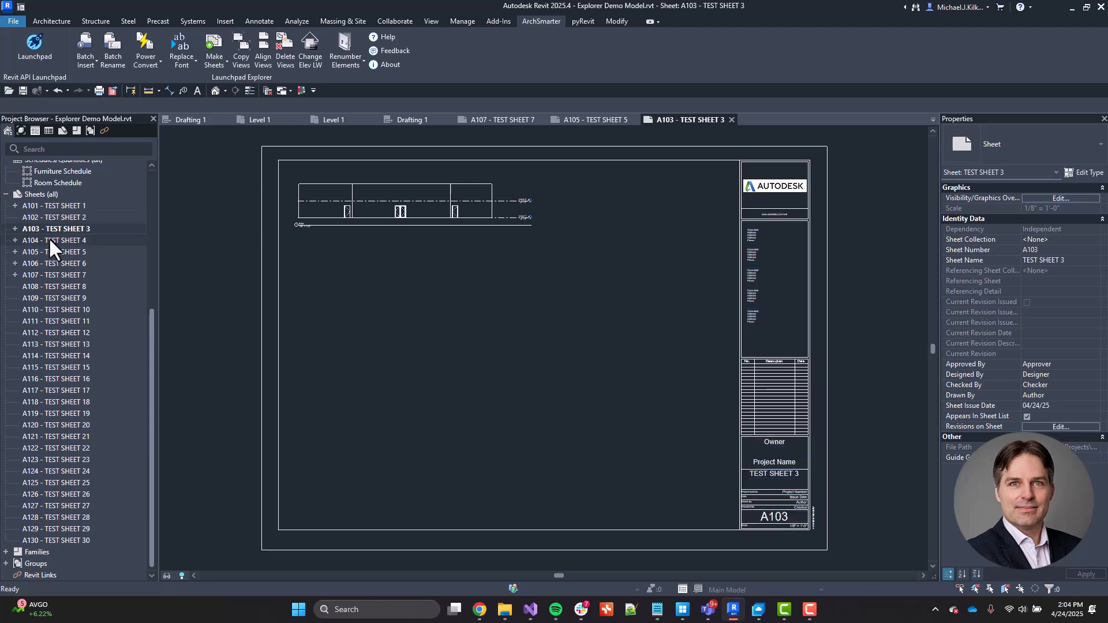
- Check TEST SHEET 4 and TEST SHEET 6 viewports sit top-left, then reach the renumbering options
double_click(55, 240)
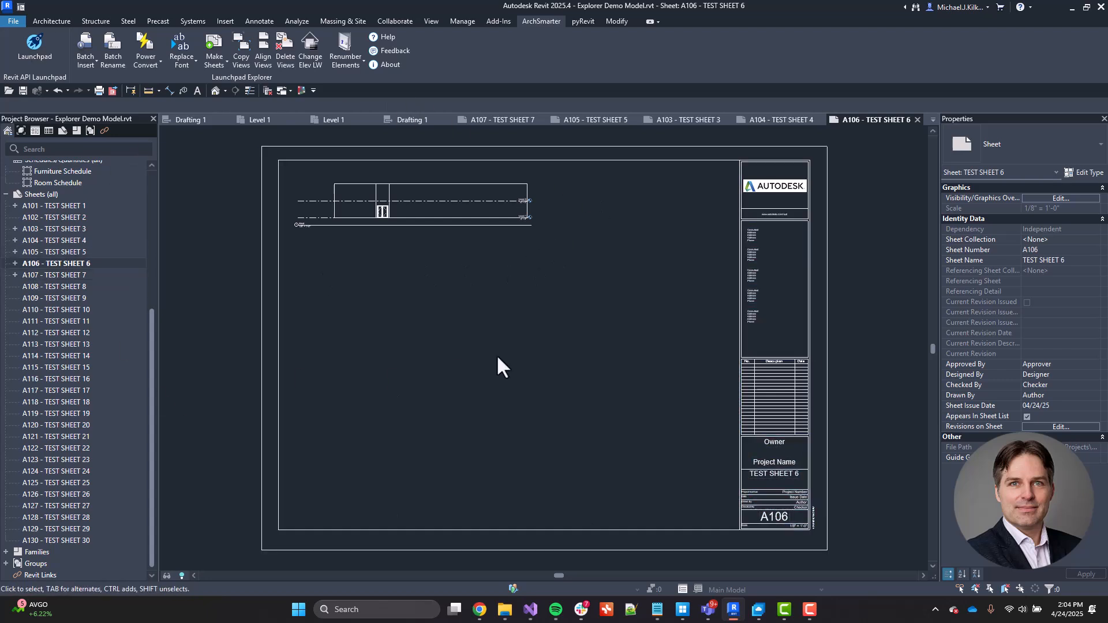
mouse_move(576, 339)
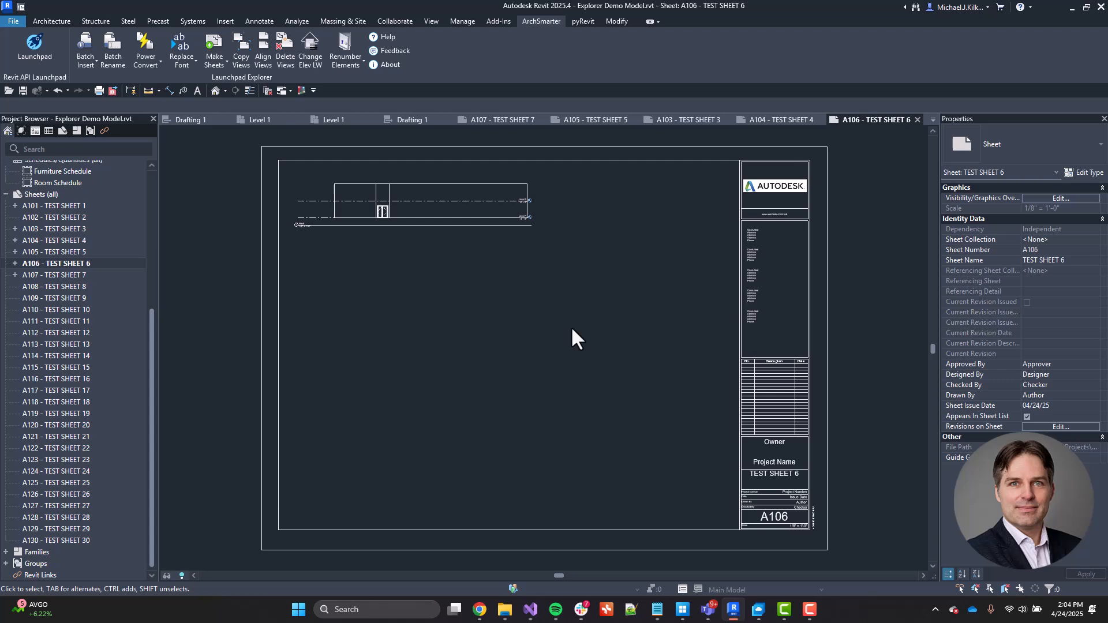
mouse_move(516, 265)
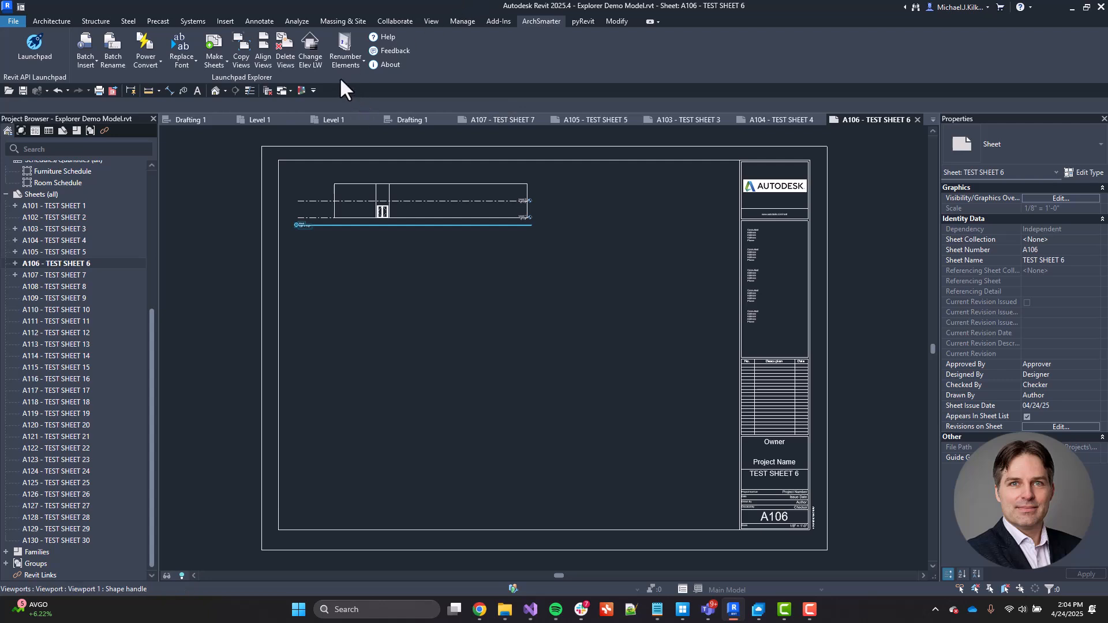
click(345, 49)
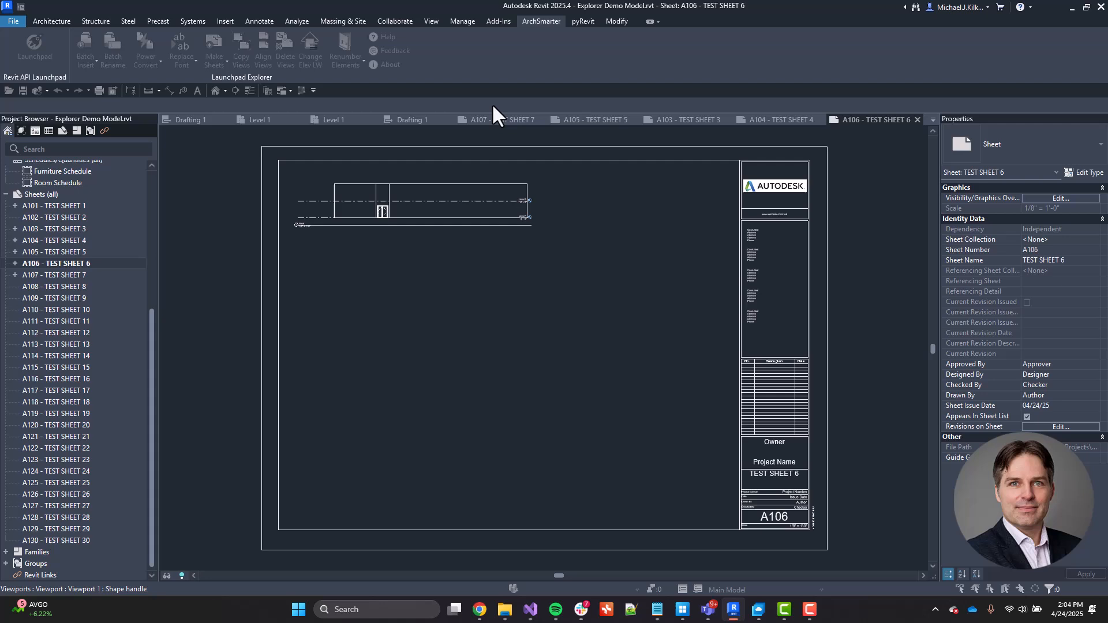
- Renumber sheets A110–A130 starting at 150, confirming 21 sheets renumbered to A150–A170
click(344, 50)
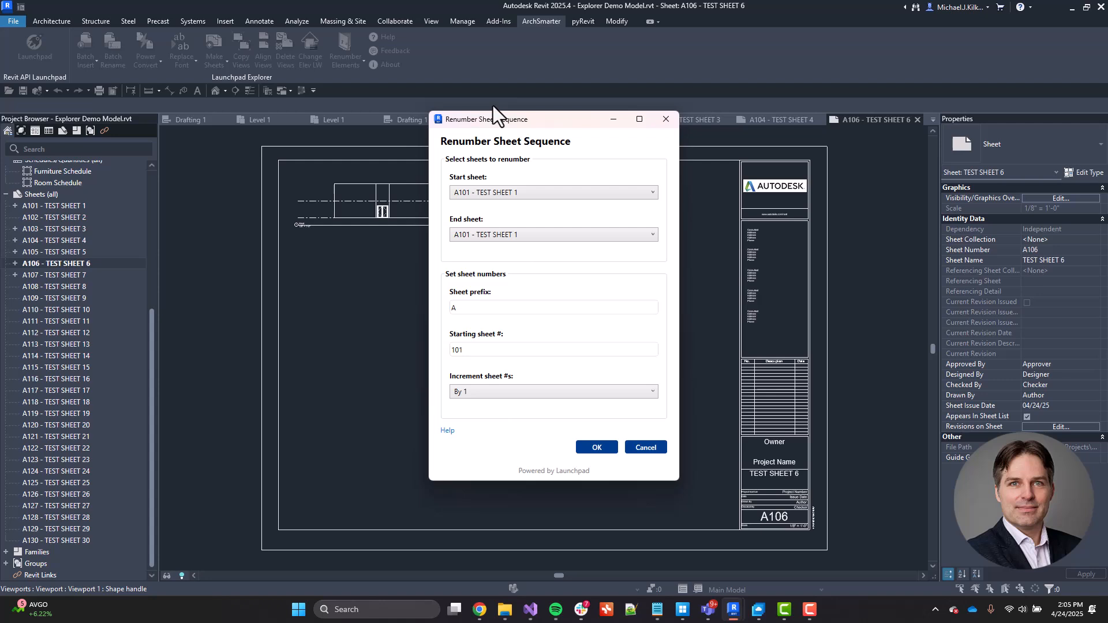
mouse_move(482, 149)
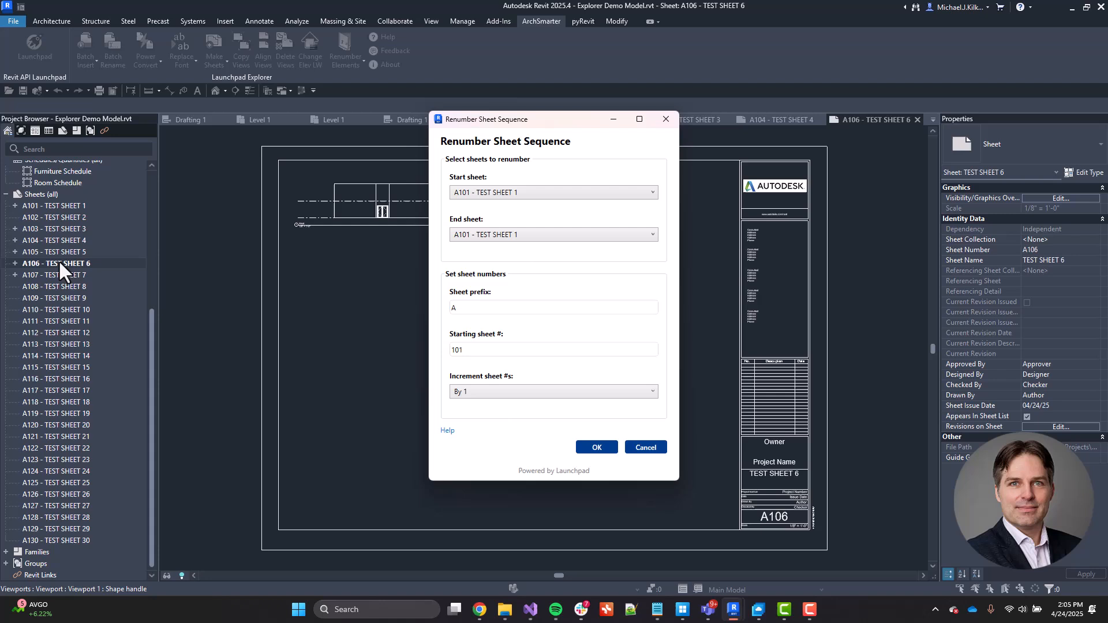
mouse_move(45, 536)
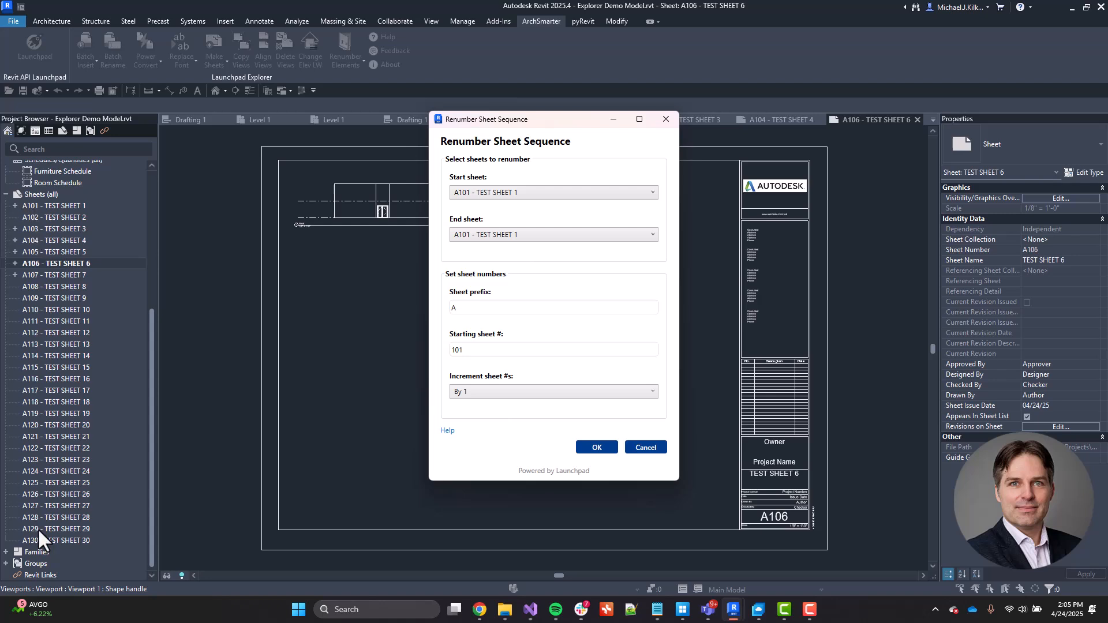
mouse_move(519, 212)
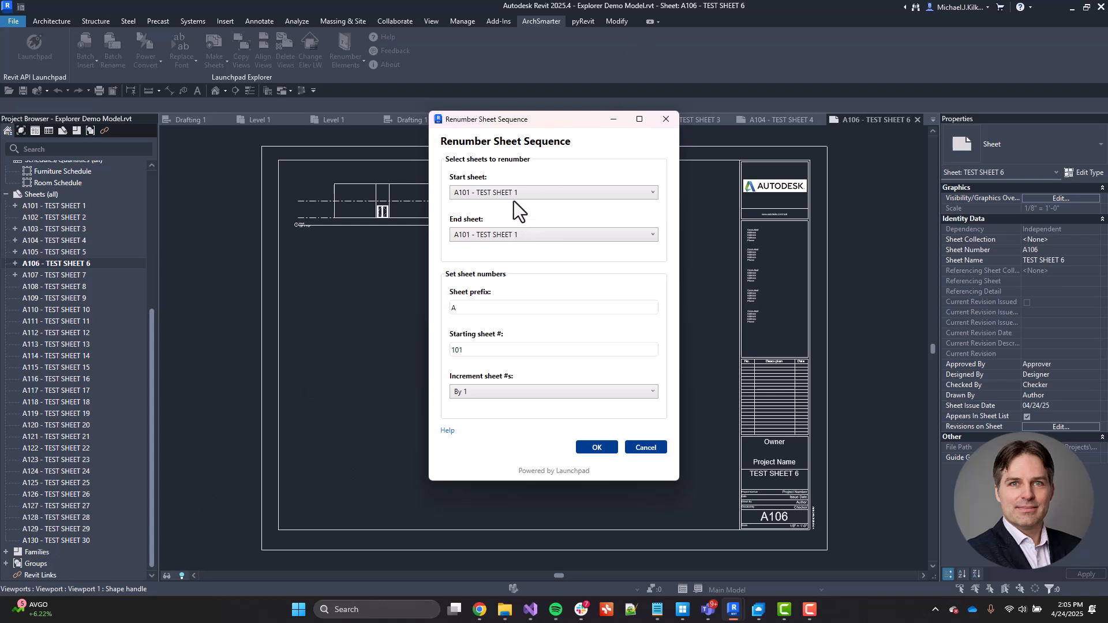
click(553, 193)
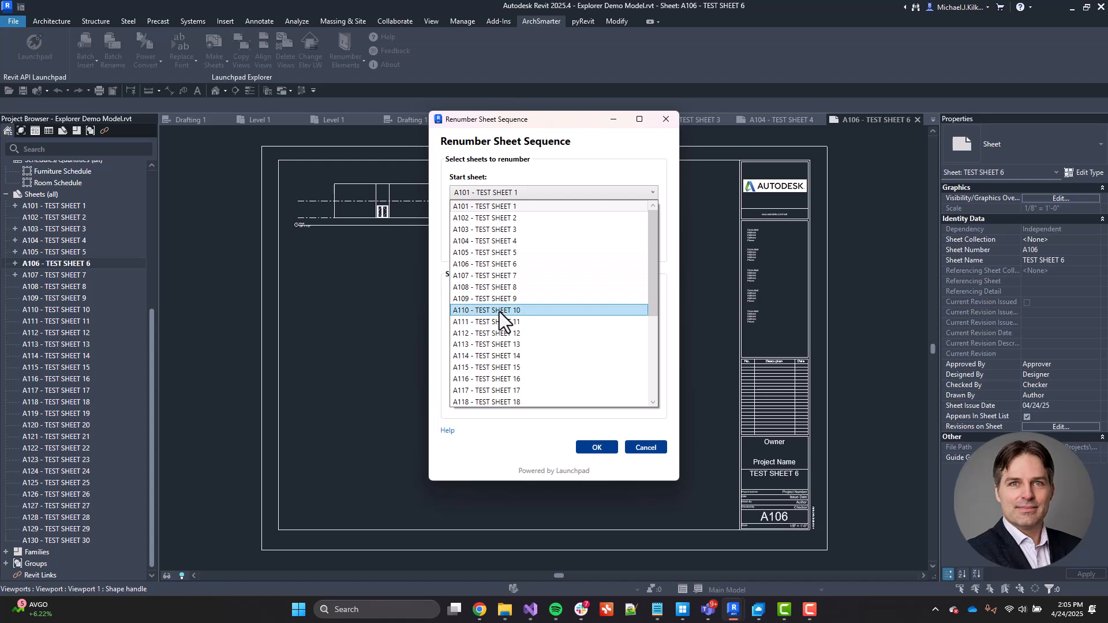
click(485, 310)
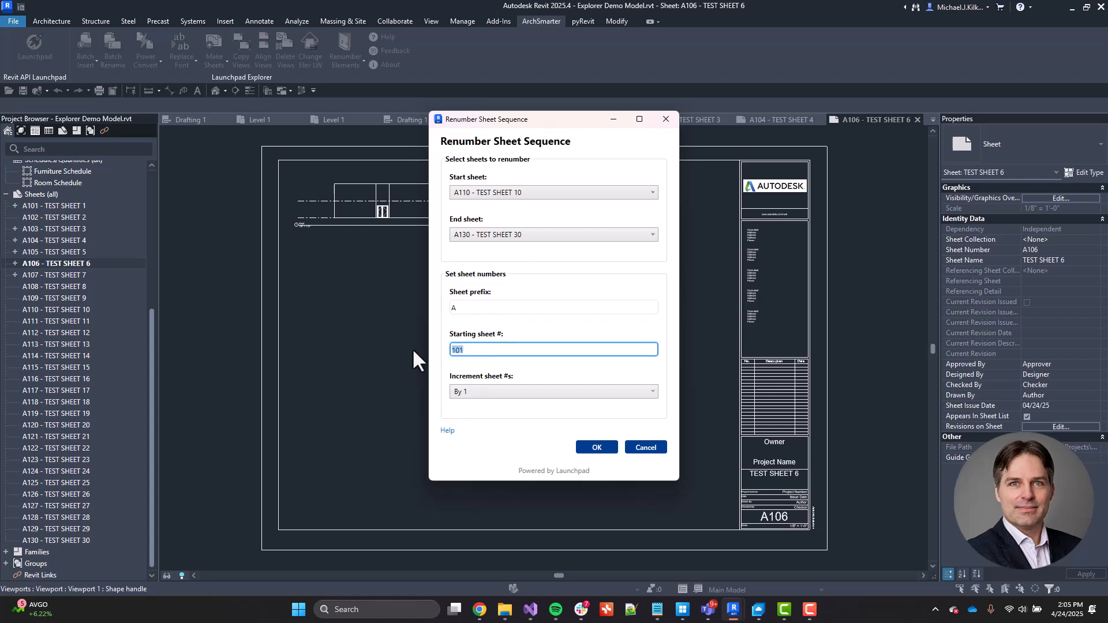
text(1)
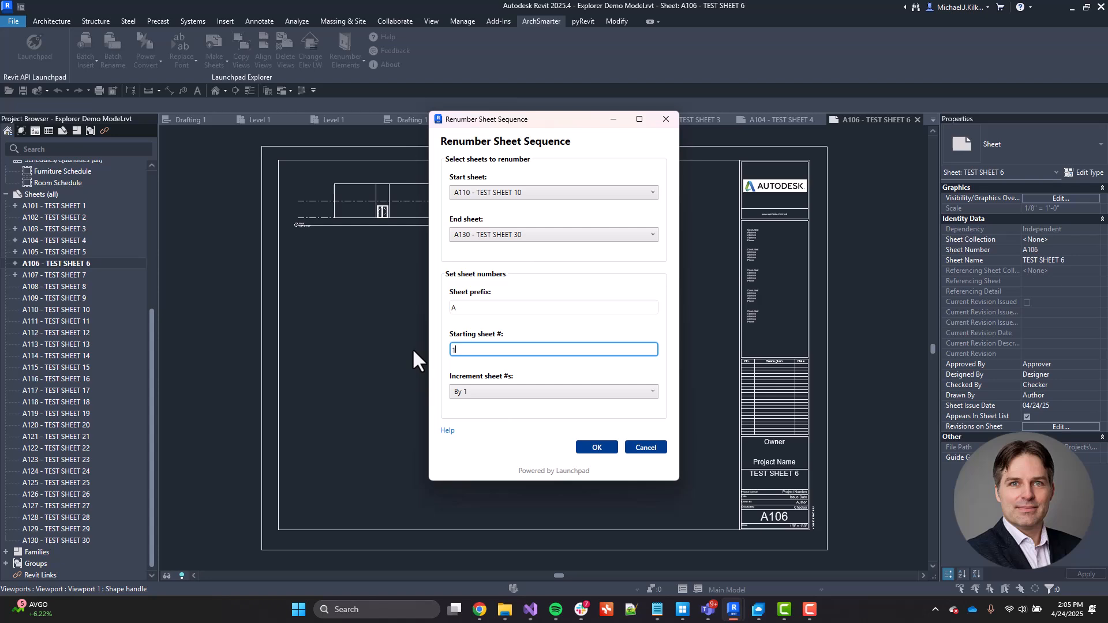
text(150)
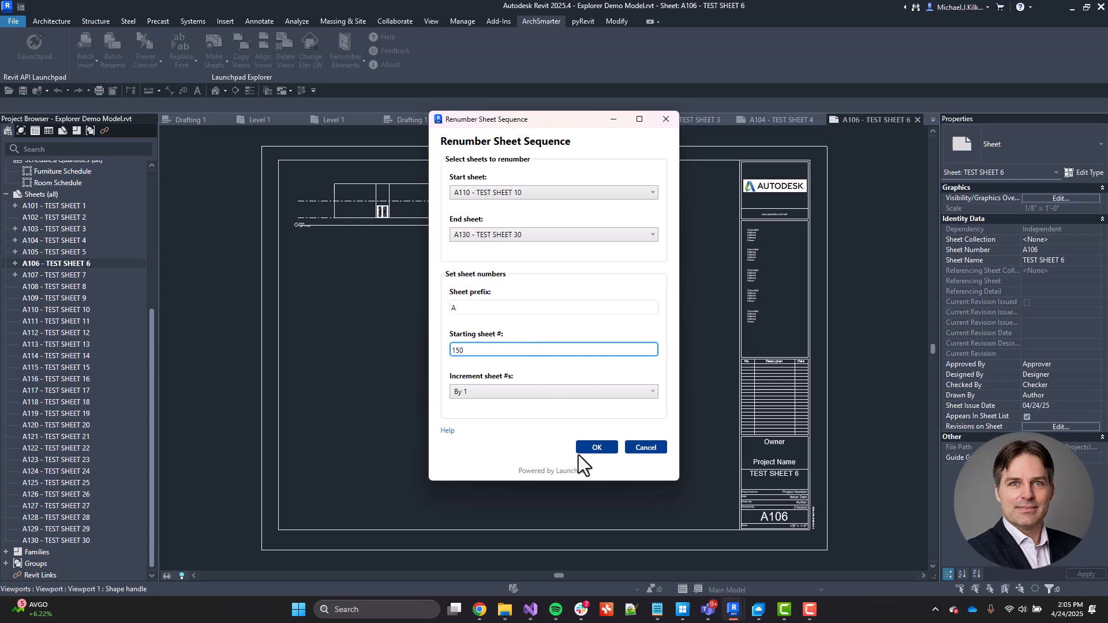
click(595, 447)
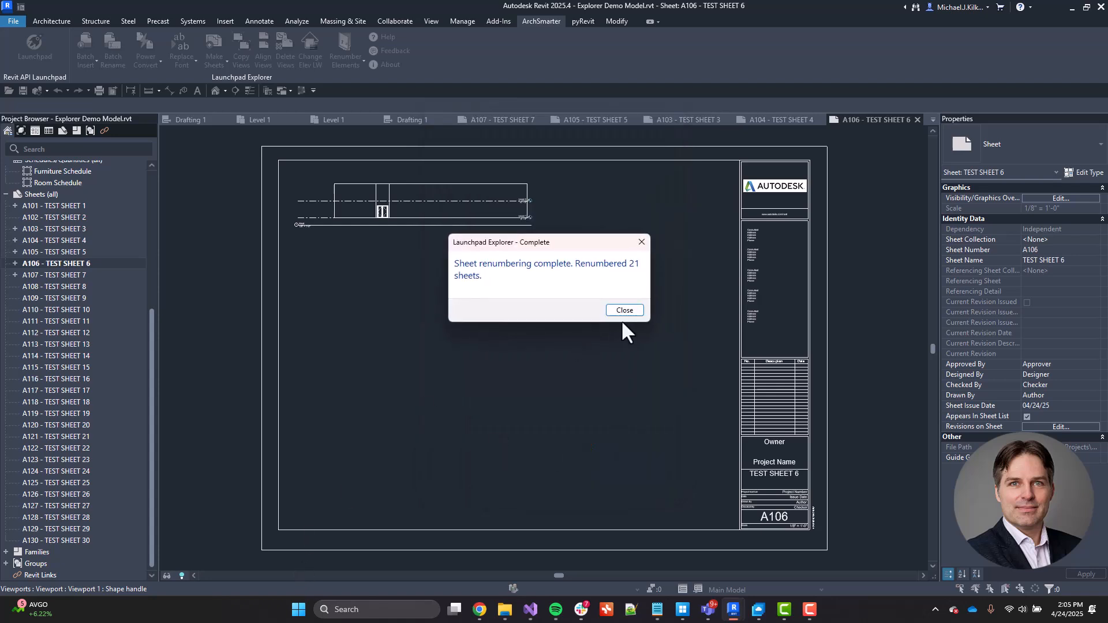
click(623, 309)
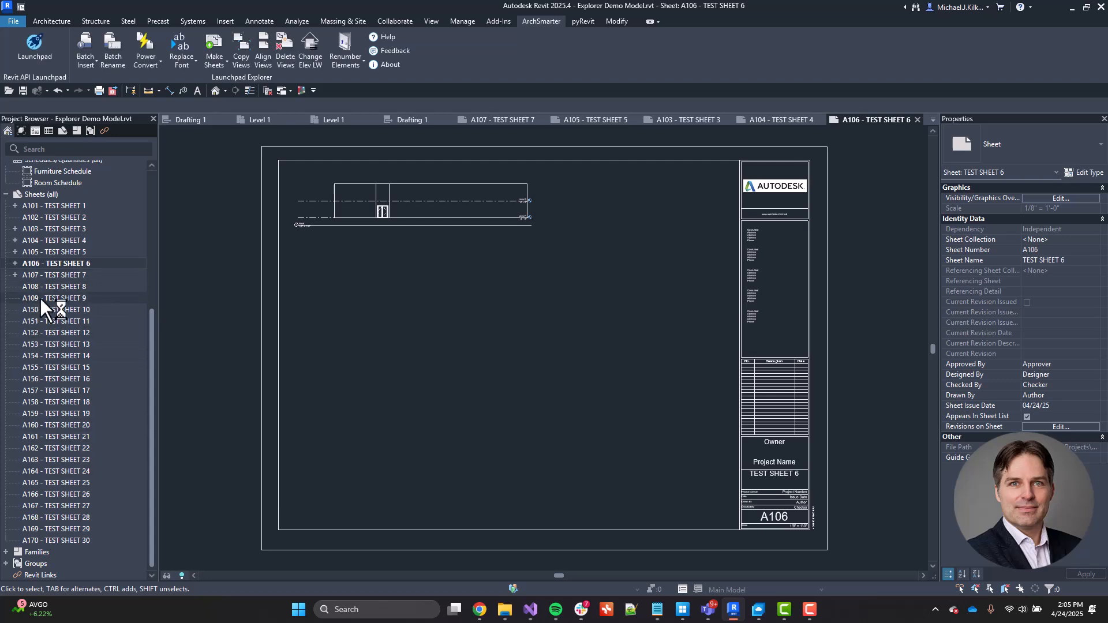
mouse_move(51, 321)
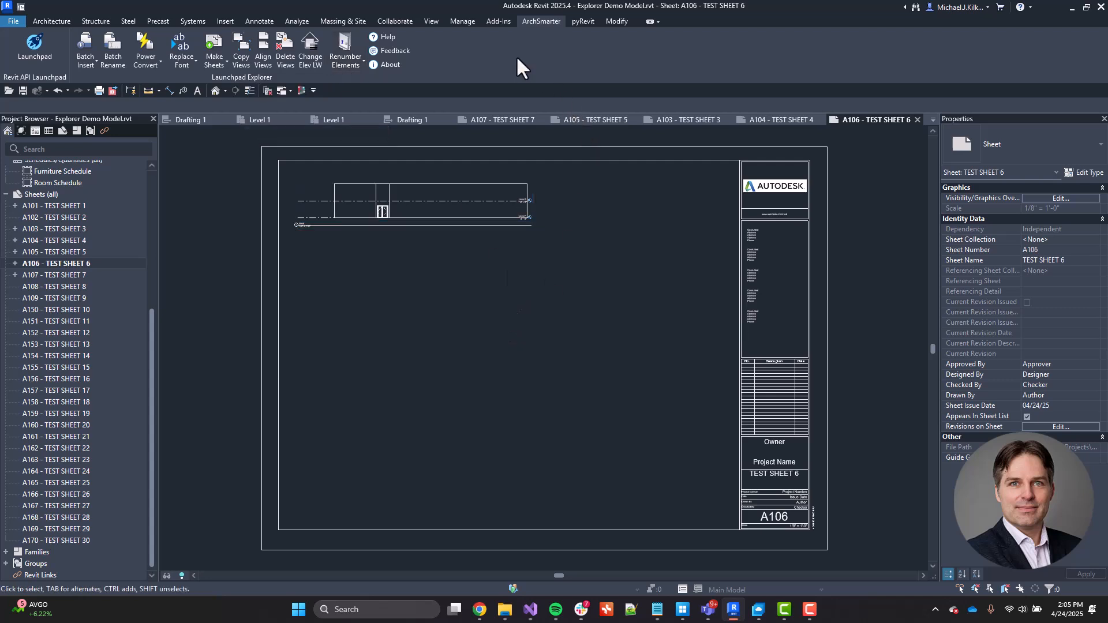
mouse_move(480, 70)
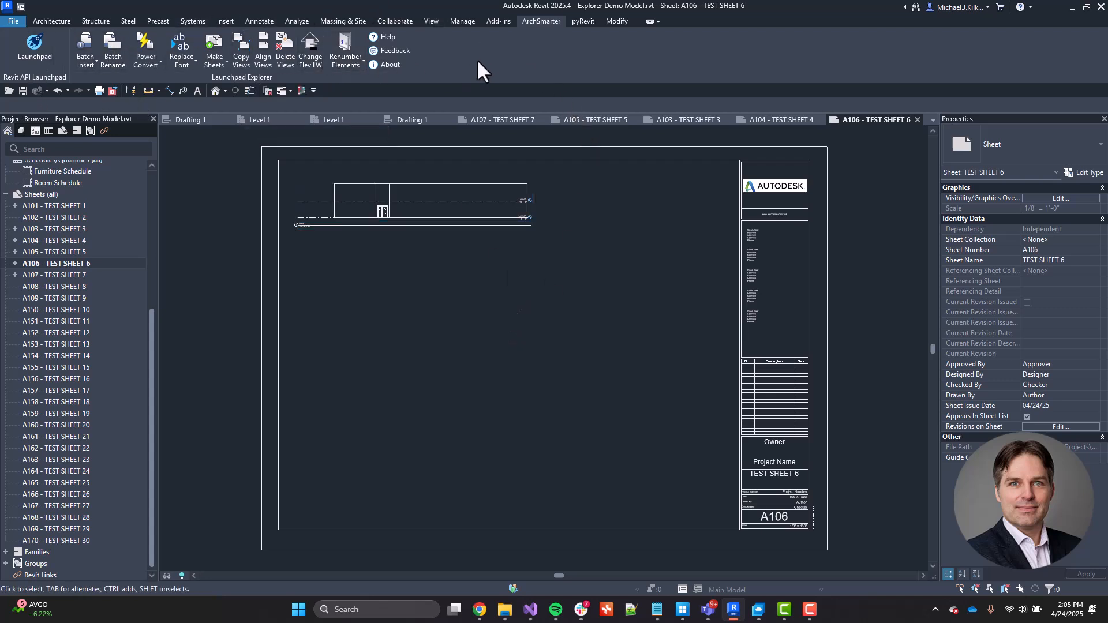
mouse_move(388, 36)
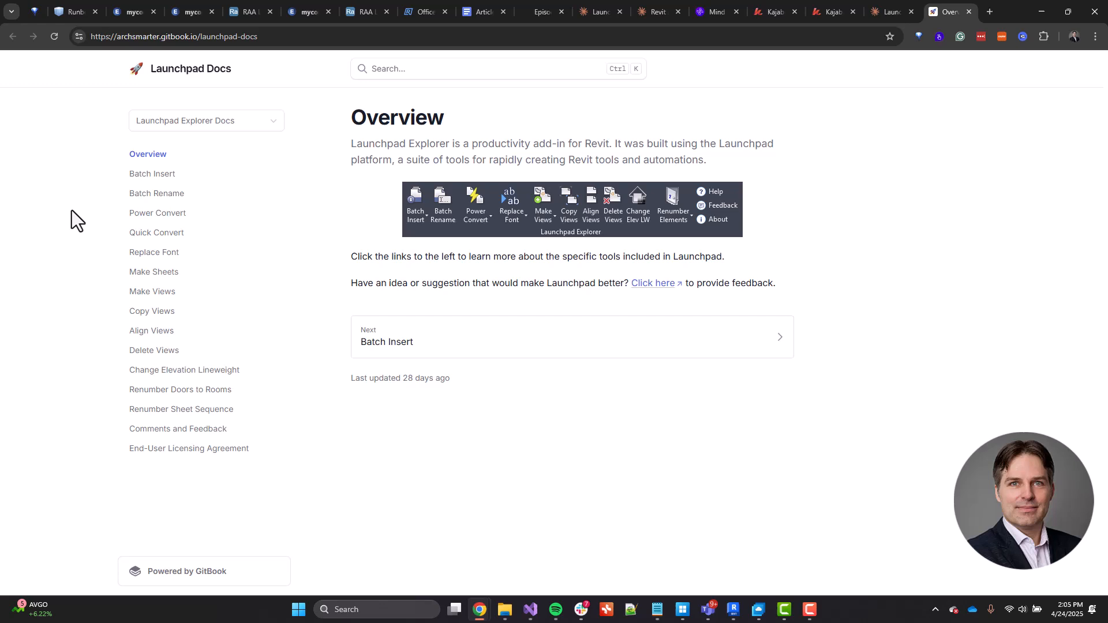
- View the Batch Insert page of the Launchpad docs and return to Revit
click(151, 173)
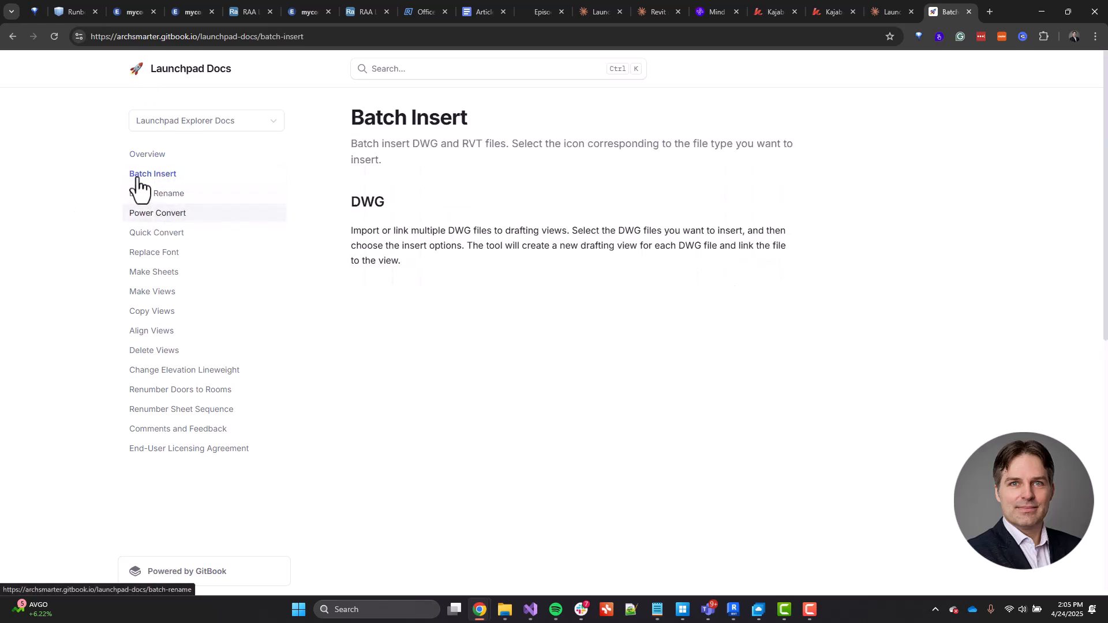
click(158, 213)
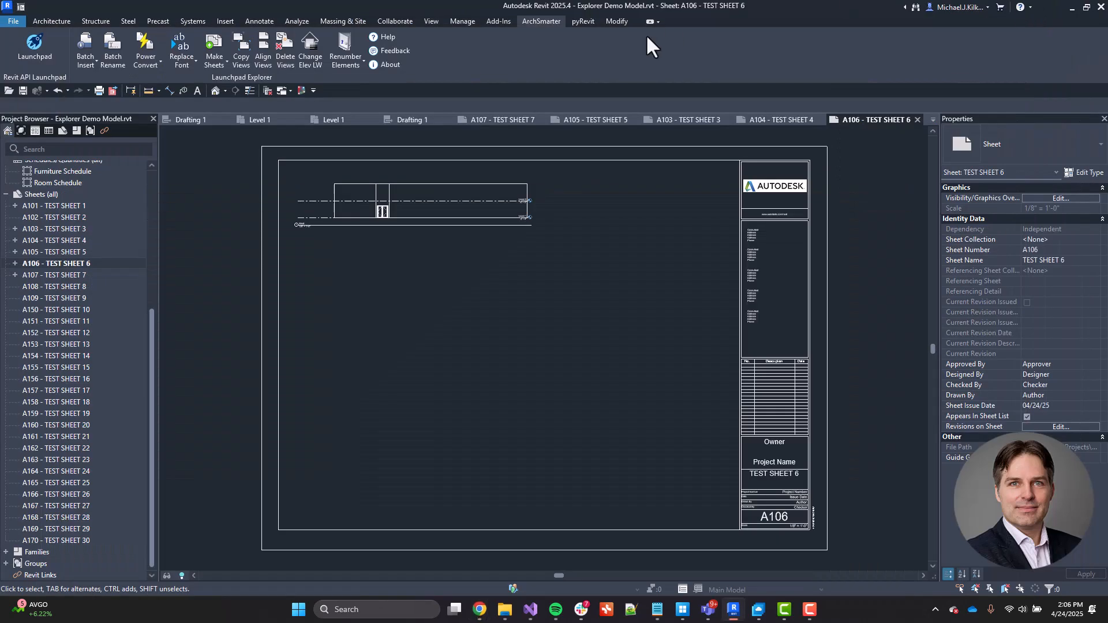
mouse_move(388, 50)
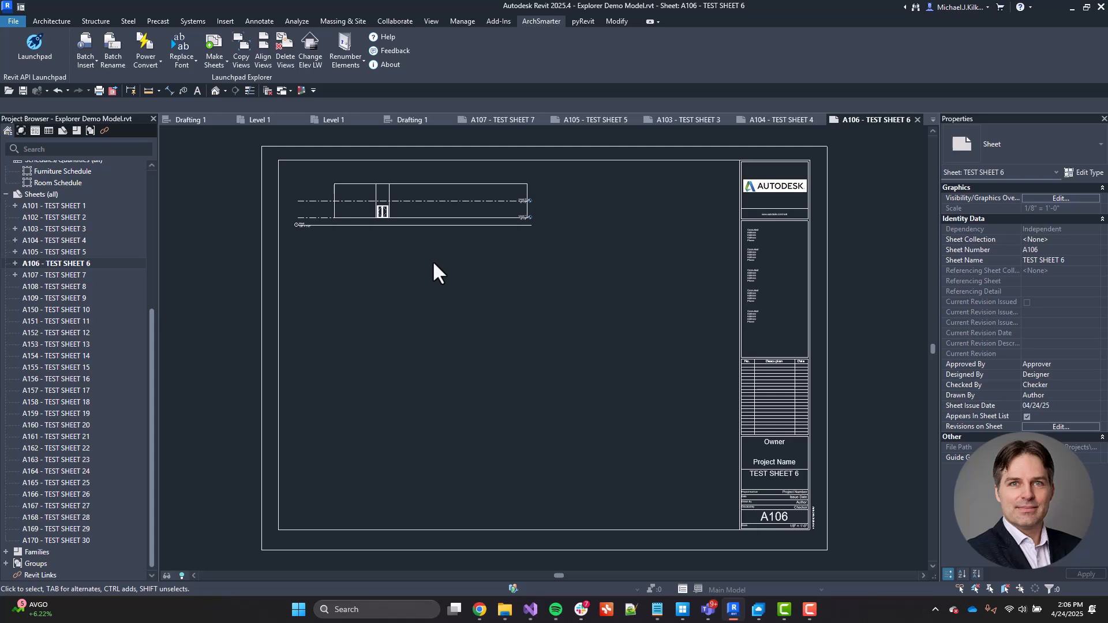
mouse_move(342, 547)
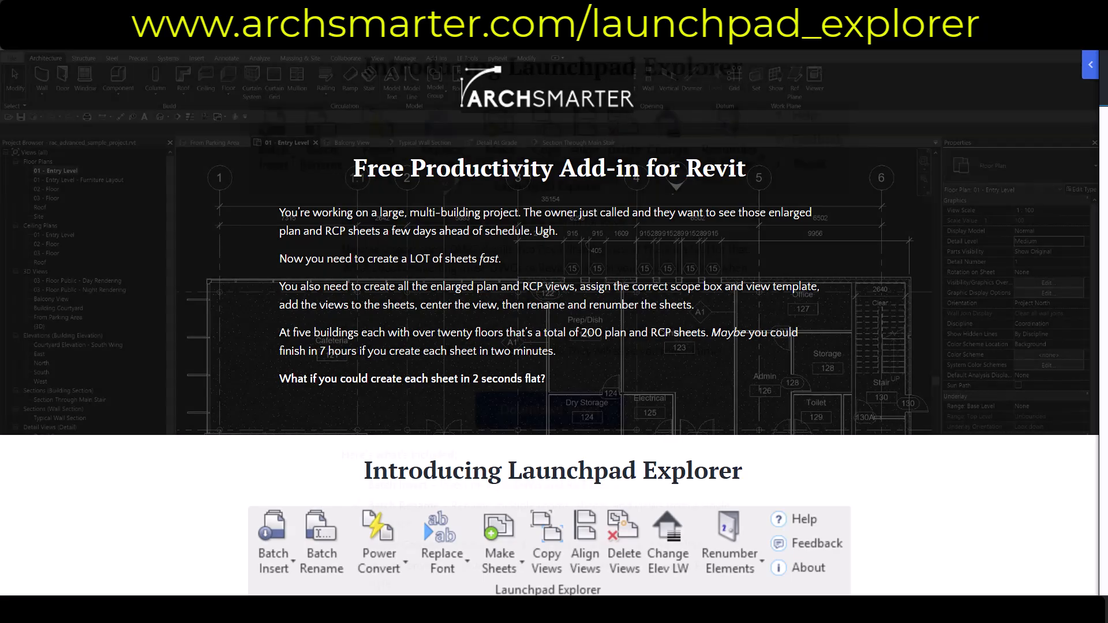
- Reach the Launchpad Explorer free sign-up page via Download Now!
scroll(down, 3)
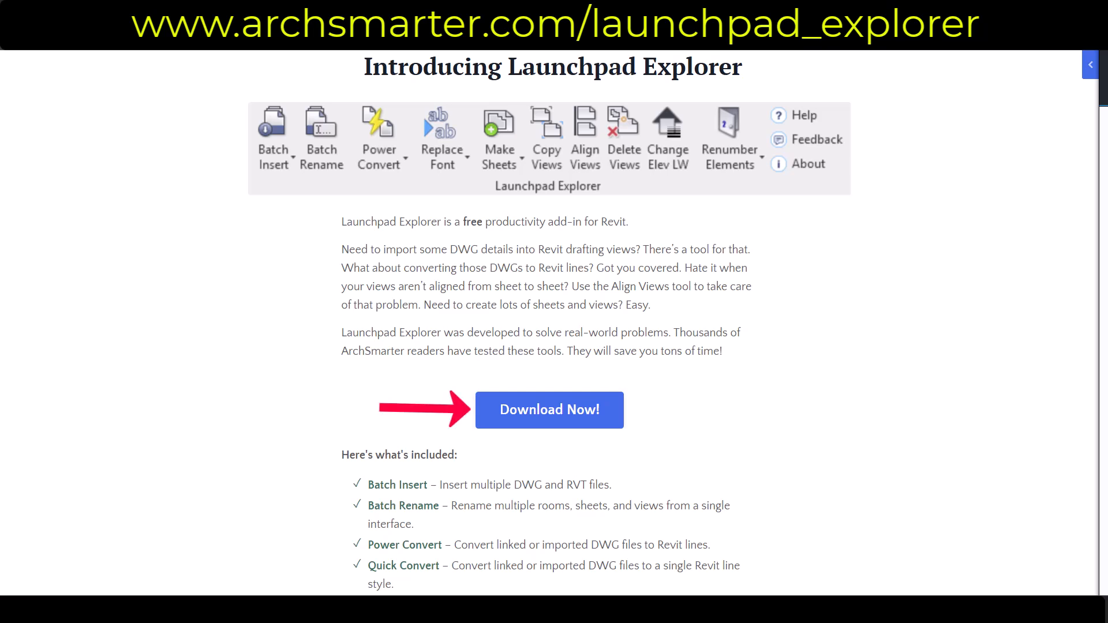
click(549, 409)
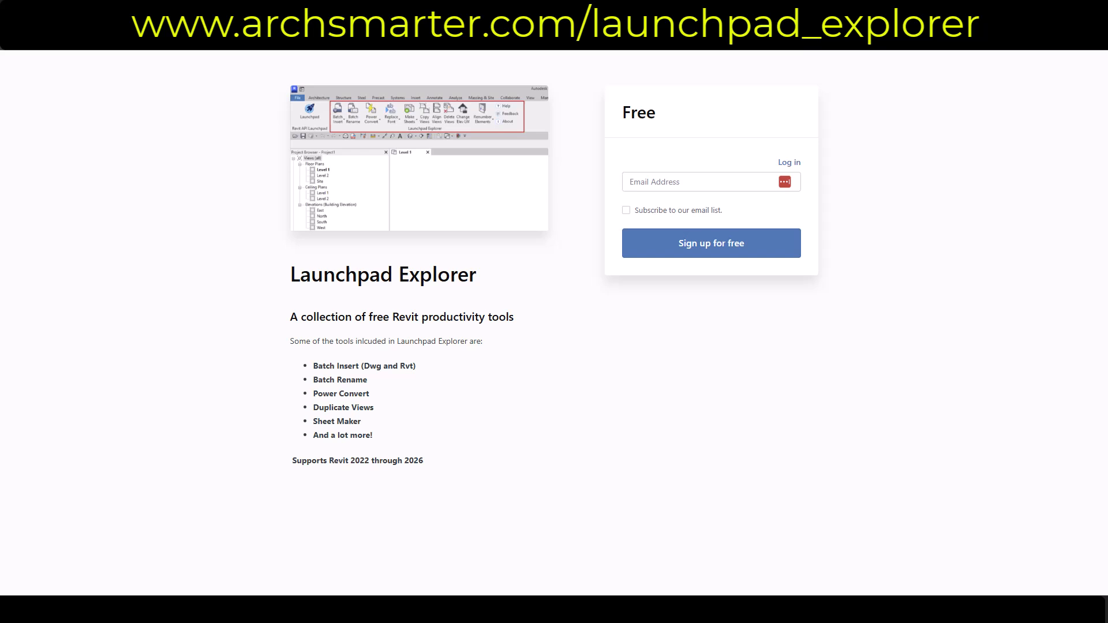